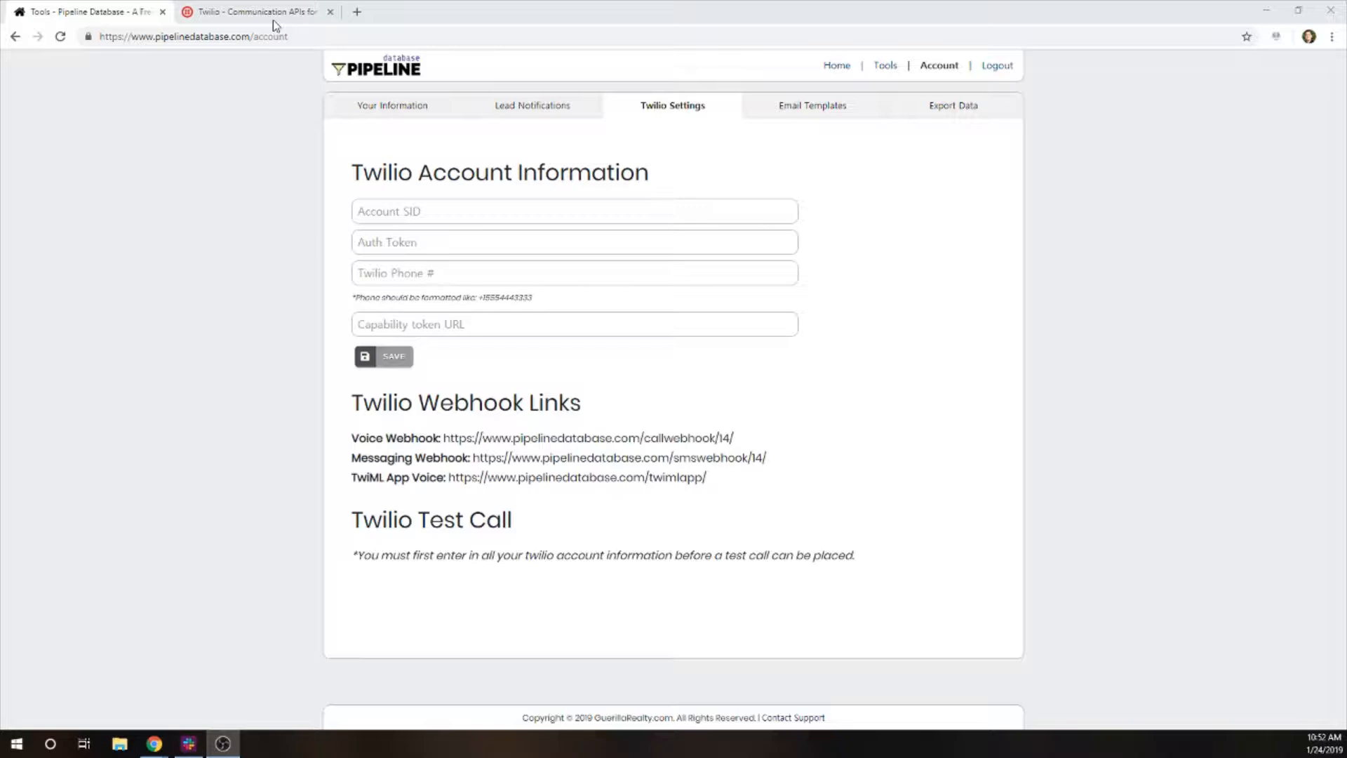
{"action": "mouse_move", "coordinate": [276, 234]}
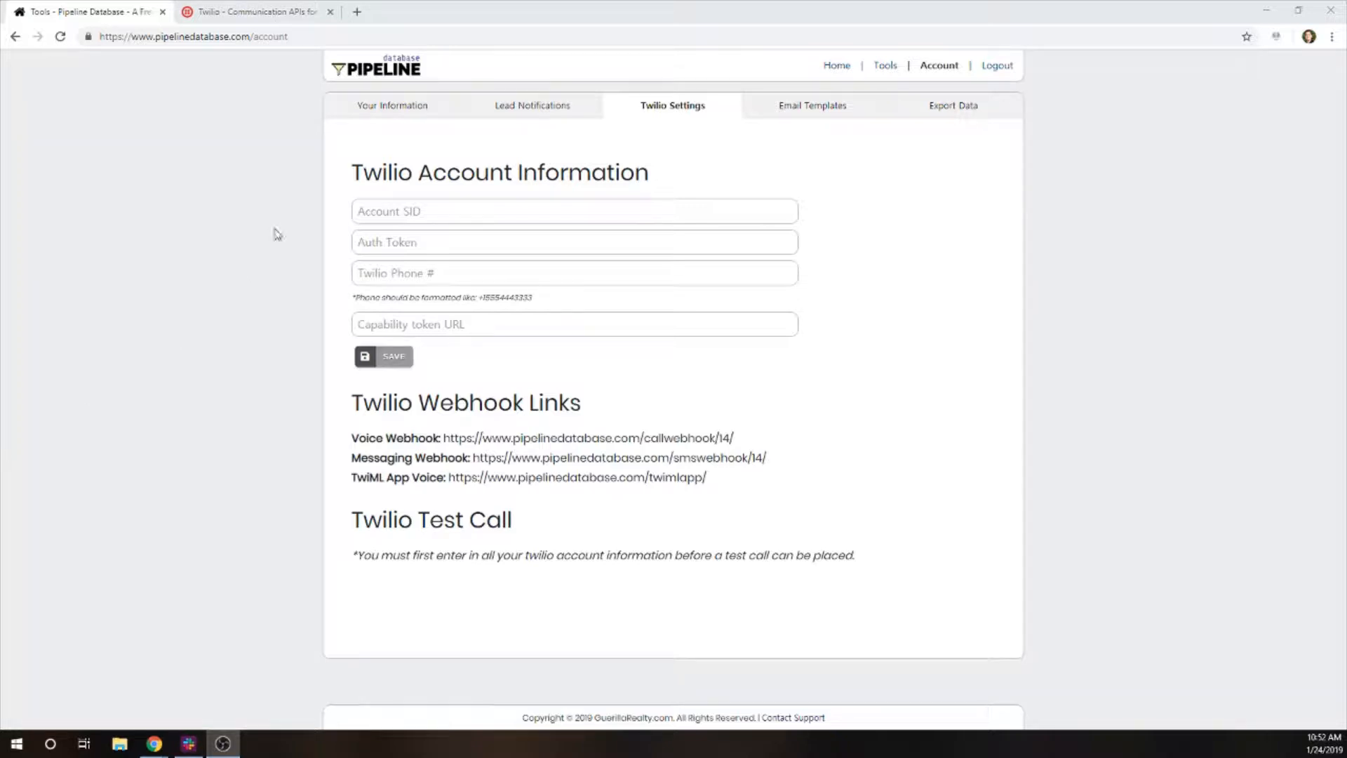
{"action": "mouse_move", "coordinate": [259, 11]}
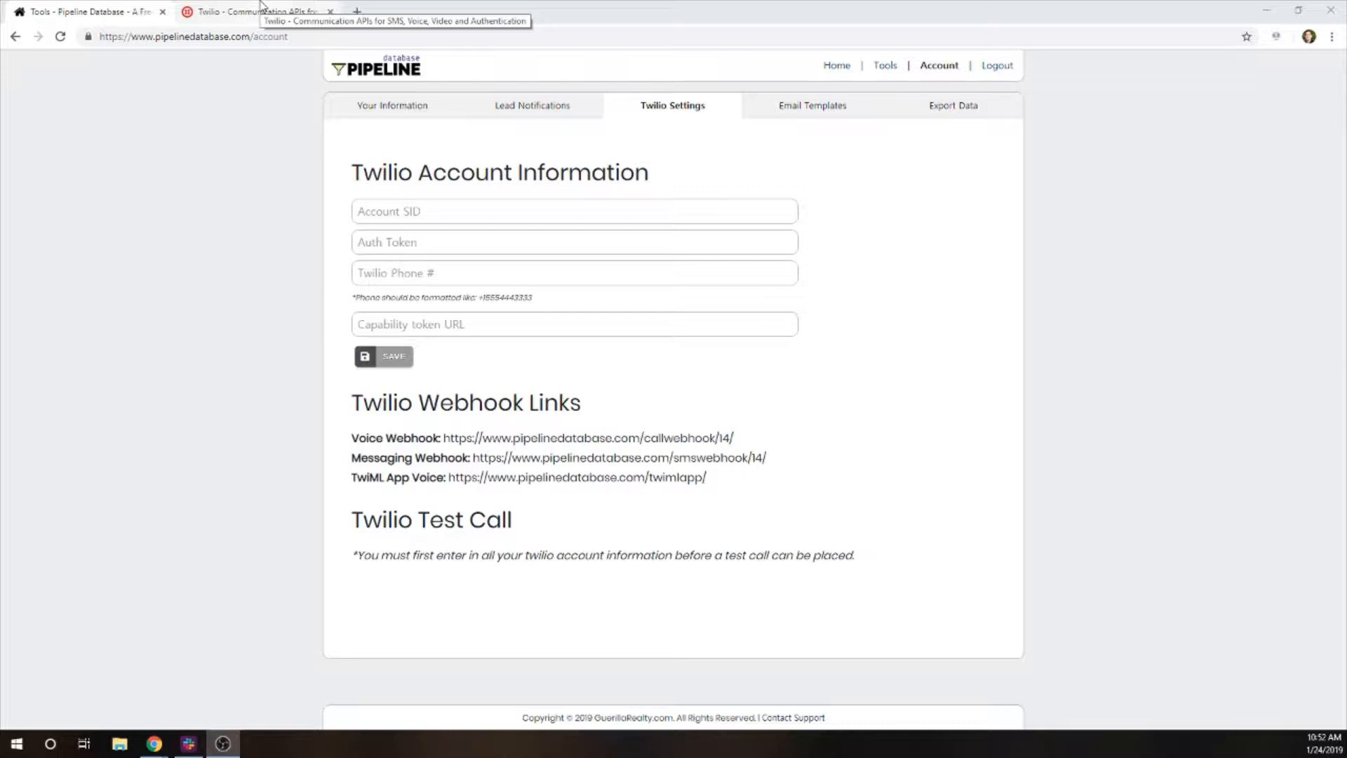
Step: Start a free Twilio account sign-up from the Twilio website
{"action": "left_click", "coordinate": [254, 11]}
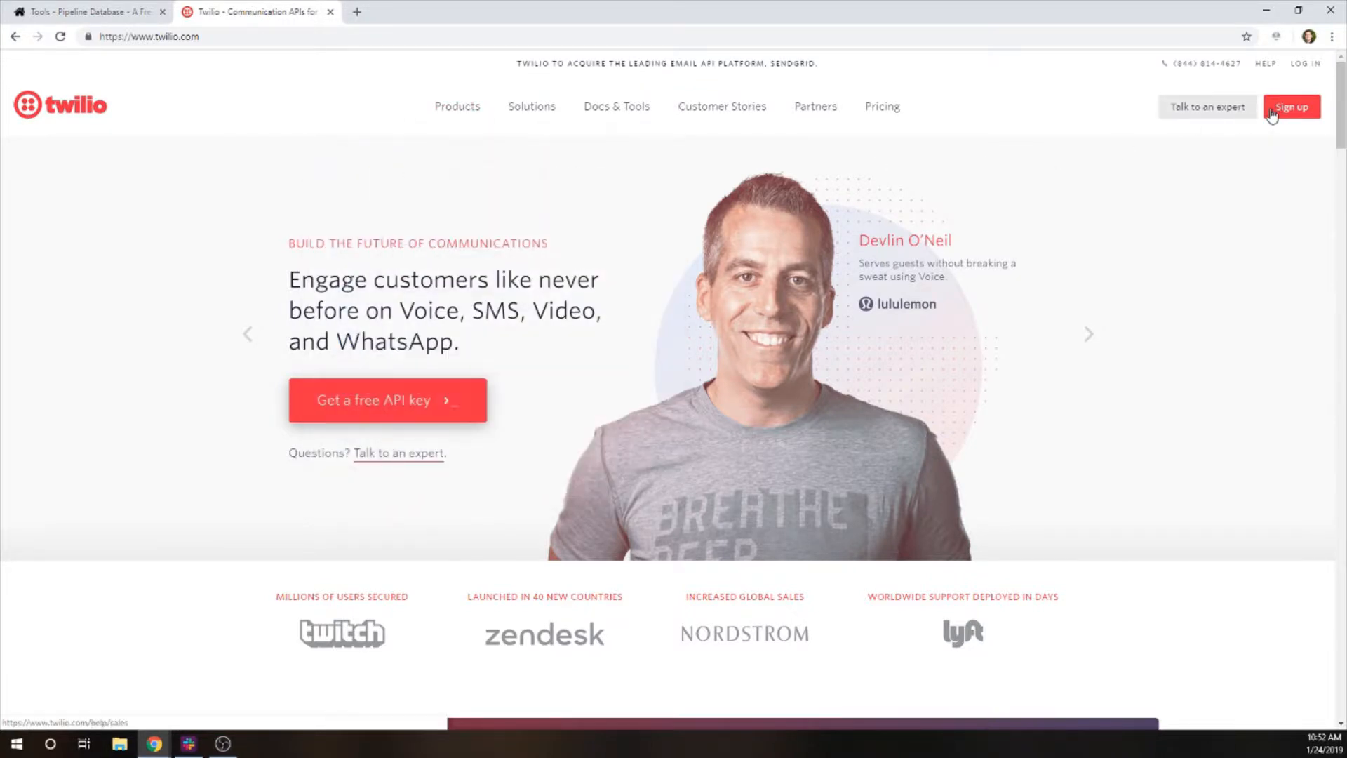
{"action": "left_click", "coordinate": [1291, 107]}
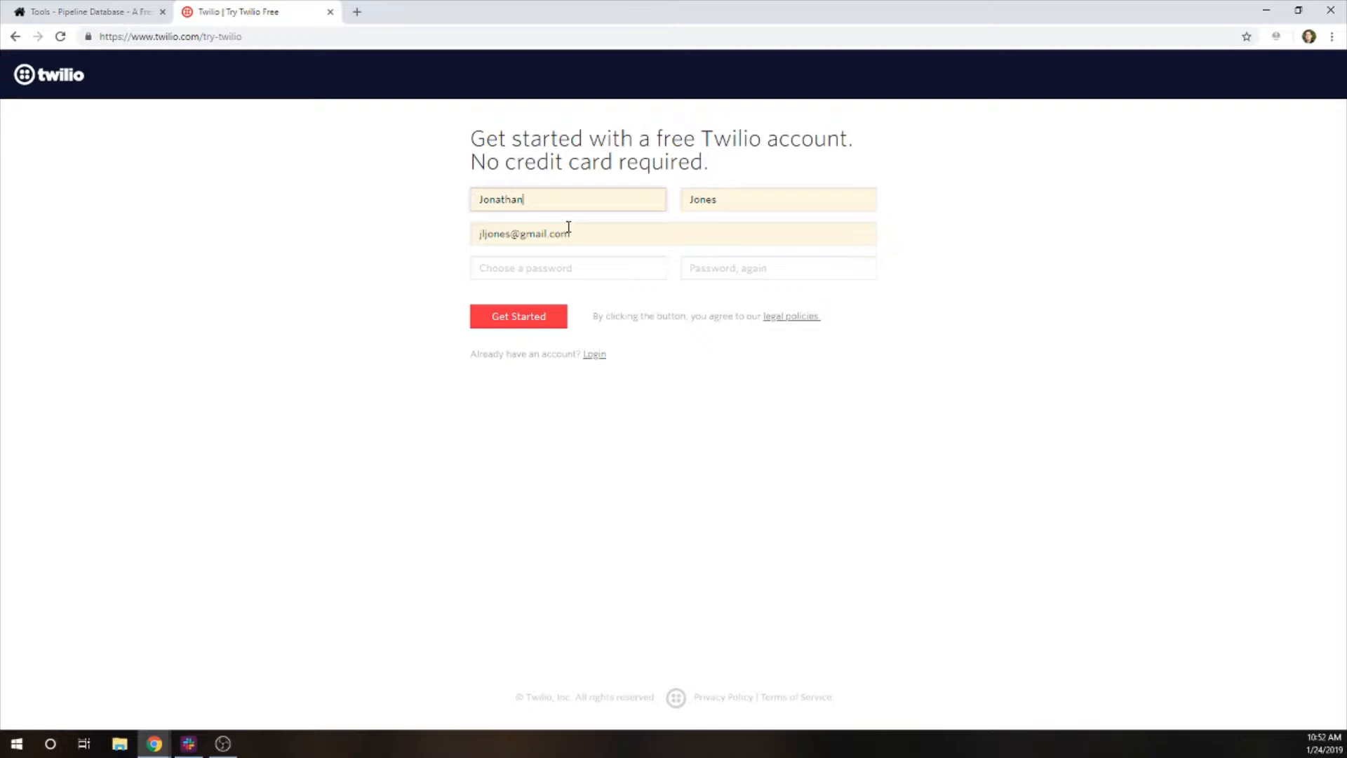
{"action": "left_click", "coordinate": [517, 316]}
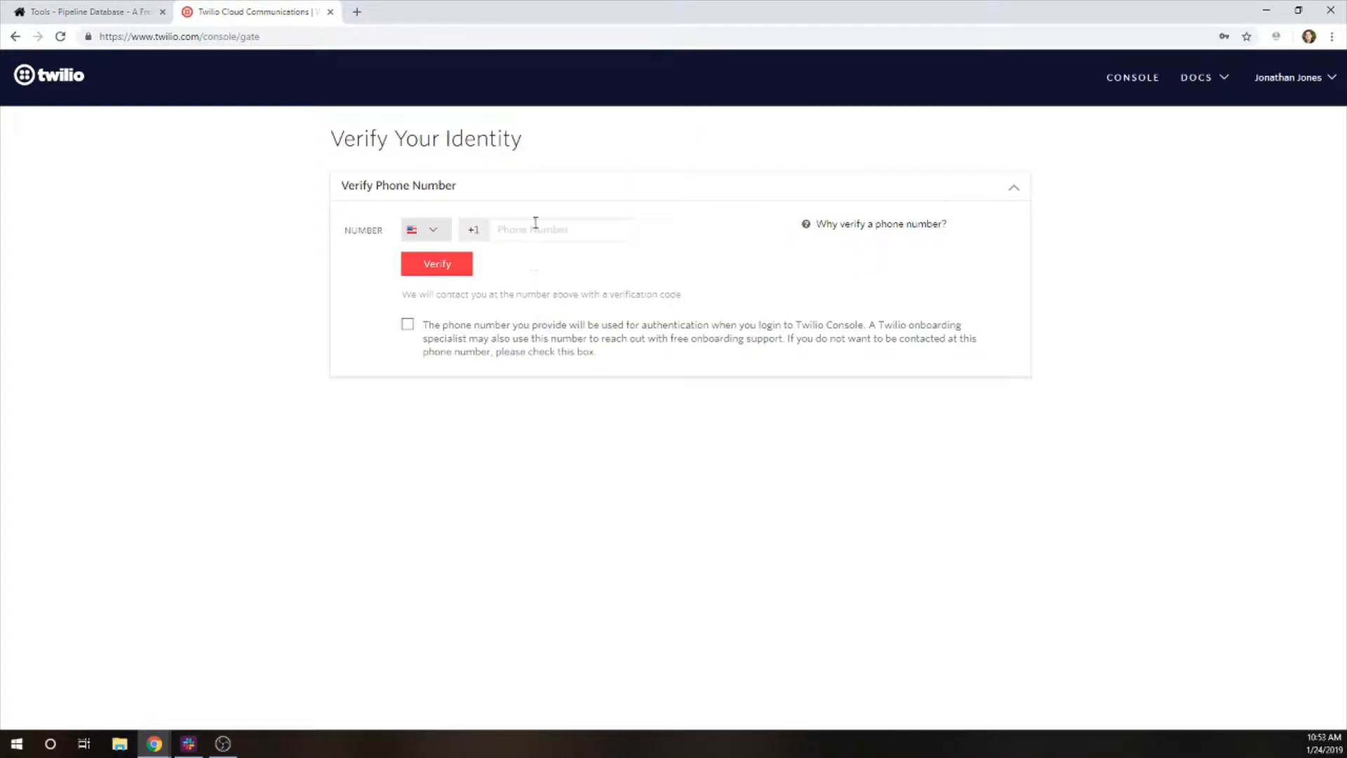
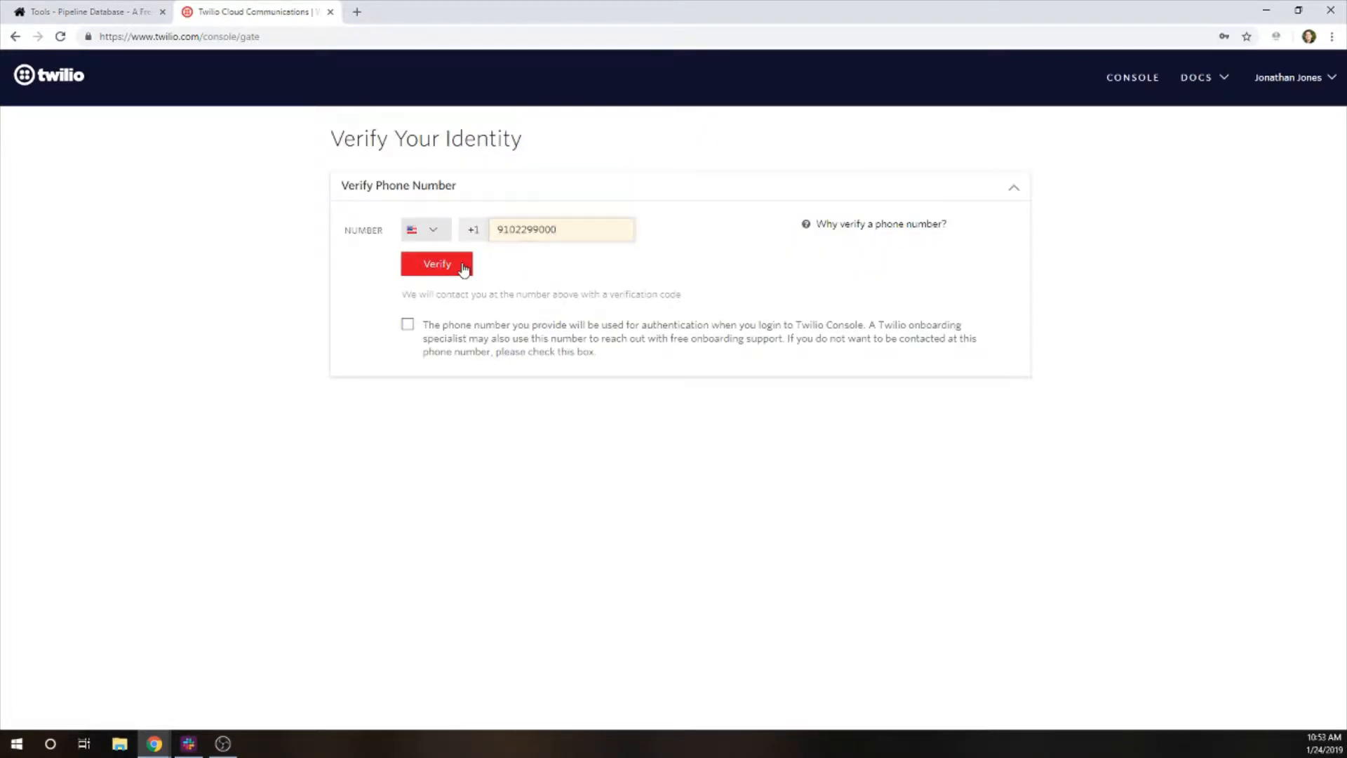
{"action": "left_click", "coordinate": [436, 264]}
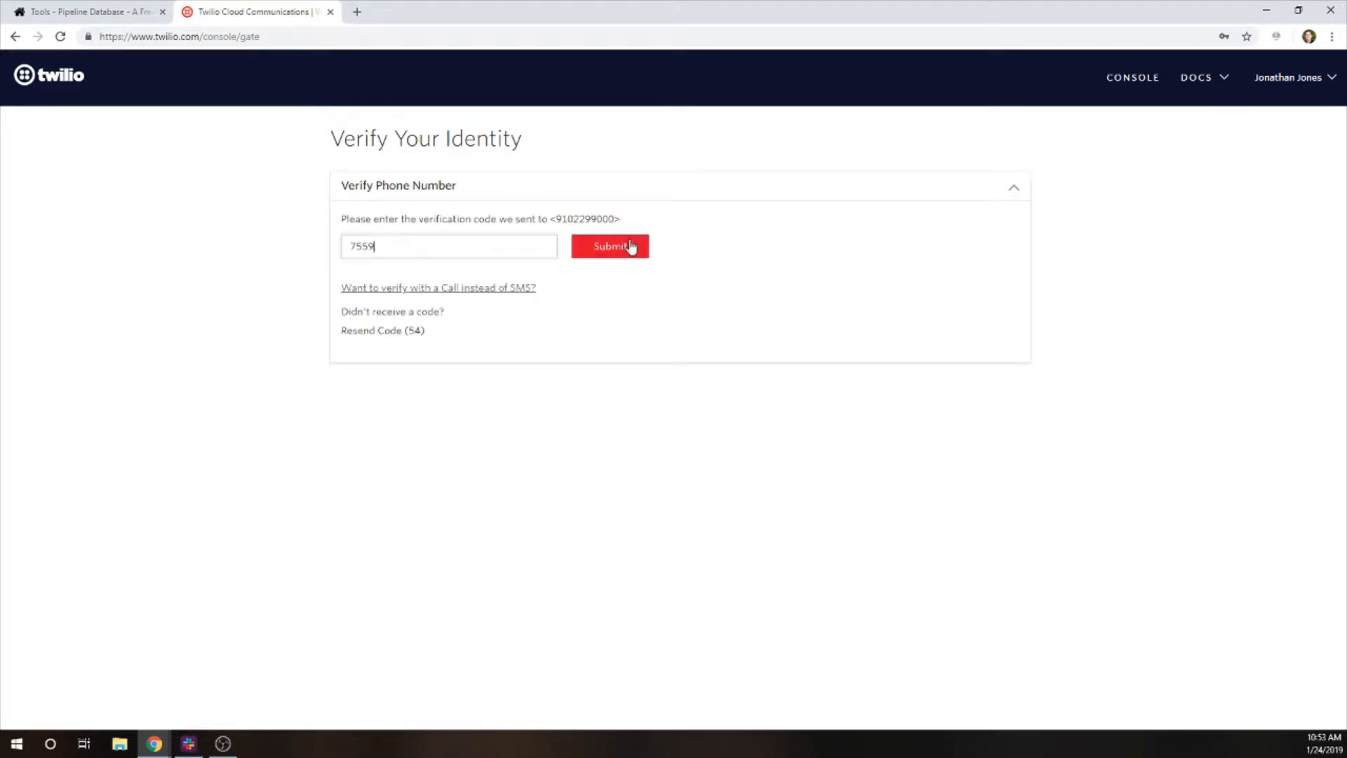
{"action": "left_click", "coordinate": [610, 247]}
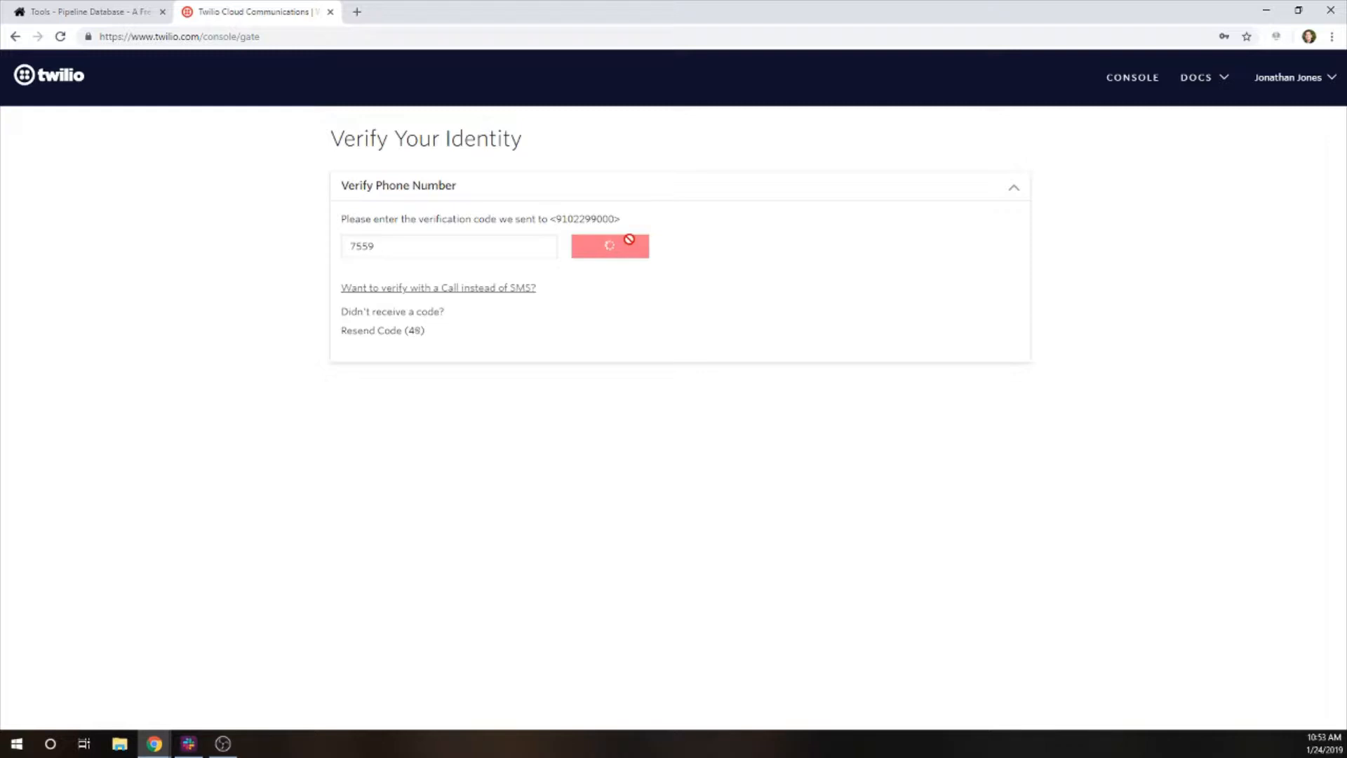
{"action": "left_click", "coordinate": [609, 246]}
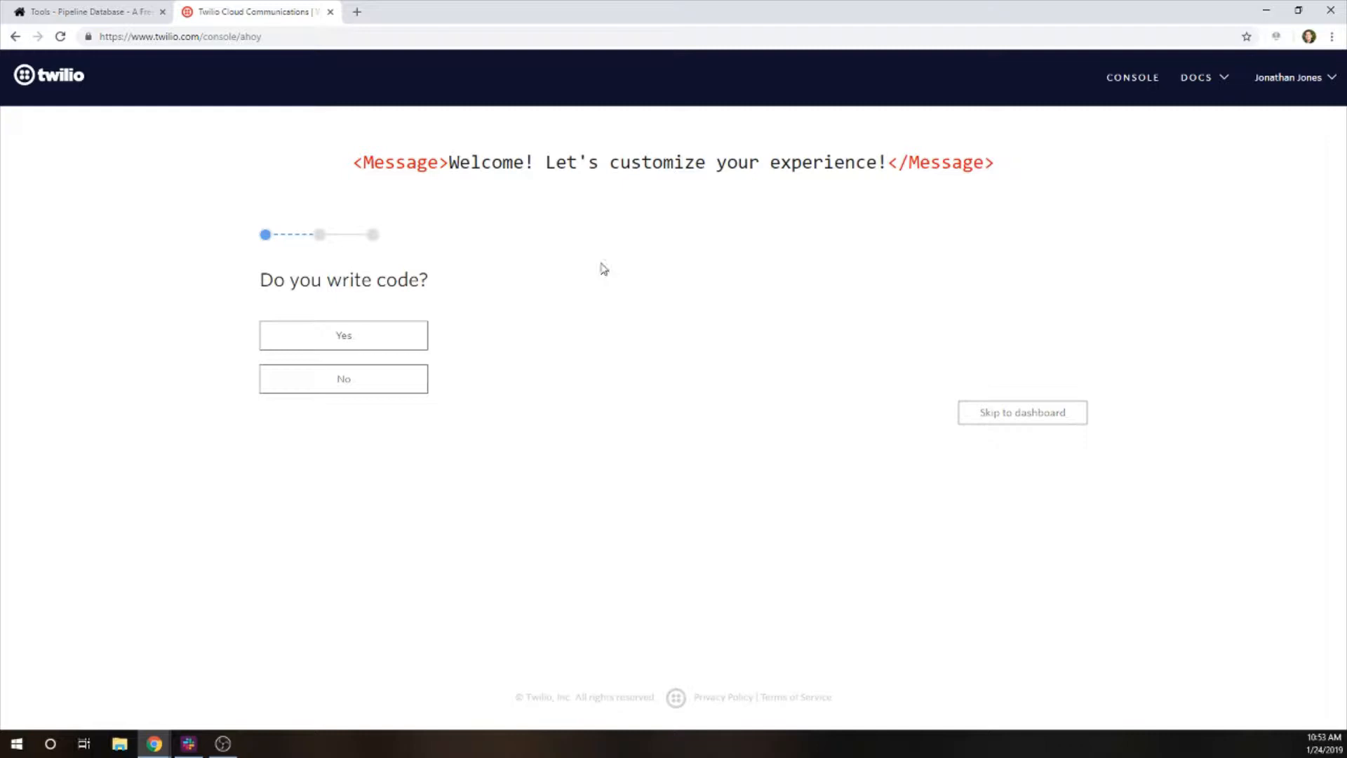
Step: Answer and finish the onboarding questionnaire
{"action": "left_click", "coordinate": [342, 379]}
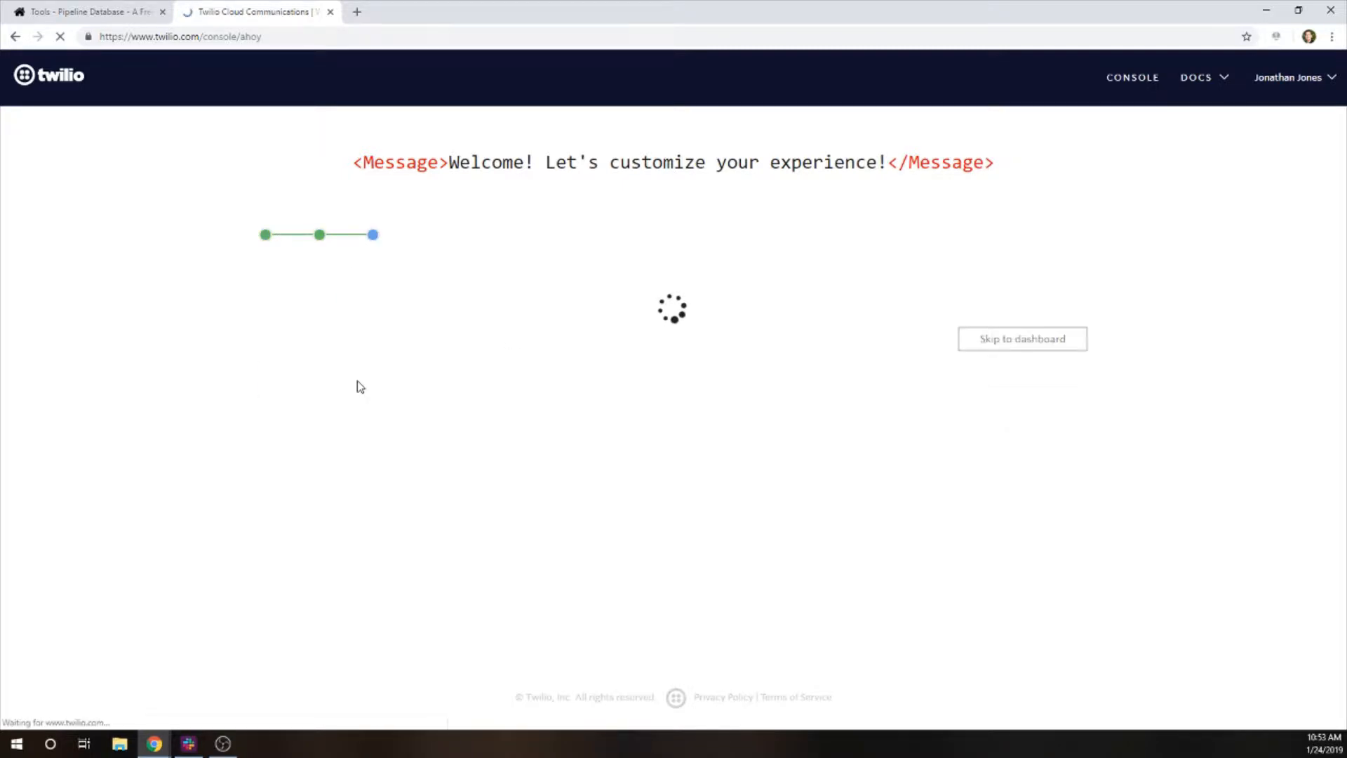
{"action": "left_click", "coordinate": [1021, 339]}
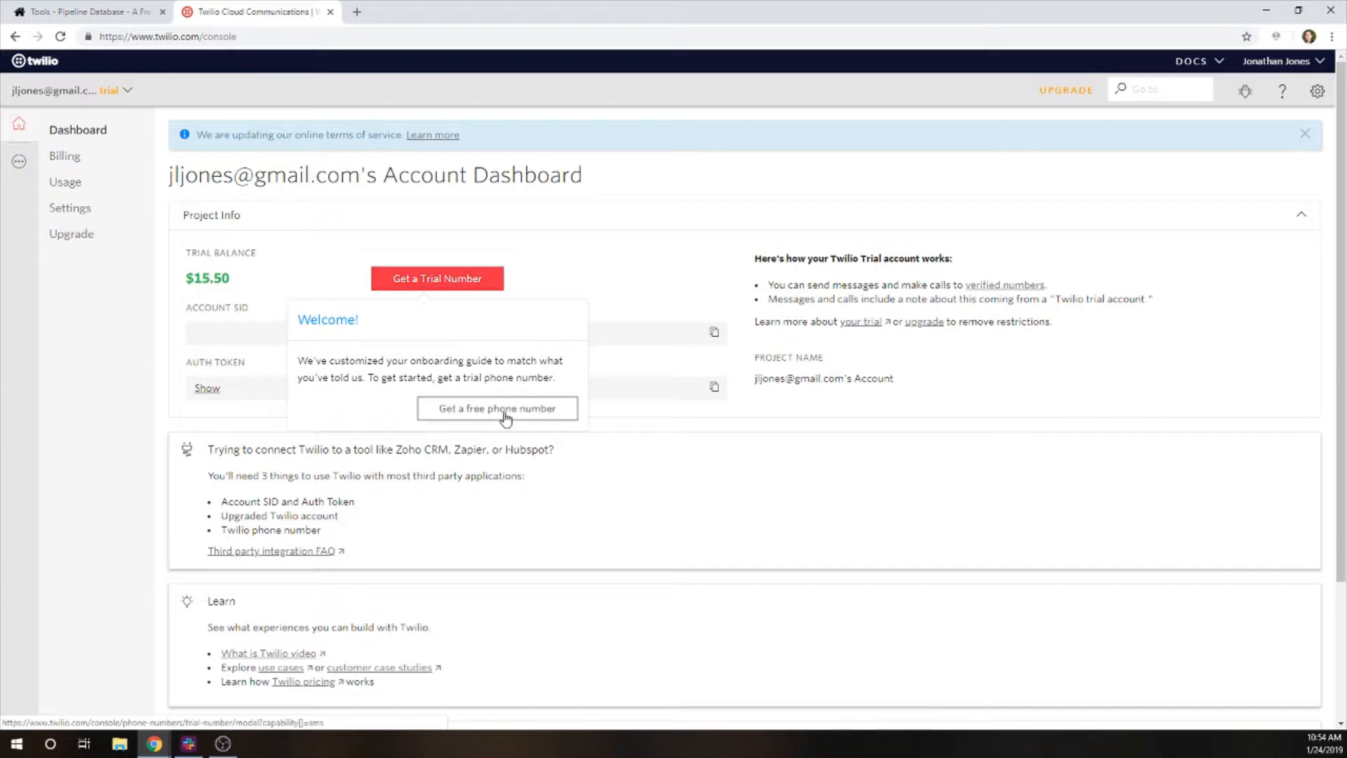
{"action": "left_click", "coordinate": [497, 408]}
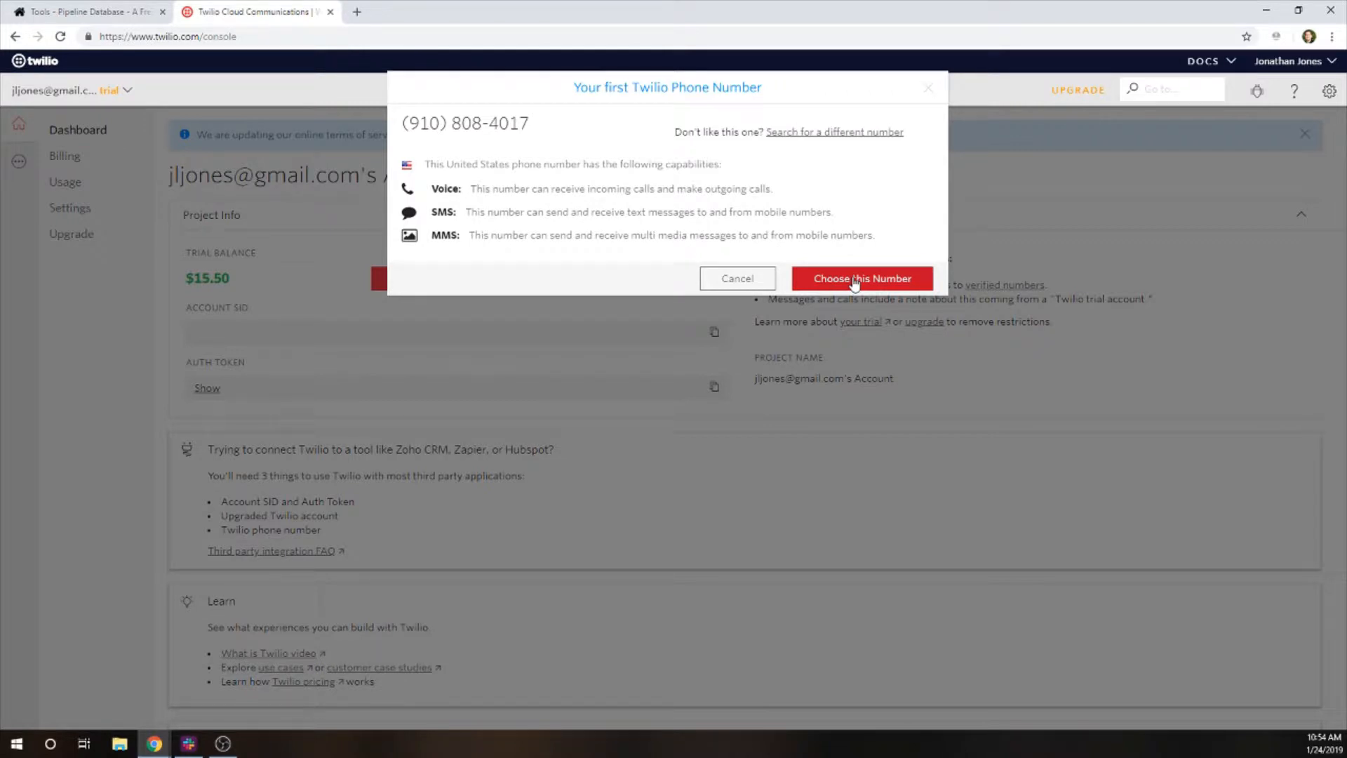
{"action": "left_click", "coordinate": [861, 278]}
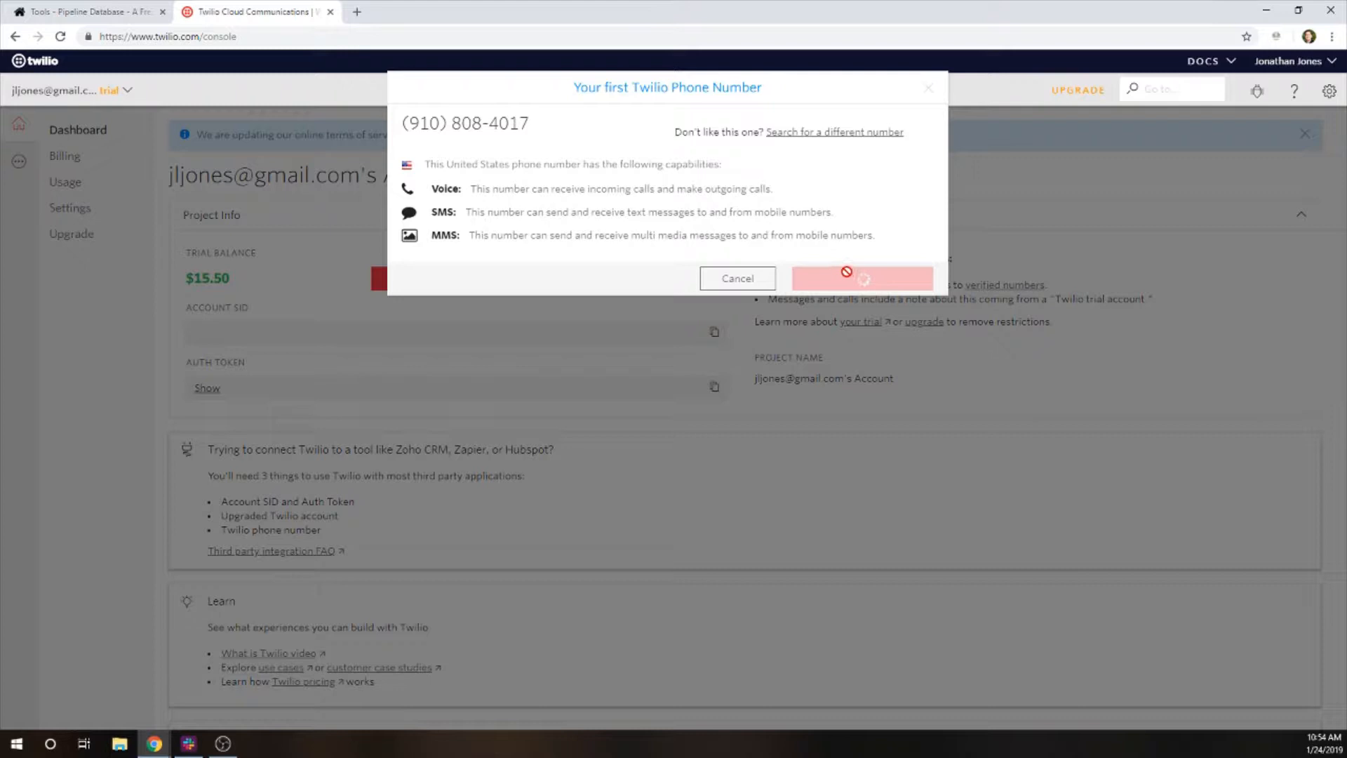
{"action": "left_click", "coordinate": [860, 278]}
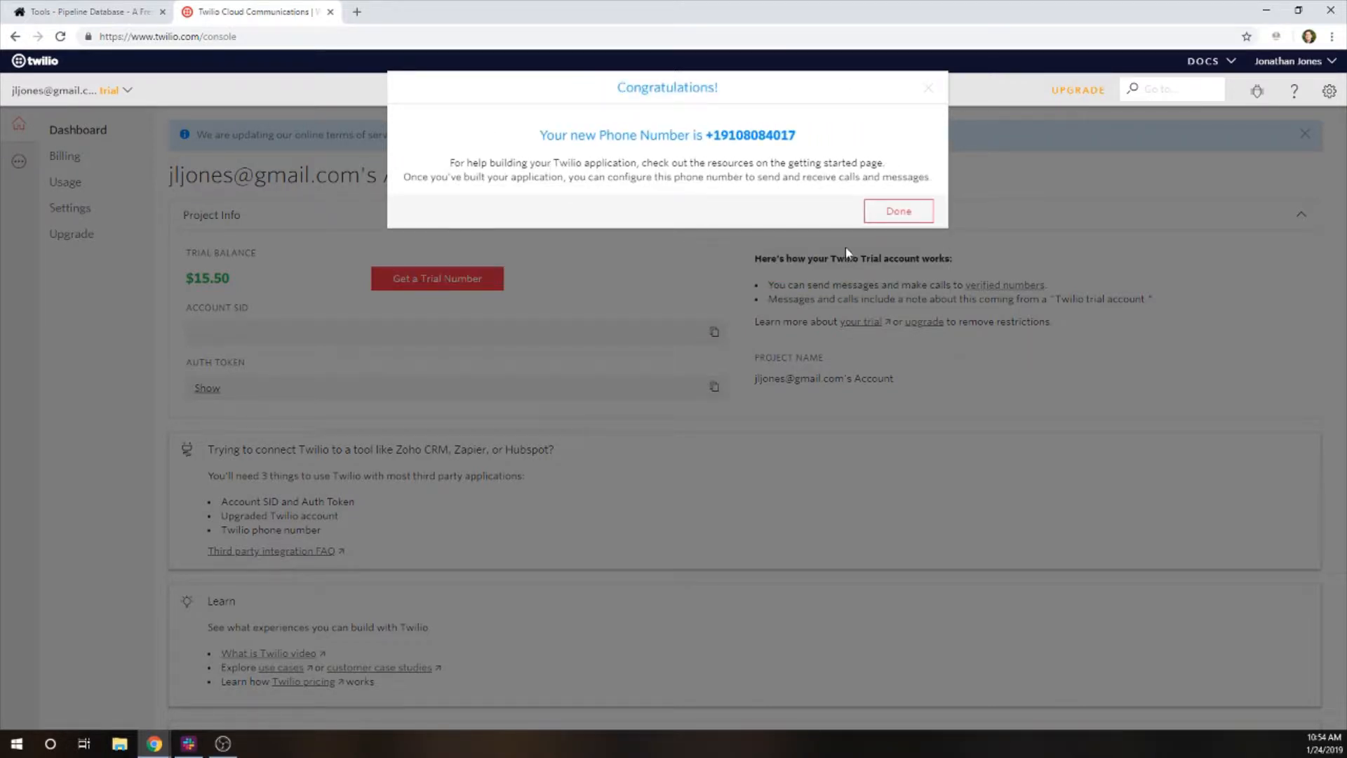
{"action": "left_click", "coordinate": [897, 210]}
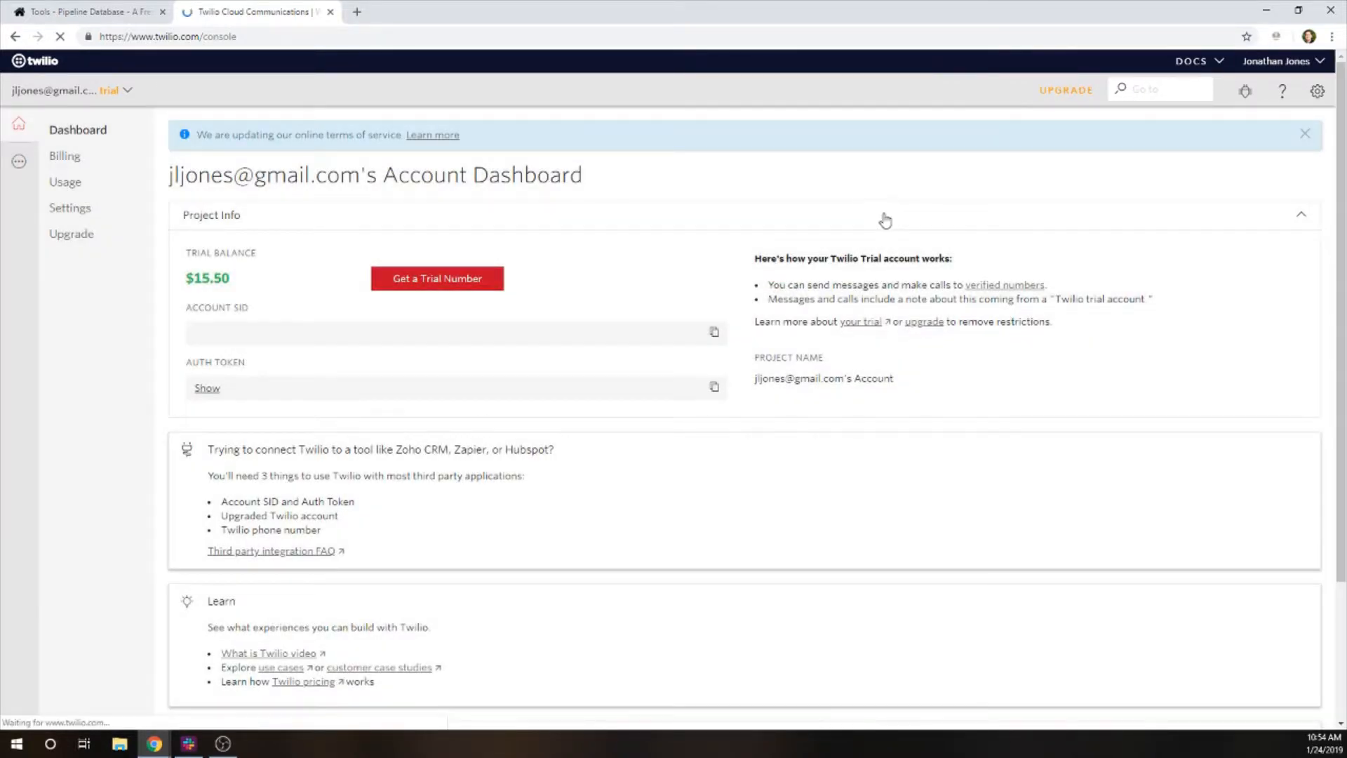
Step: Reveal the auth token on the dashboard alongside the Account SID and trial number
{"action": "left_click", "coordinate": [436, 277]}
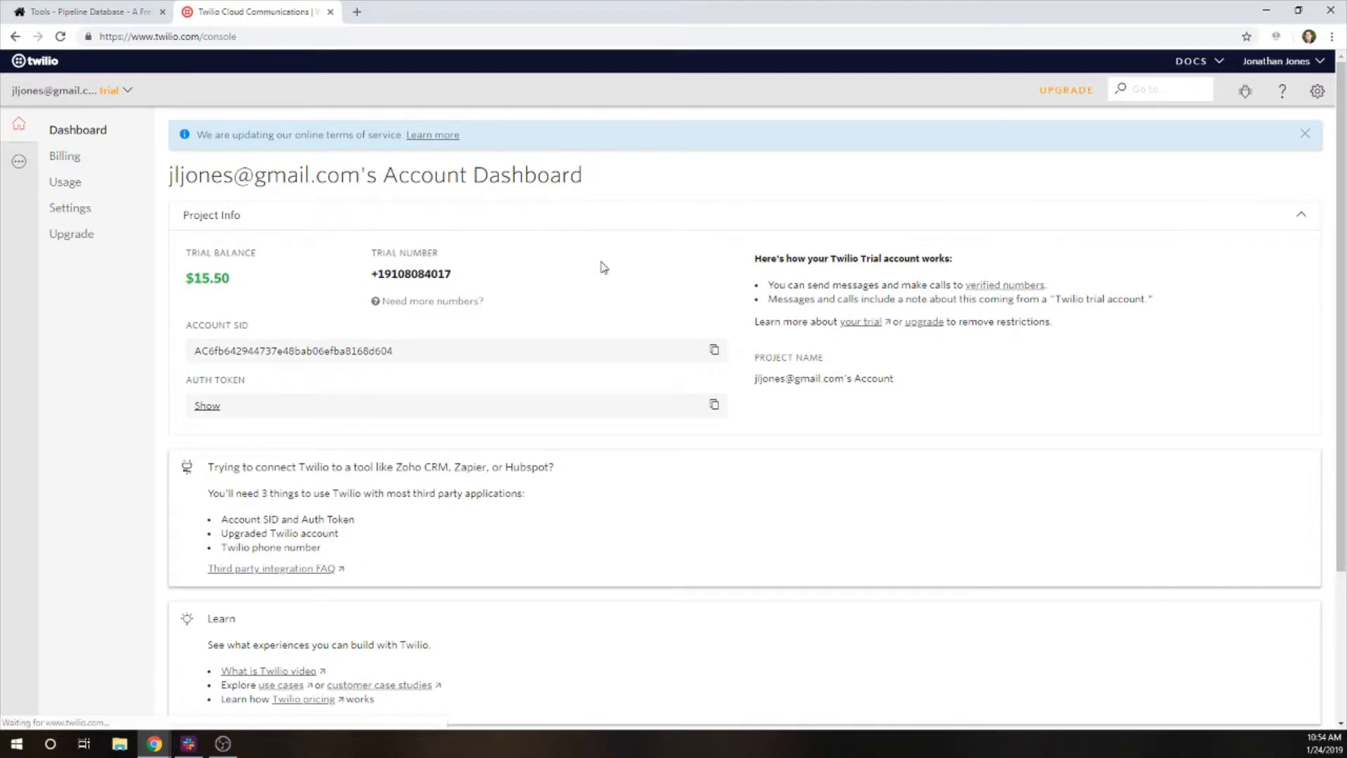
{"action": "mouse_move", "coordinate": [531, 281]}
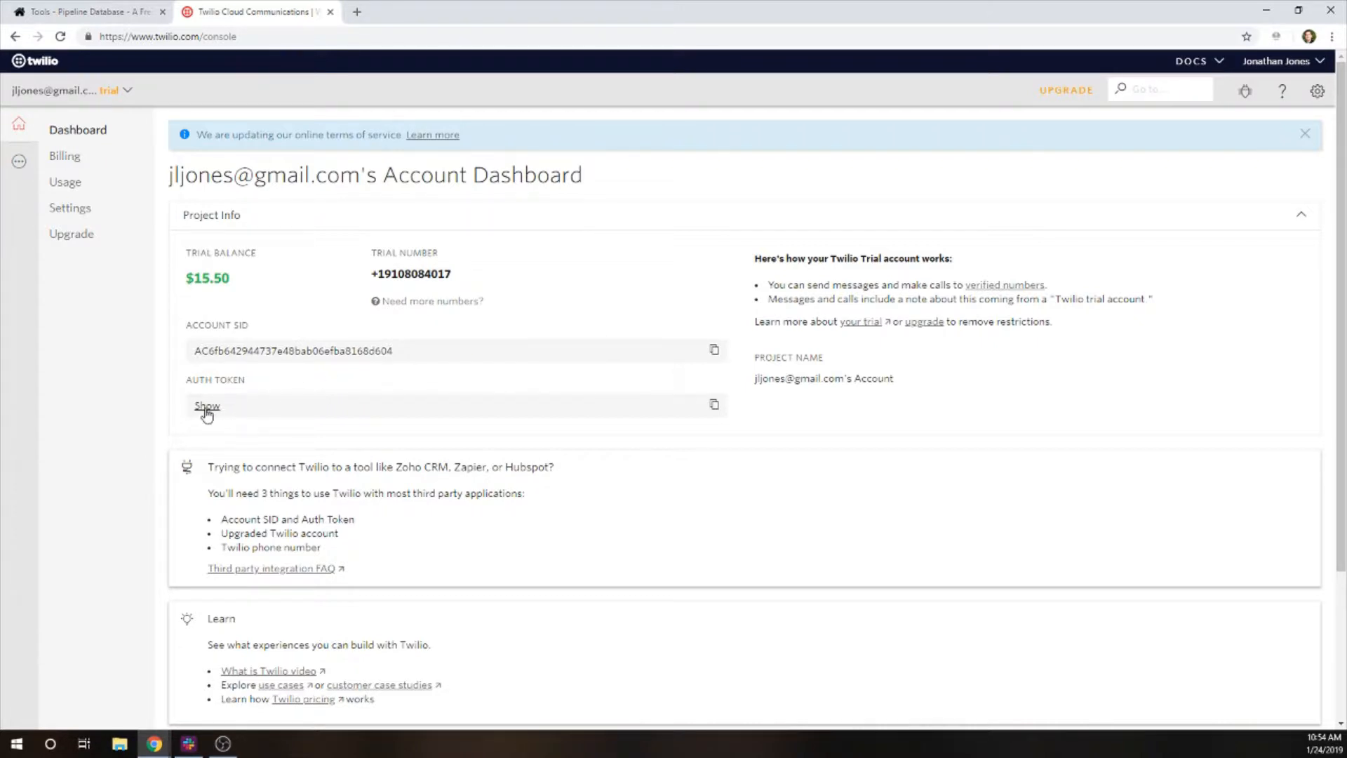
{"action": "left_click", "coordinate": [206, 406]}
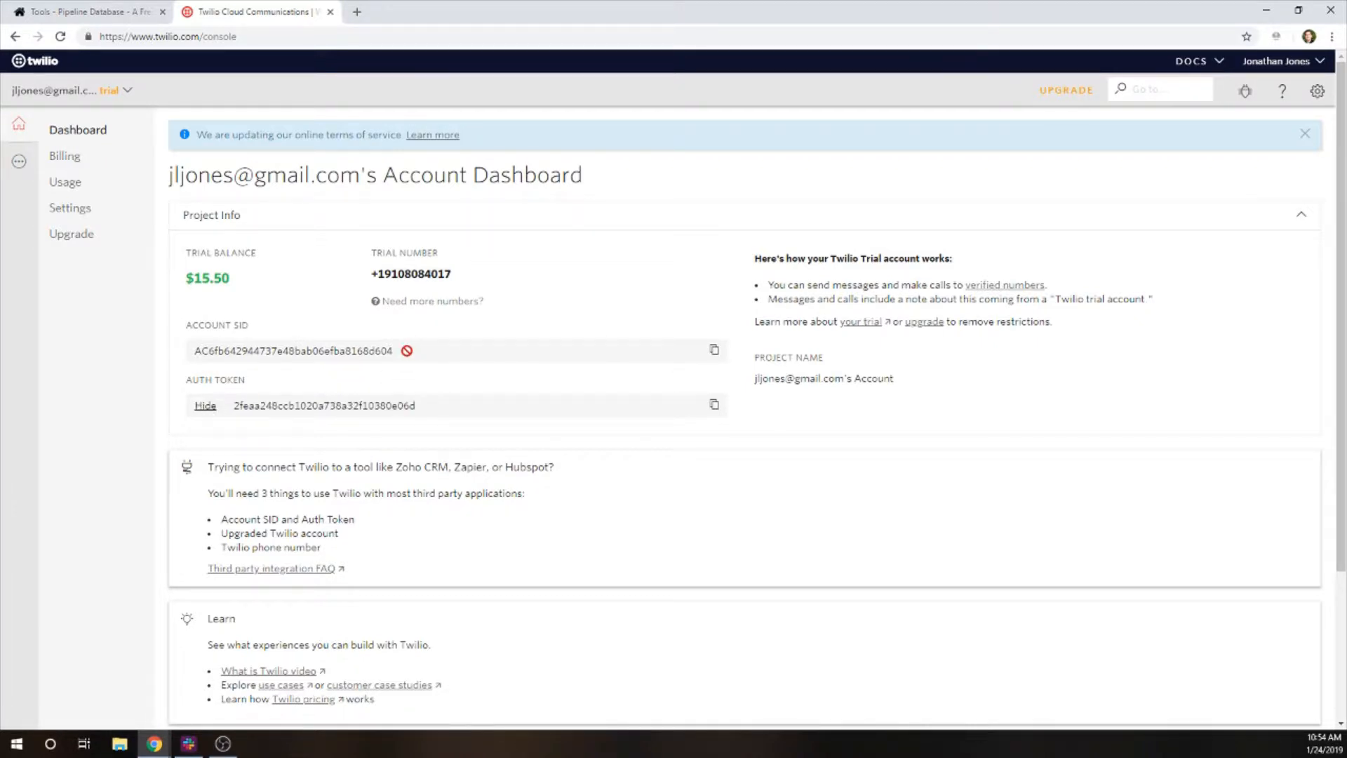
{"action": "left_click", "coordinate": [715, 350]}
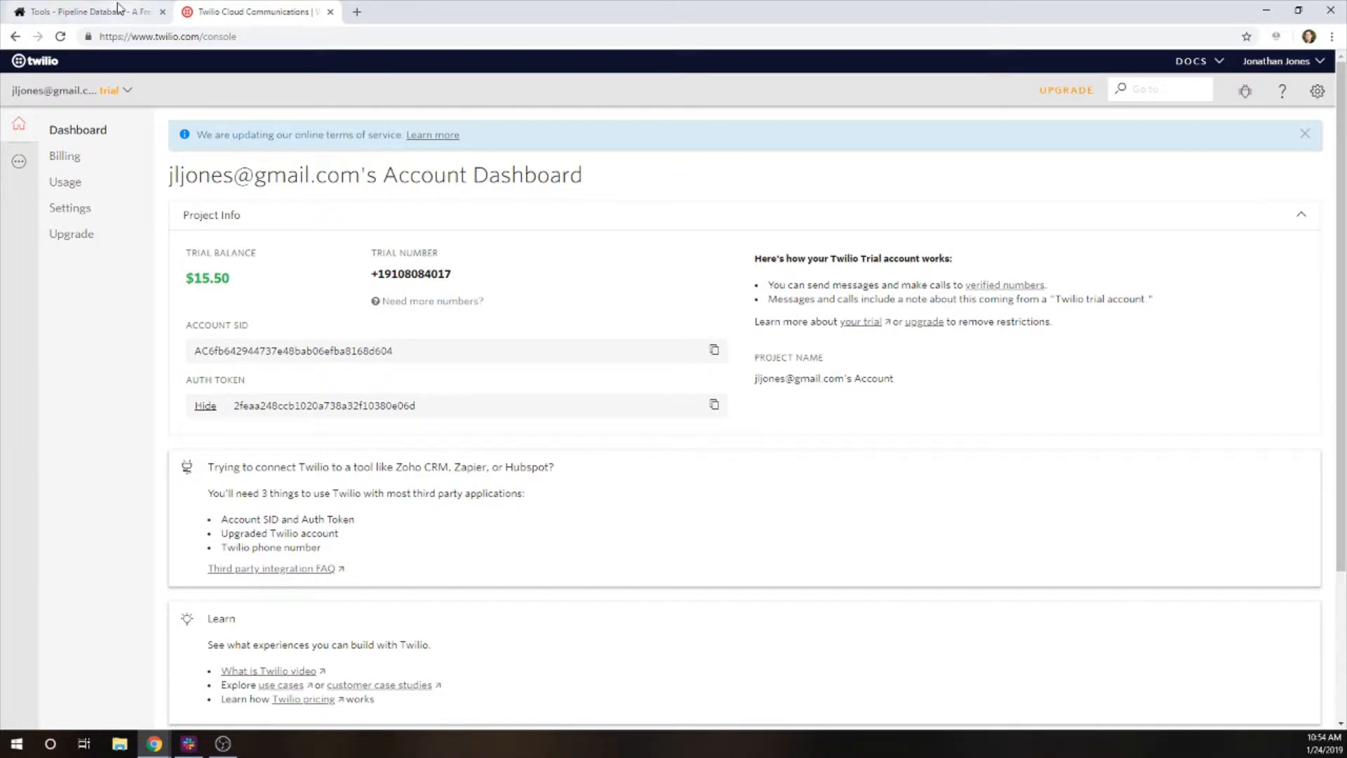
Step: Paste the Twilio Account SID and auth token into Pipeline Database's Twilio settings
{"action": "left_click", "coordinate": [85, 11]}
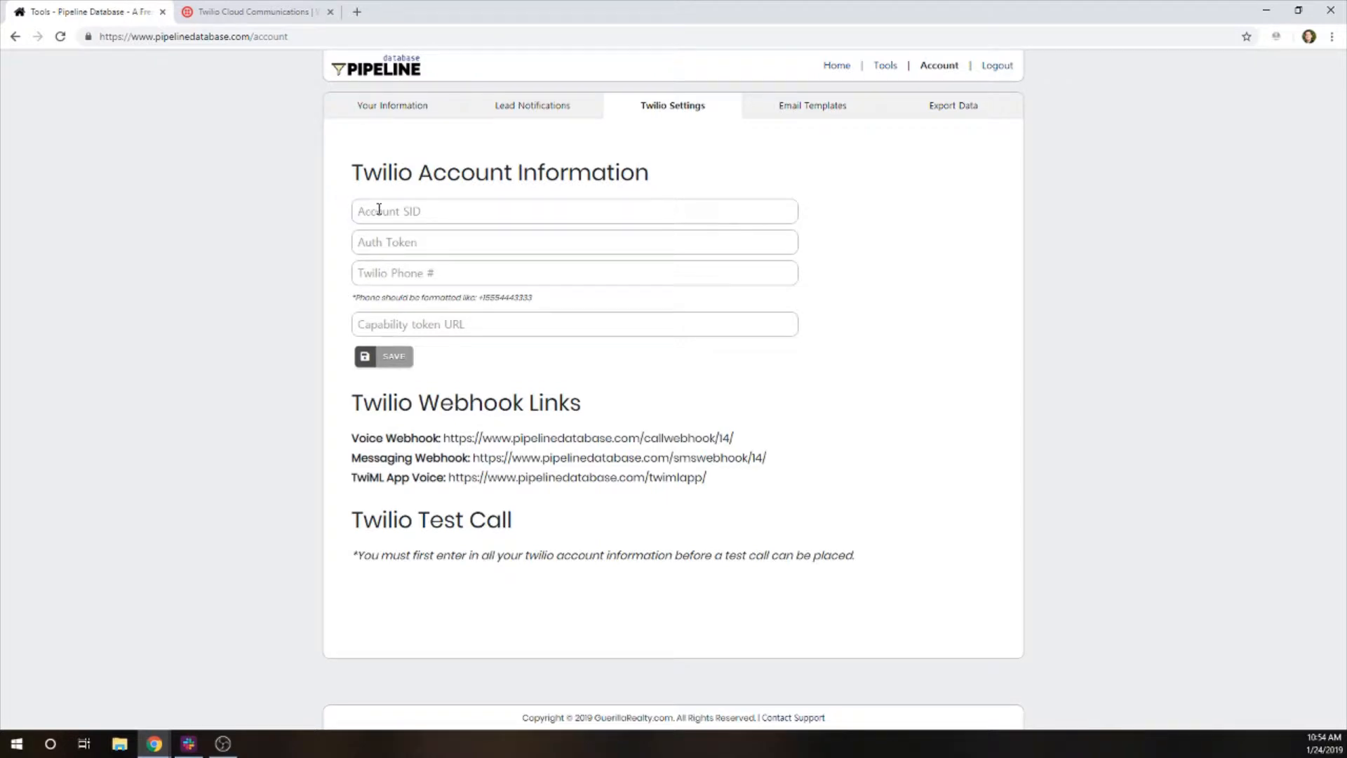
{"action": "right_click", "coordinate": [378, 210]}
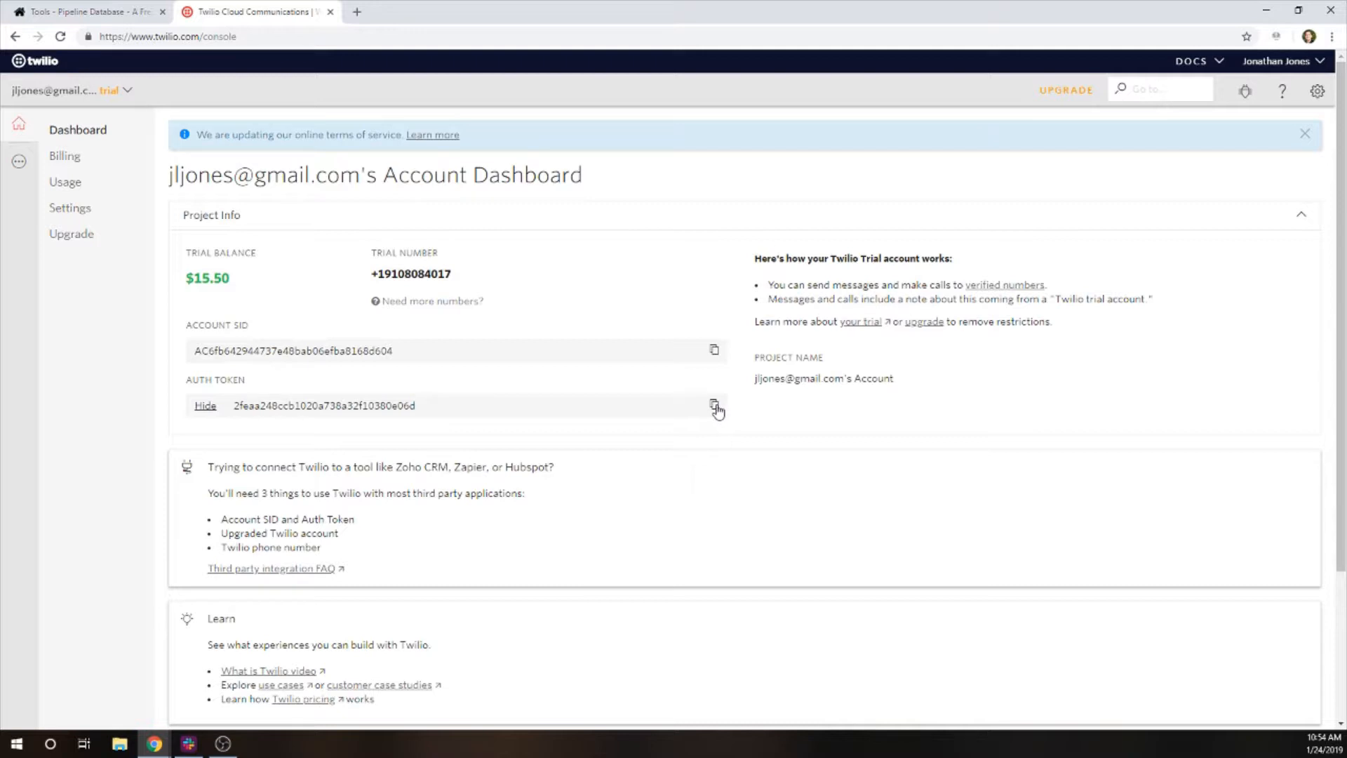
{"action": "mouse_move", "coordinate": [715, 406]}
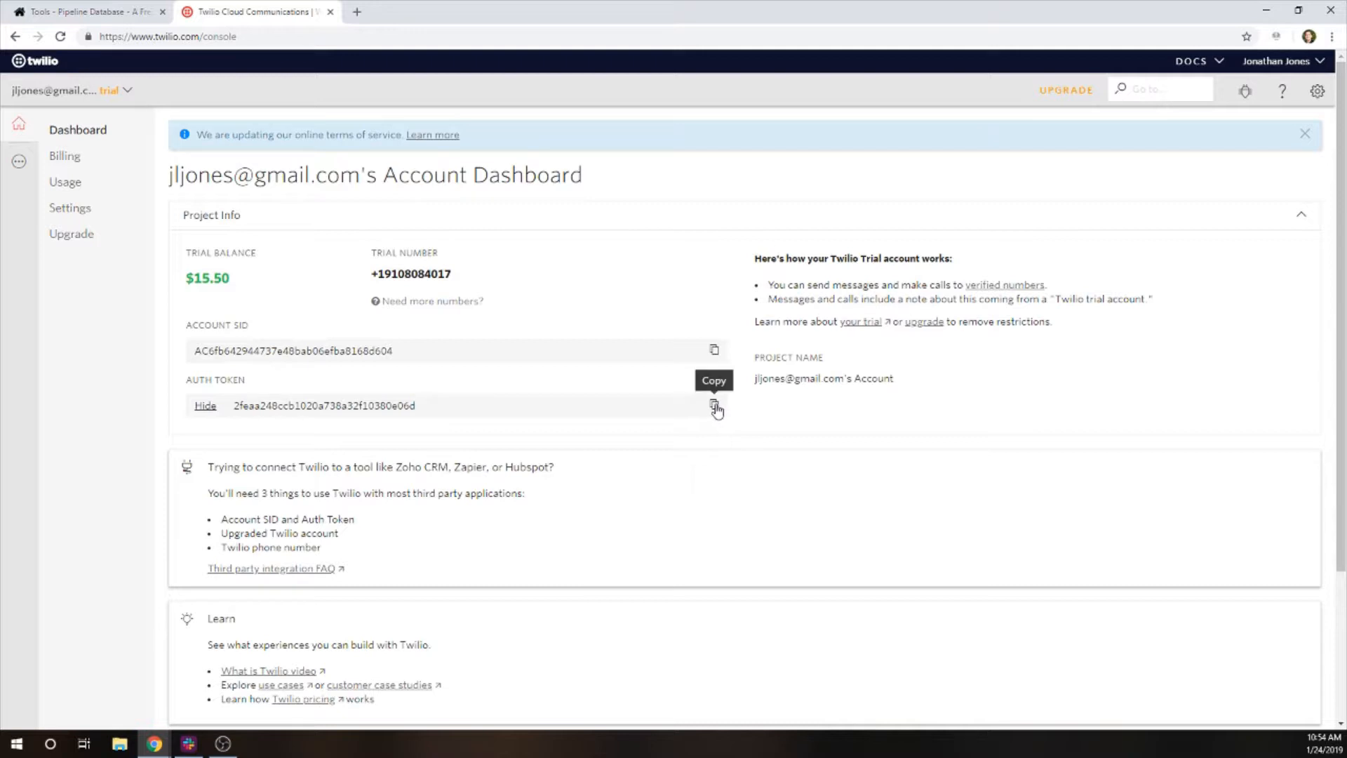
{"action": "mouse_move", "coordinate": [608, 380]}
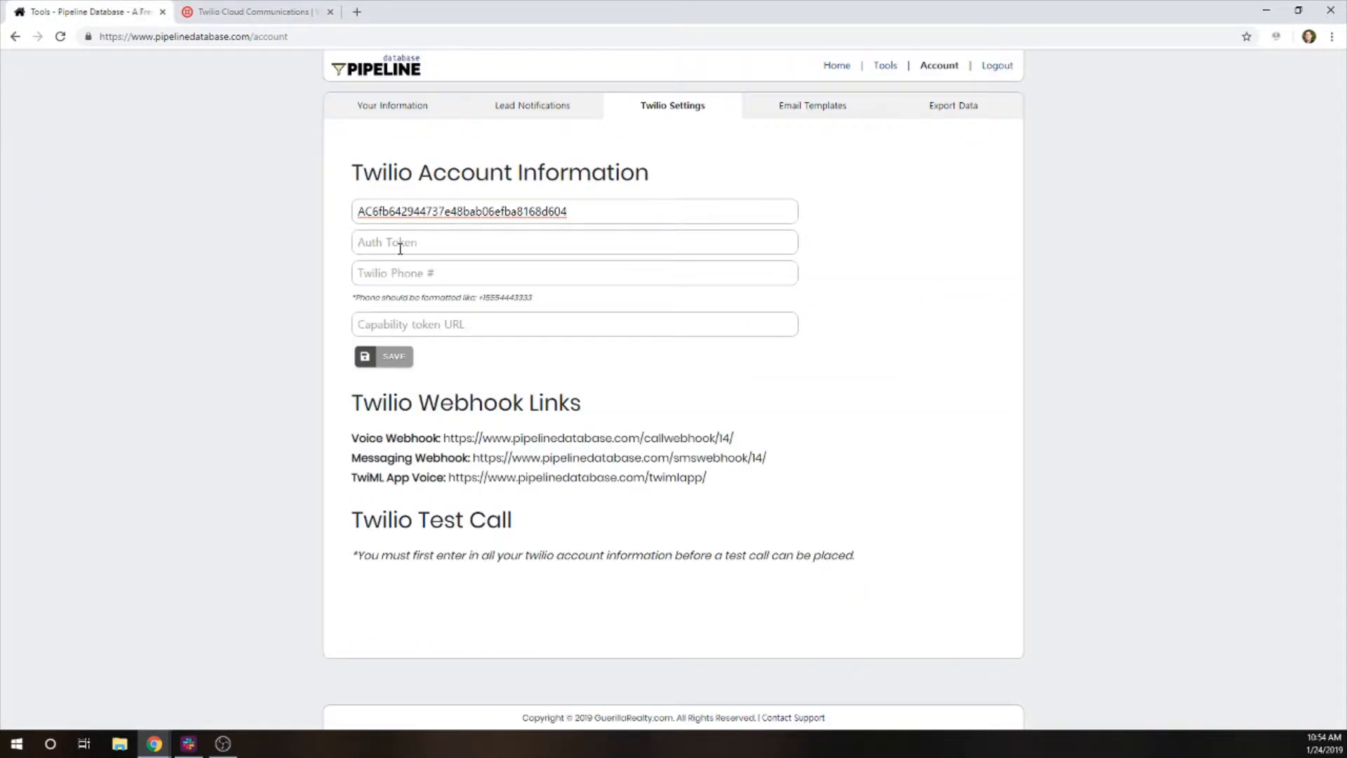
{"action": "right_click", "coordinate": [574, 241]}
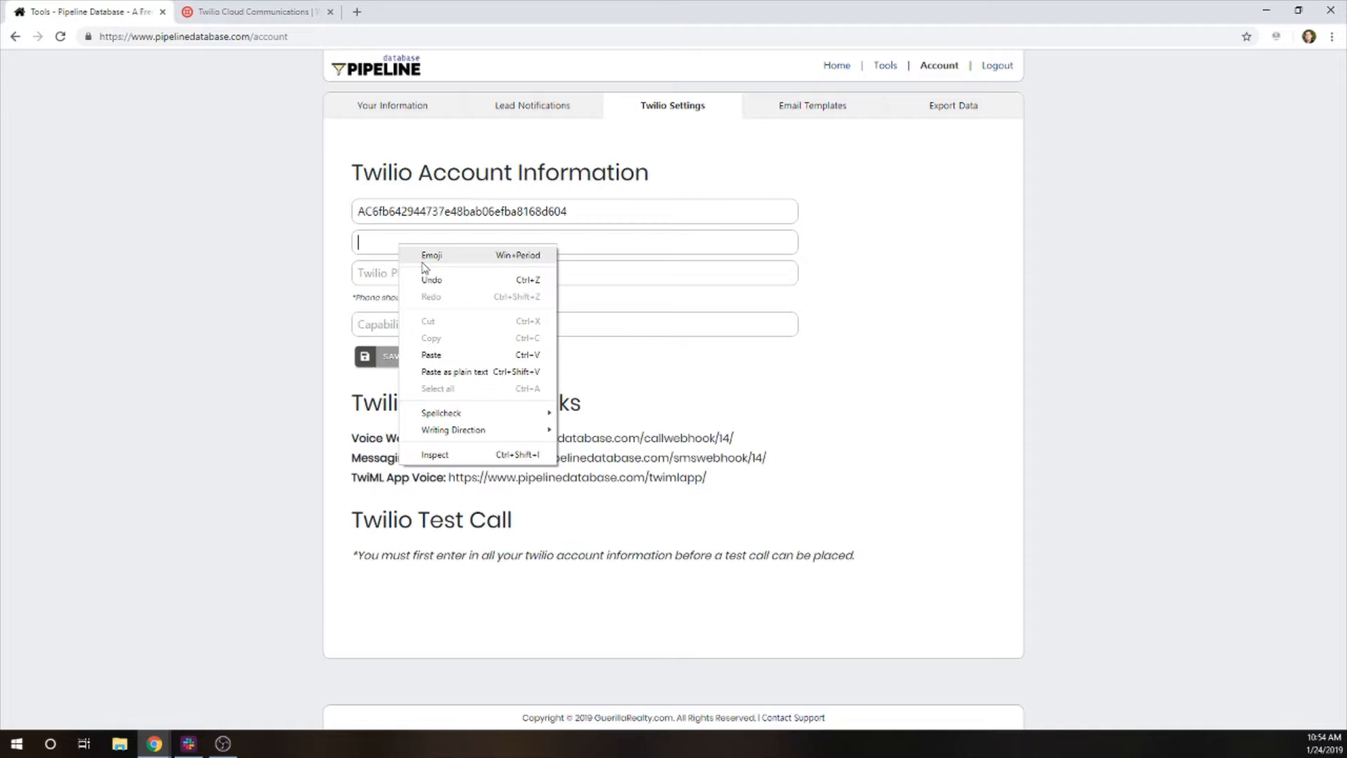
{"action": "mouse_move", "coordinate": [460, 355]}
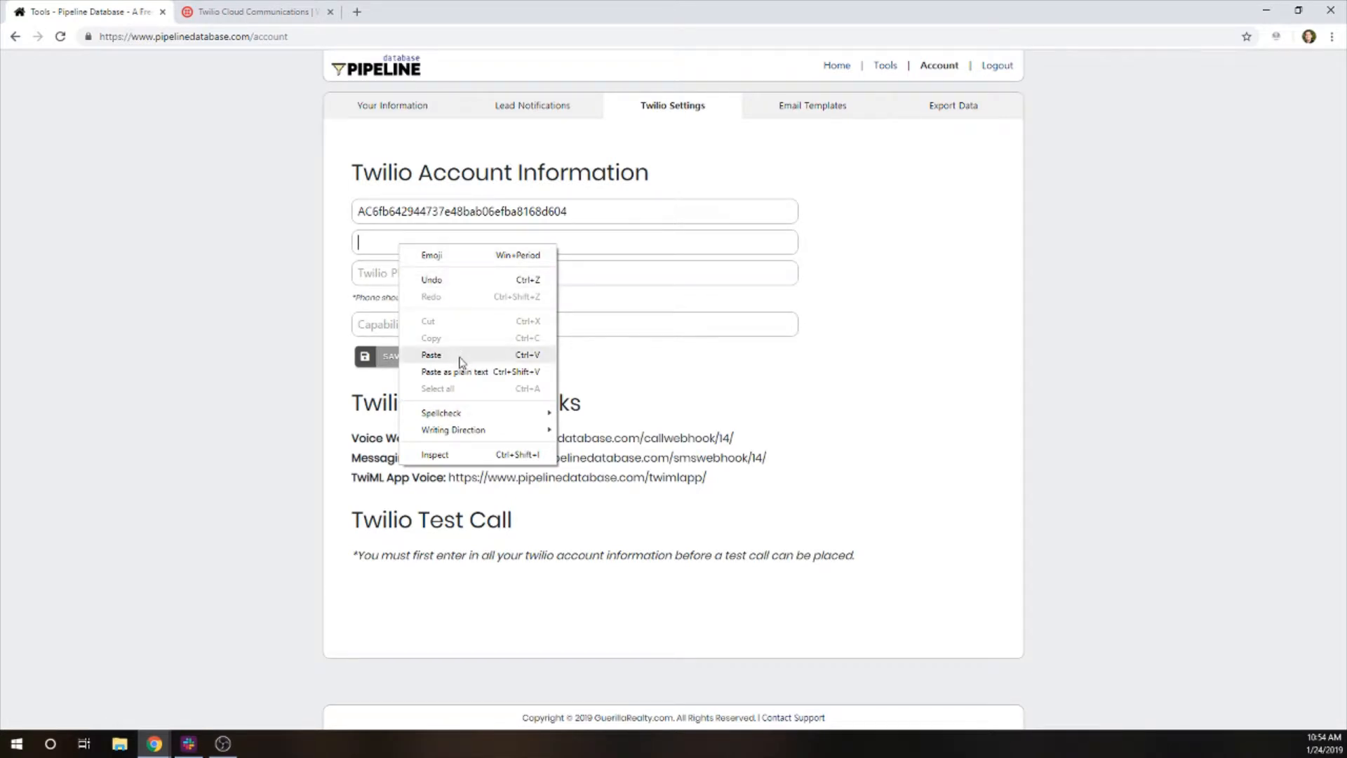
{"action": "left_click", "coordinate": [431, 354]}
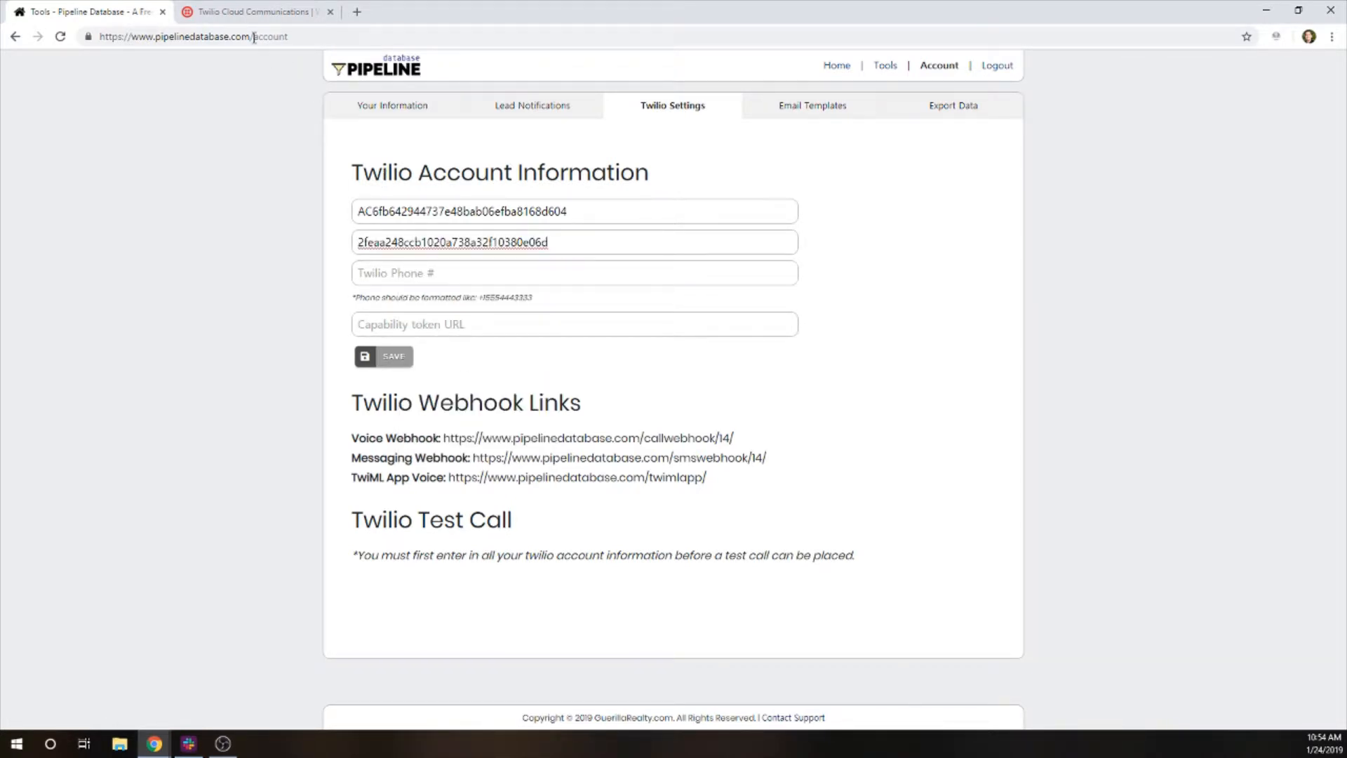
{"action": "left_click", "coordinate": [251, 12]}
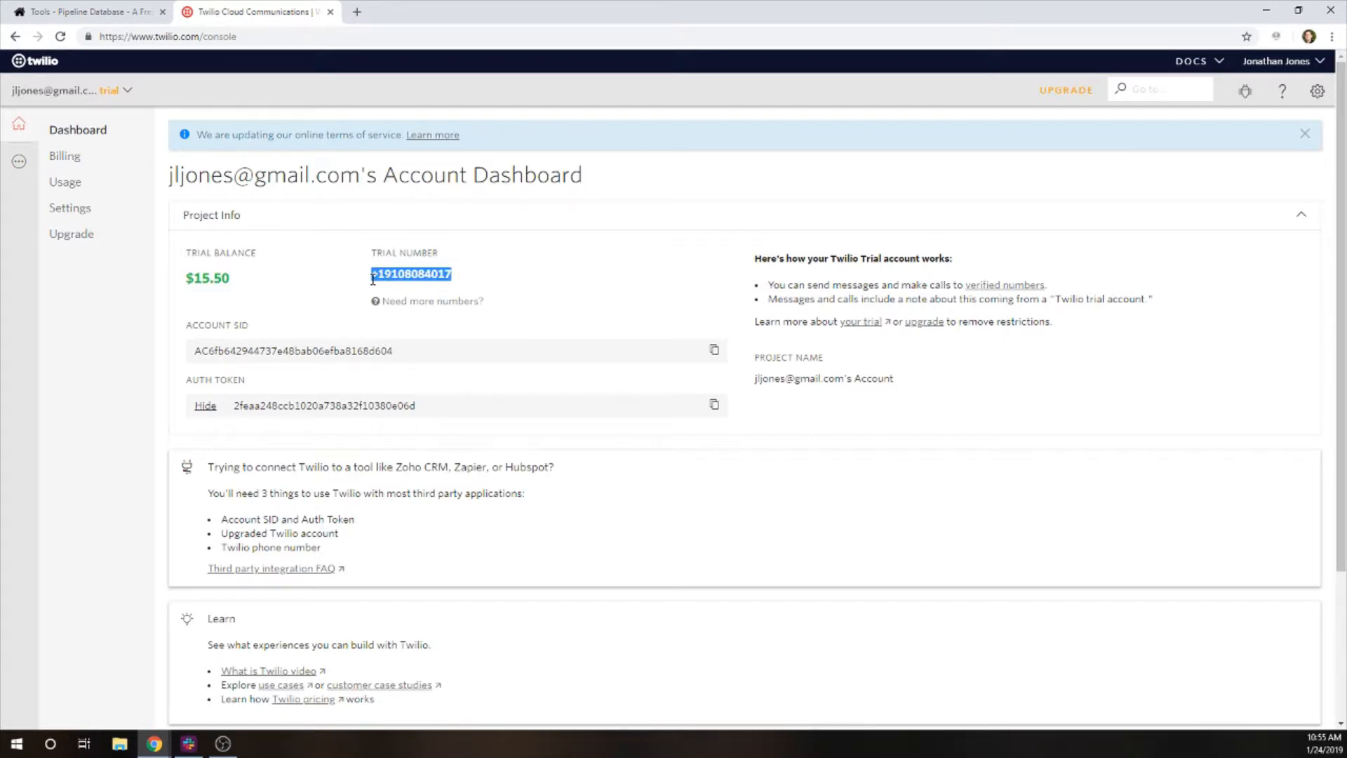
{"action": "left_click", "coordinate": [85, 11]}
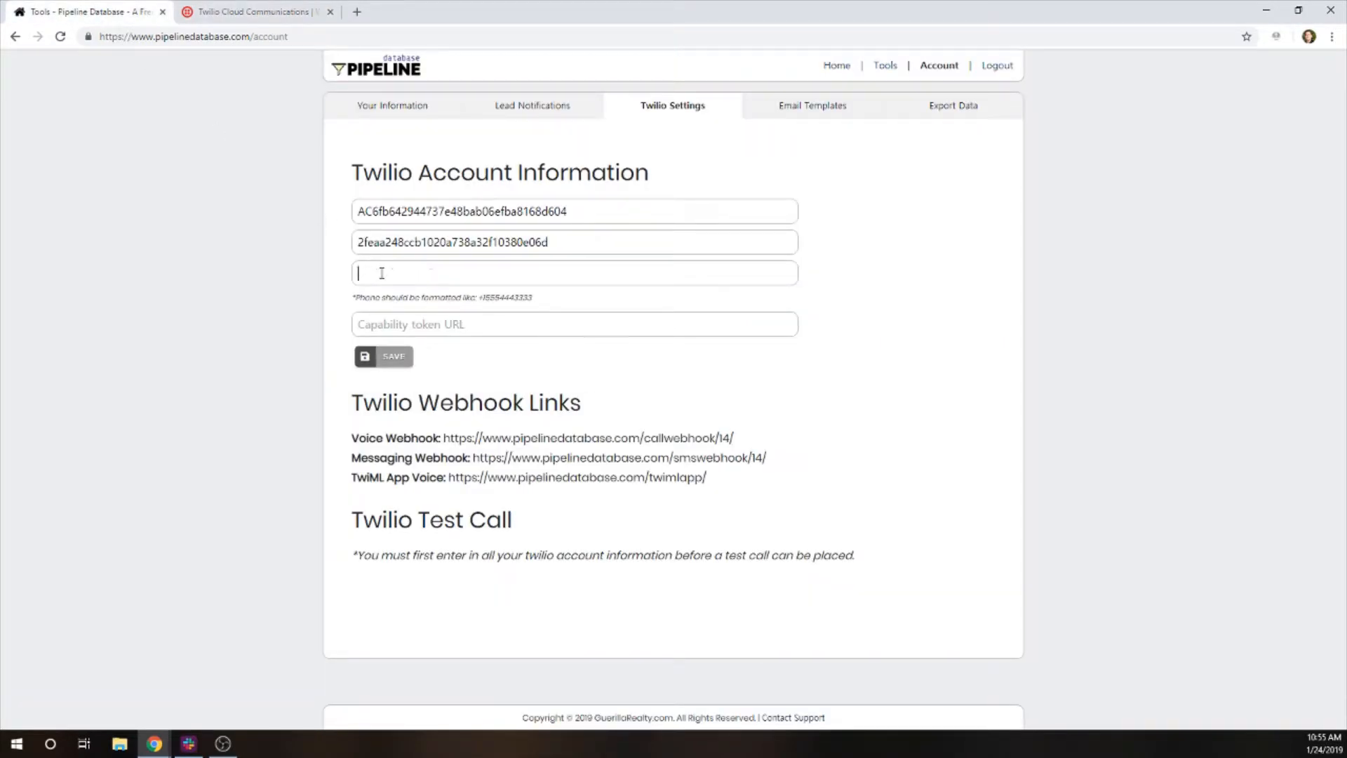
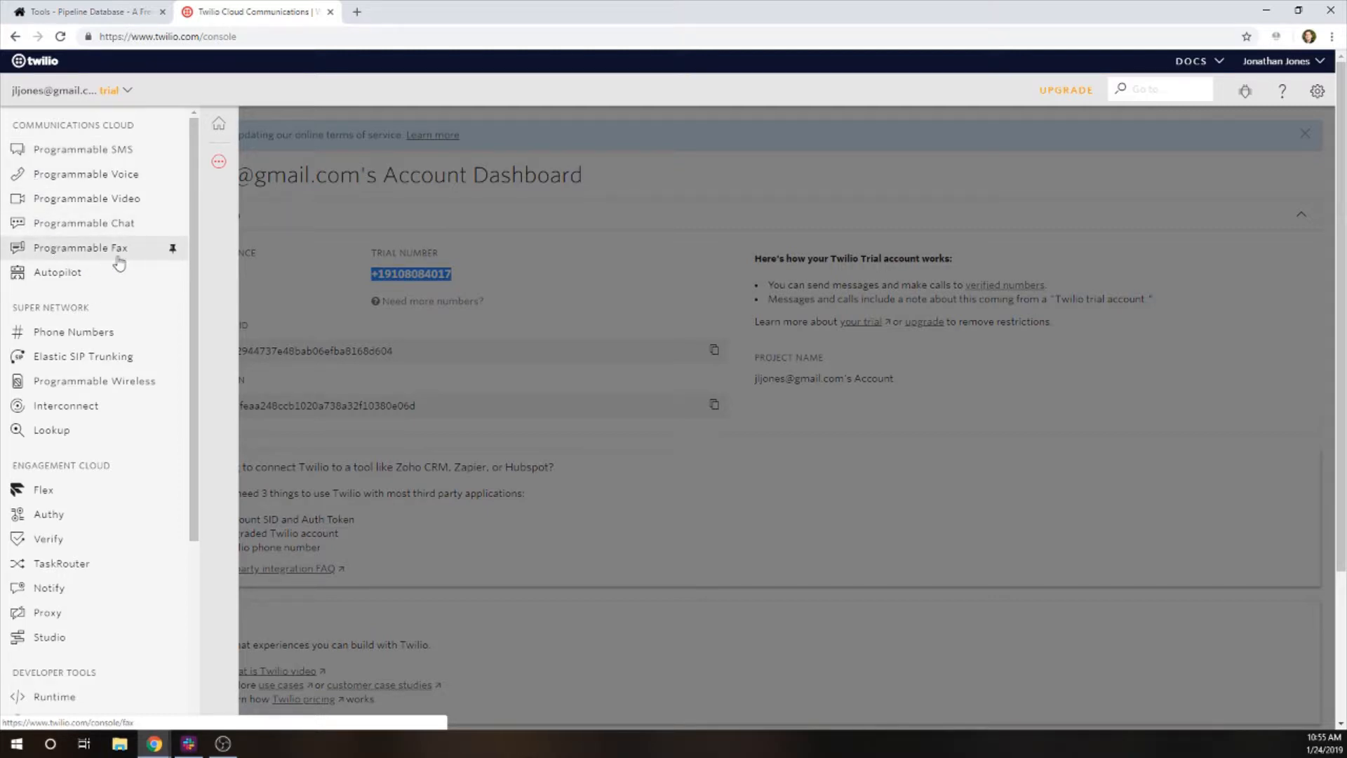
{"action": "mouse_move", "coordinate": [173, 179]}
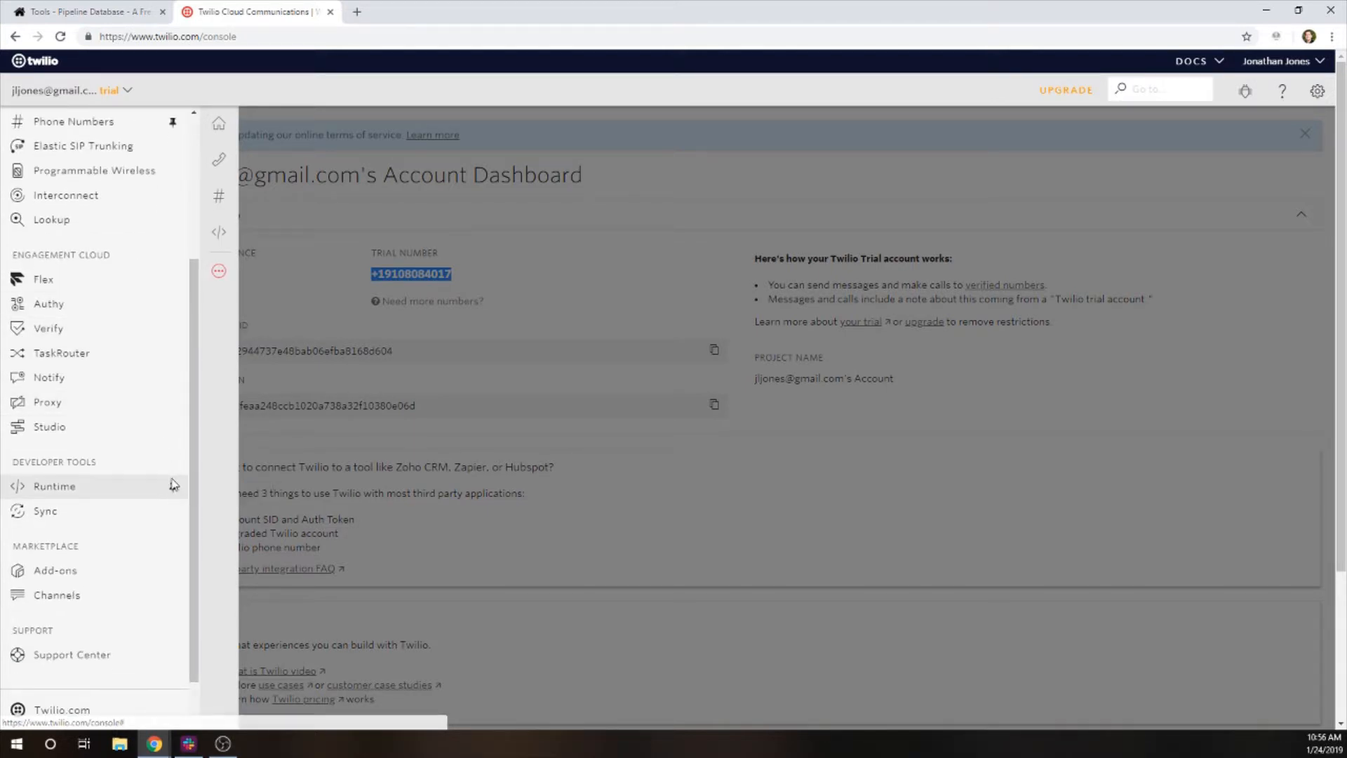
{"action": "mouse_move", "coordinate": [139, 402]}
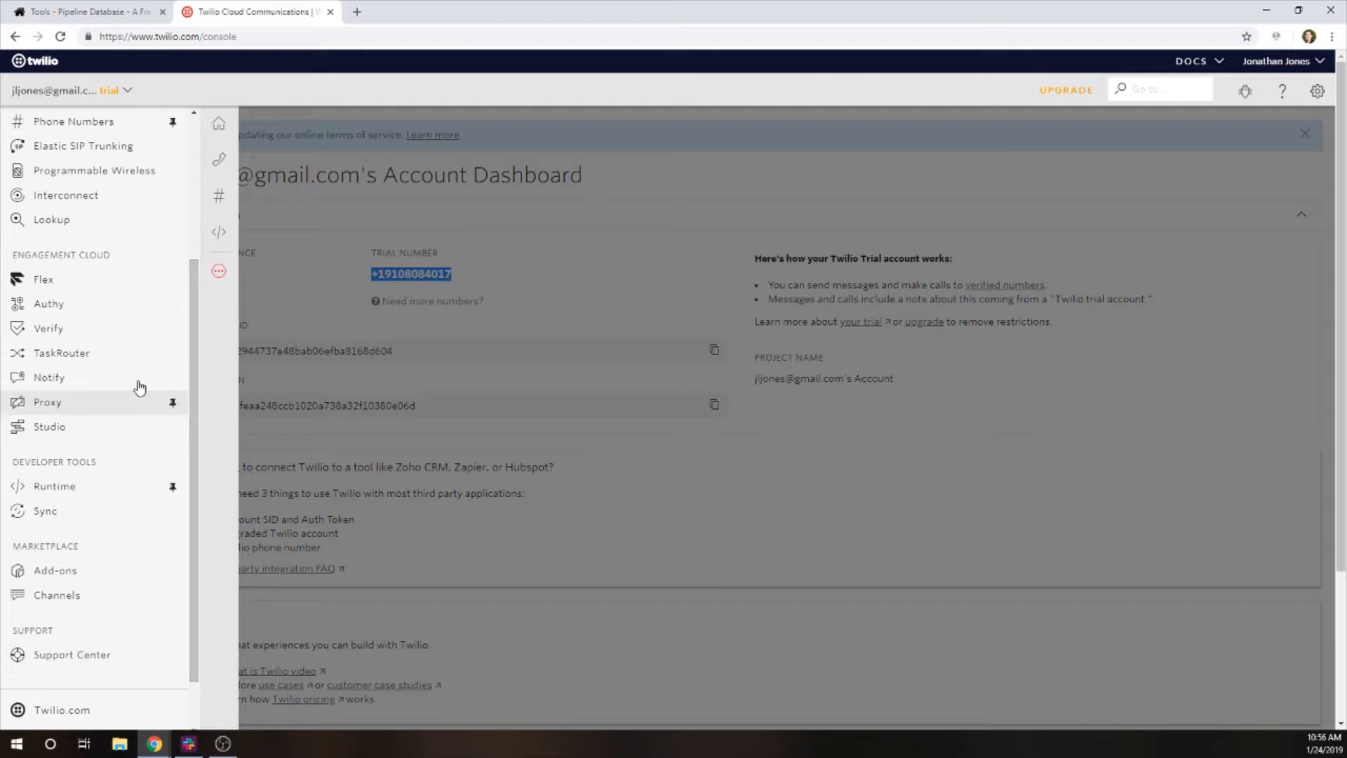
{"action": "left_click", "coordinate": [73, 121]}
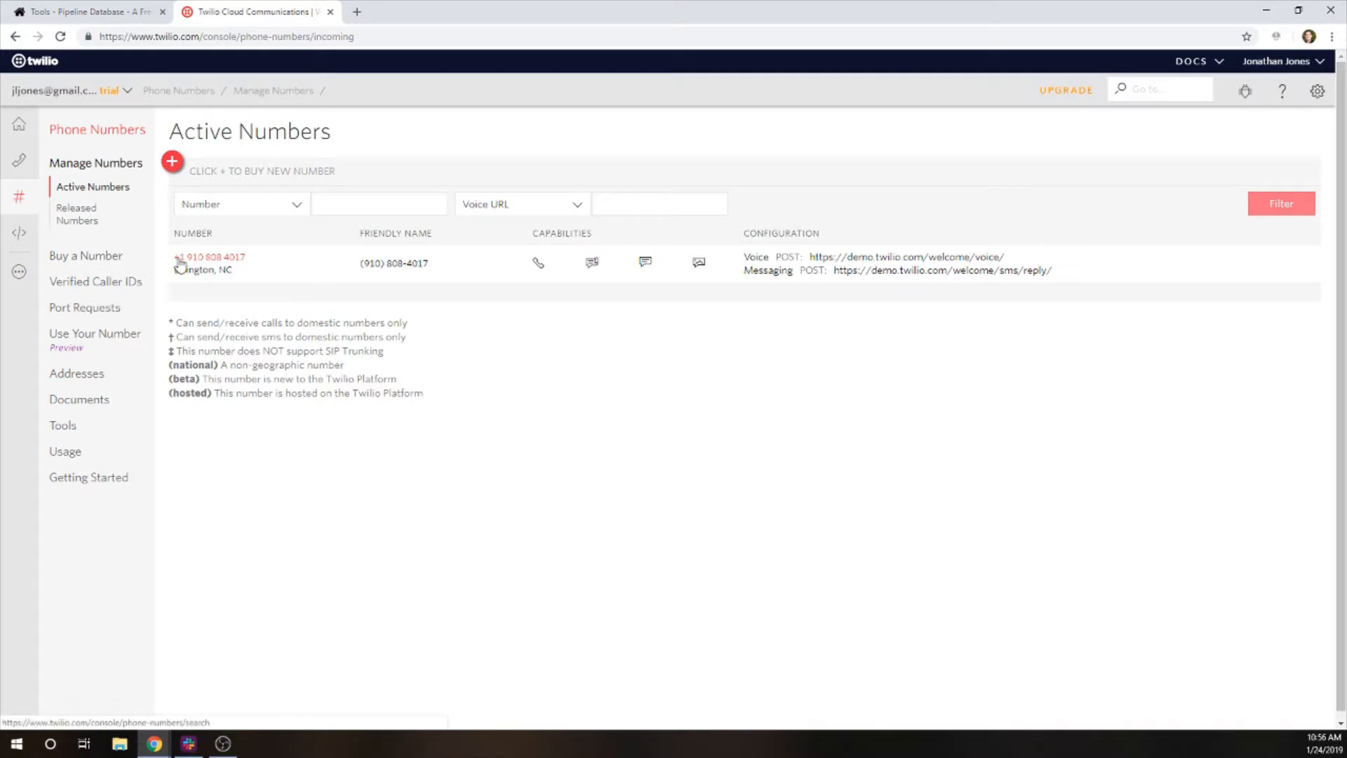
{"action": "left_click", "coordinate": [209, 256]}
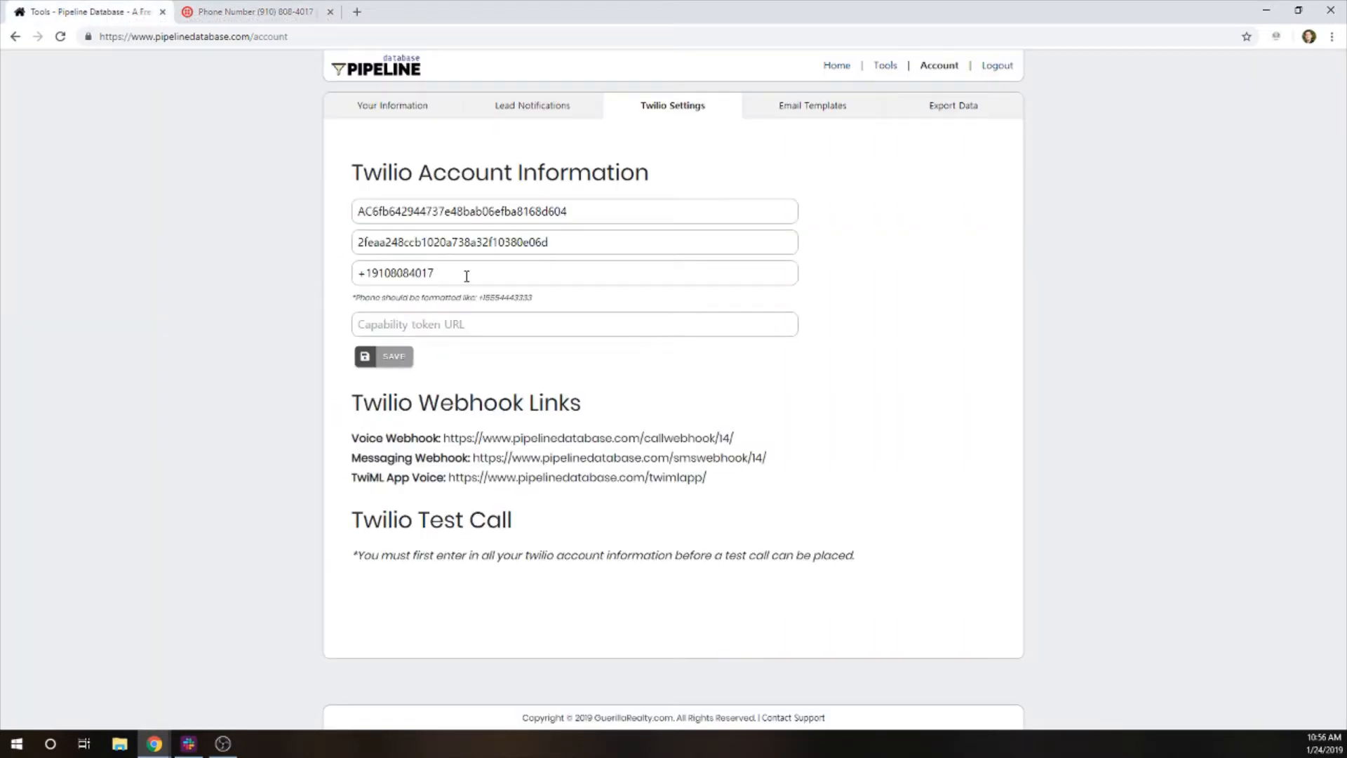
{"action": "double_click", "coordinate": [588, 438]}
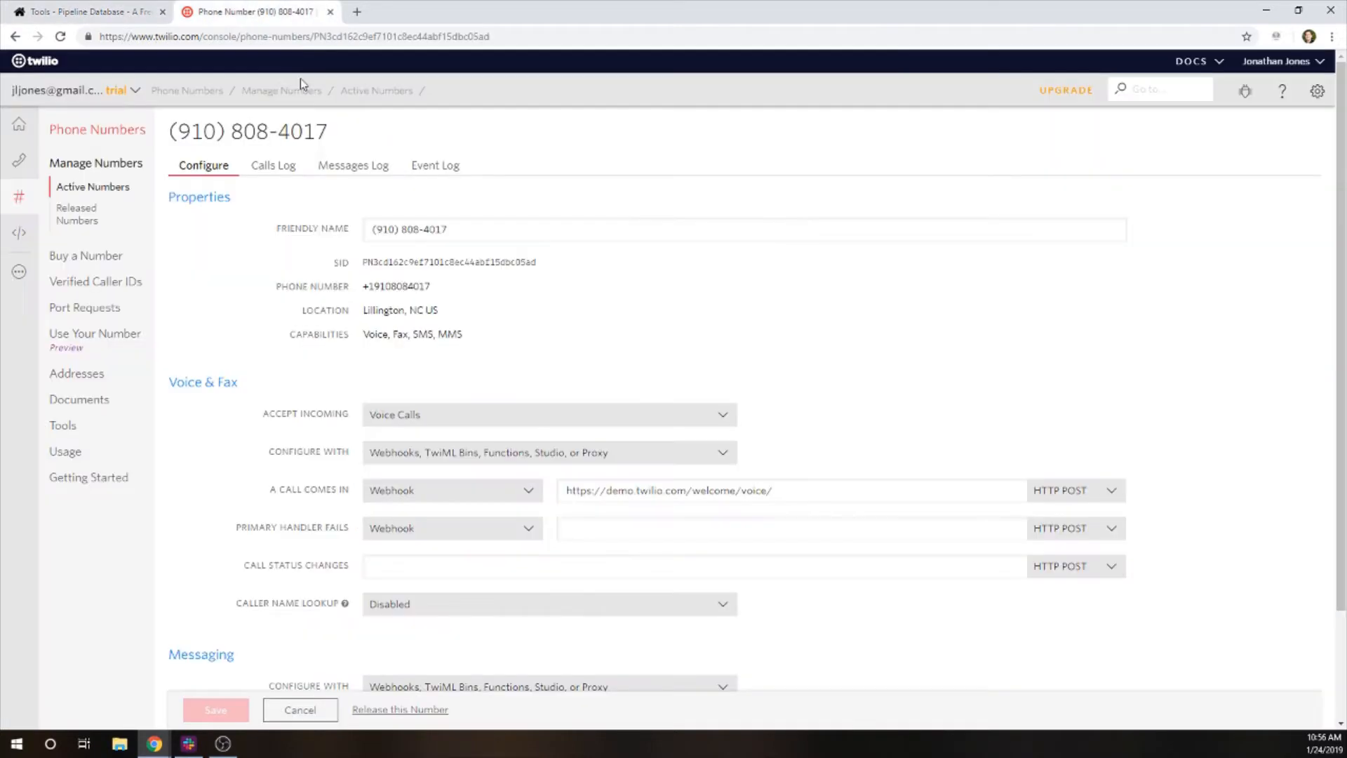
{"action": "mouse_move", "coordinate": [404, 303]}
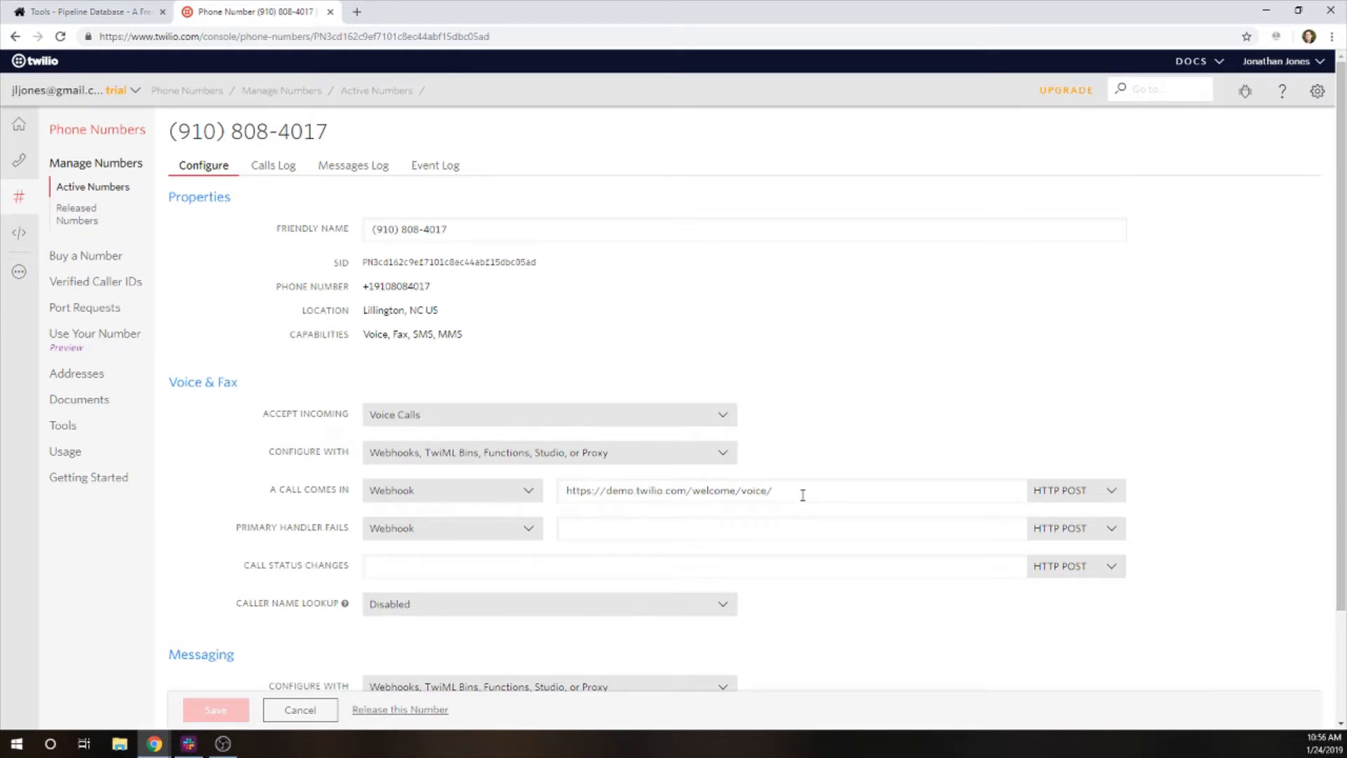
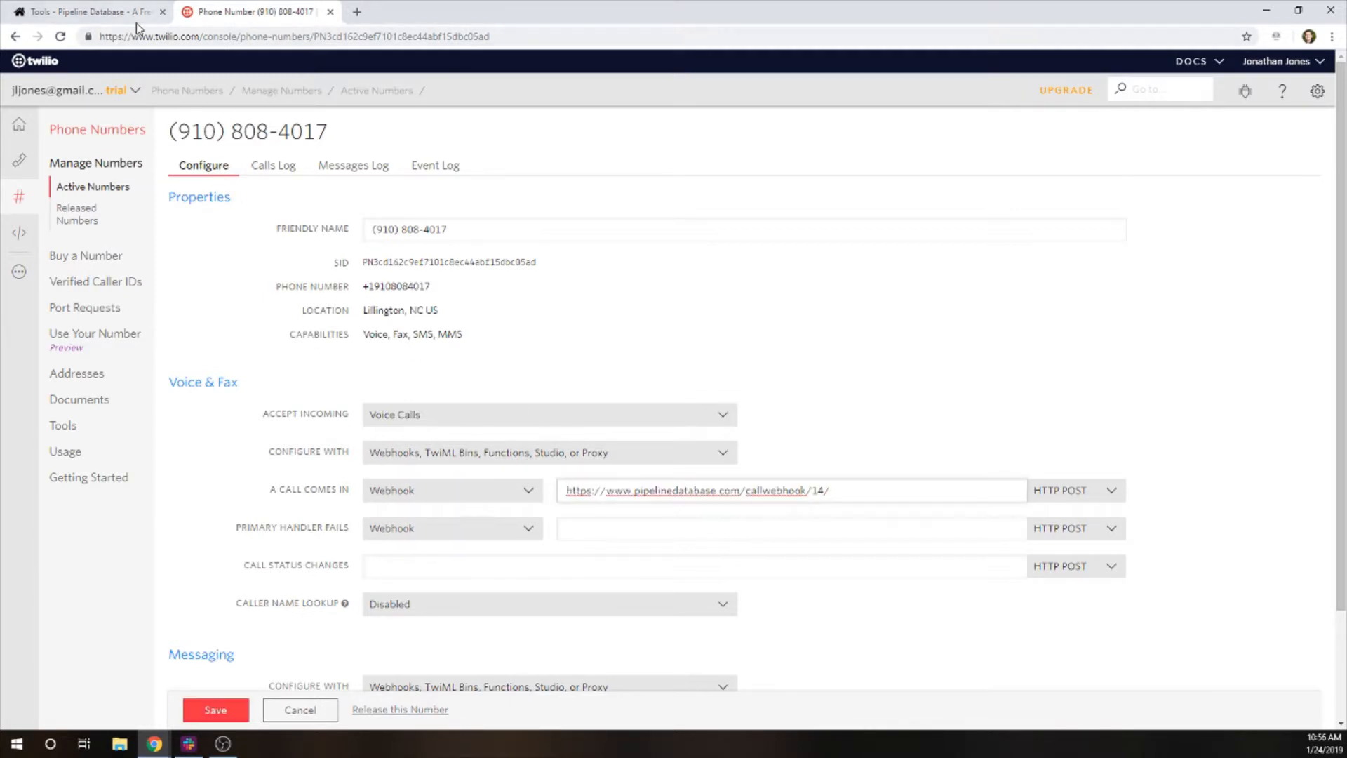
{"action": "left_click", "coordinate": [86, 11]}
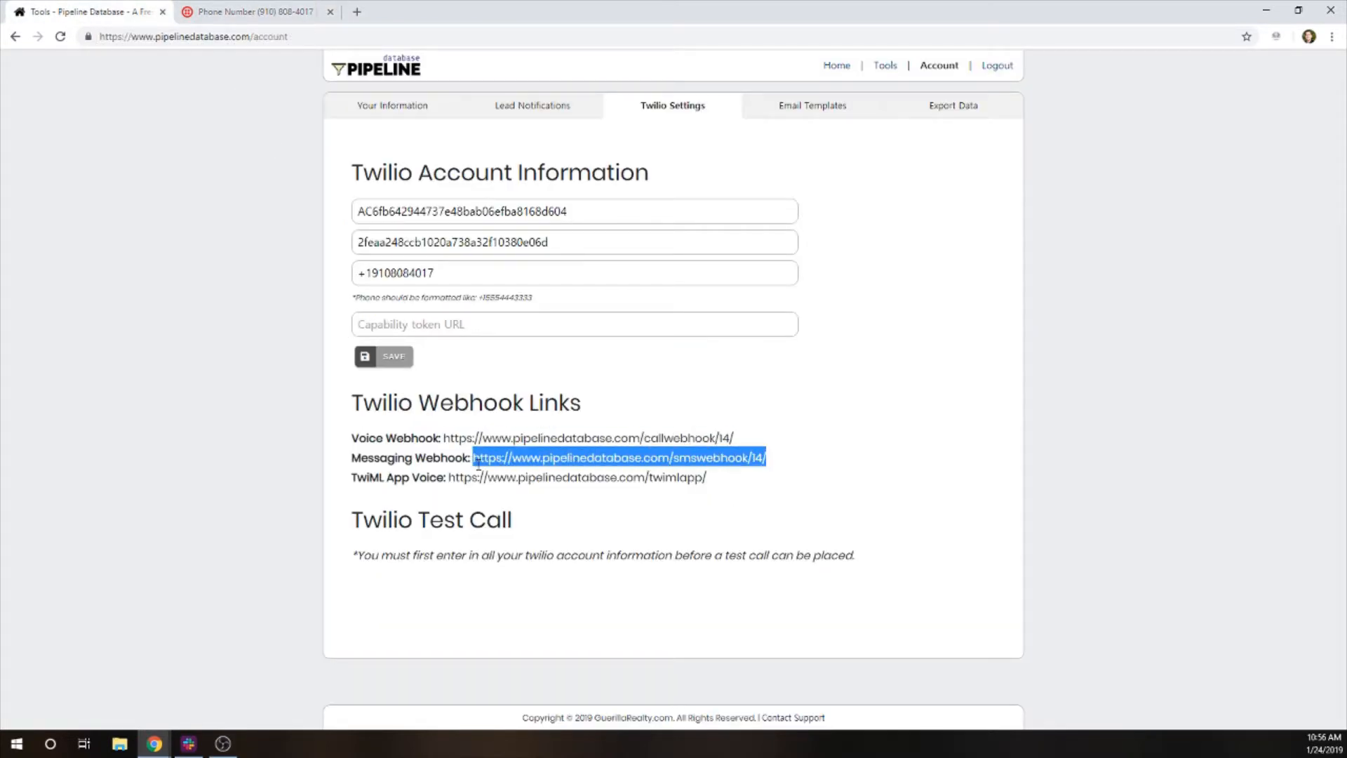
{"action": "left_click", "coordinate": [252, 11]}
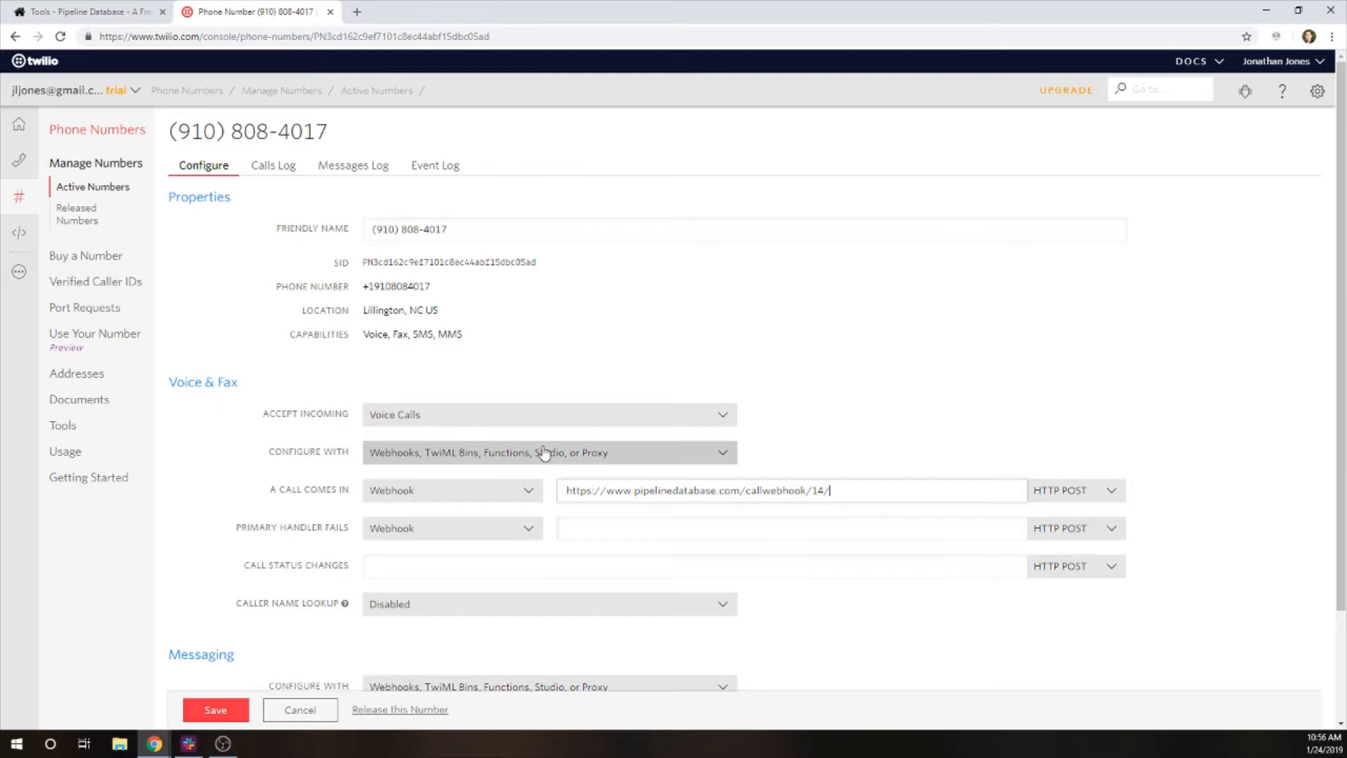
Step: Set A Message Comes In to the smswebhook/14 URL and save the number's configuration
{"action": "scroll", "scroll_direction": "down", "scroll_amount": 3}
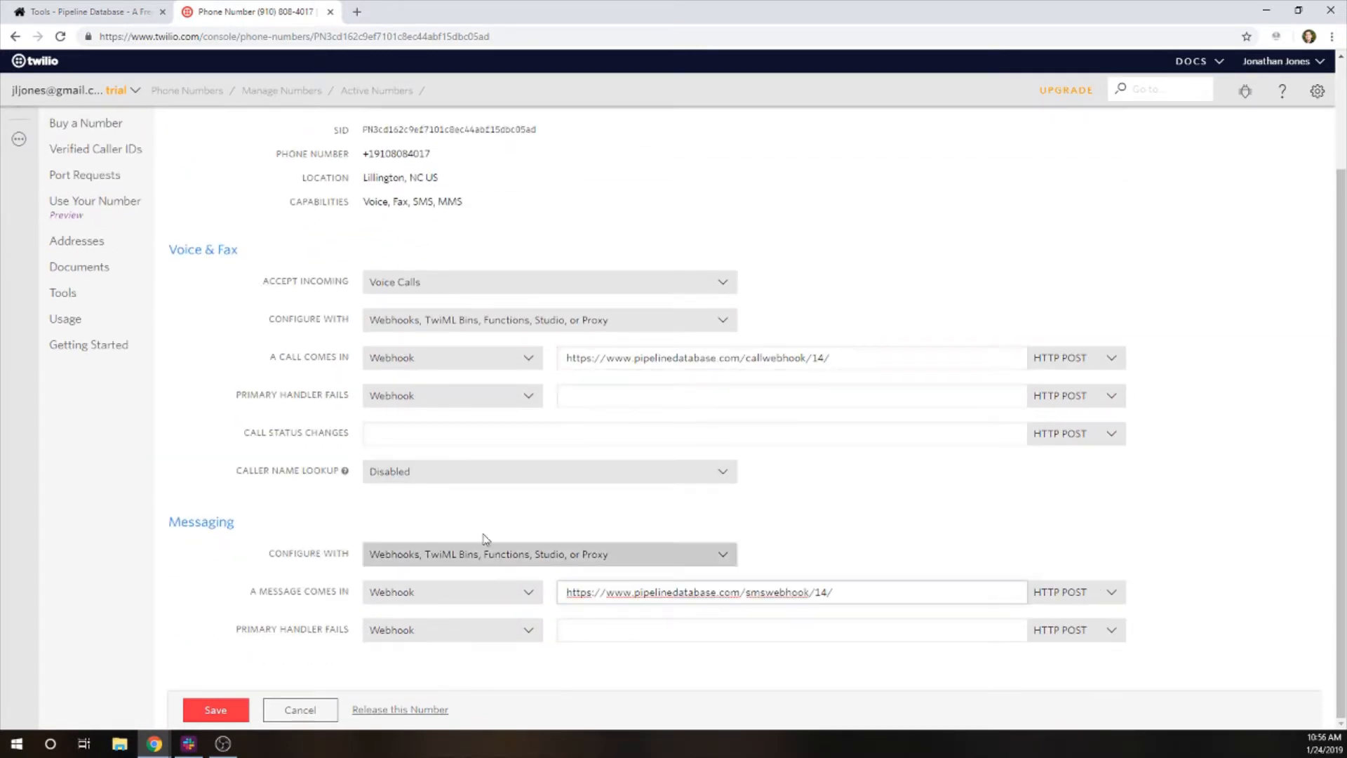
{"action": "left_click", "coordinate": [215, 710]}
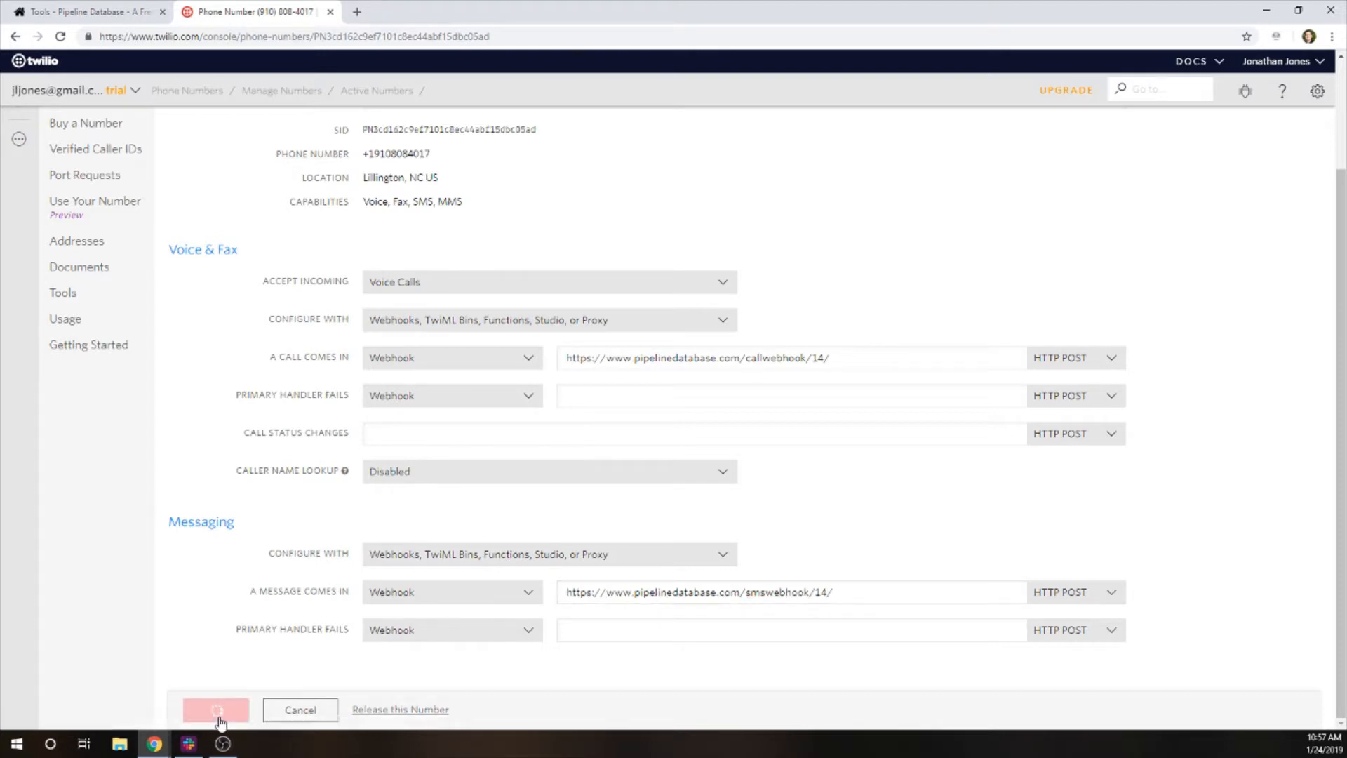
{"action": "left_click", "coordinate": [217, 709]}
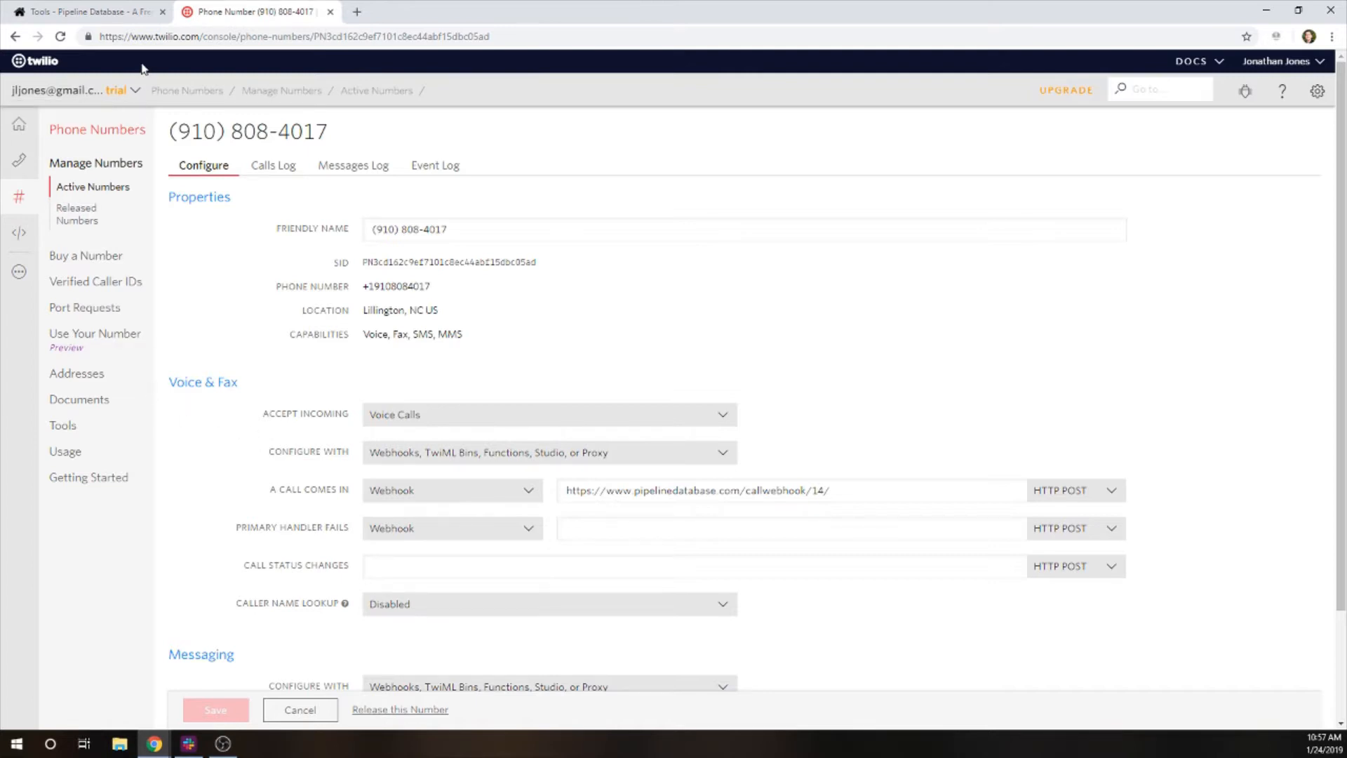
Step: Start a new TwiML app named Auto Dialer from the TwiML apps list
{"action": "left_click", "coordinate": [62, 425]}
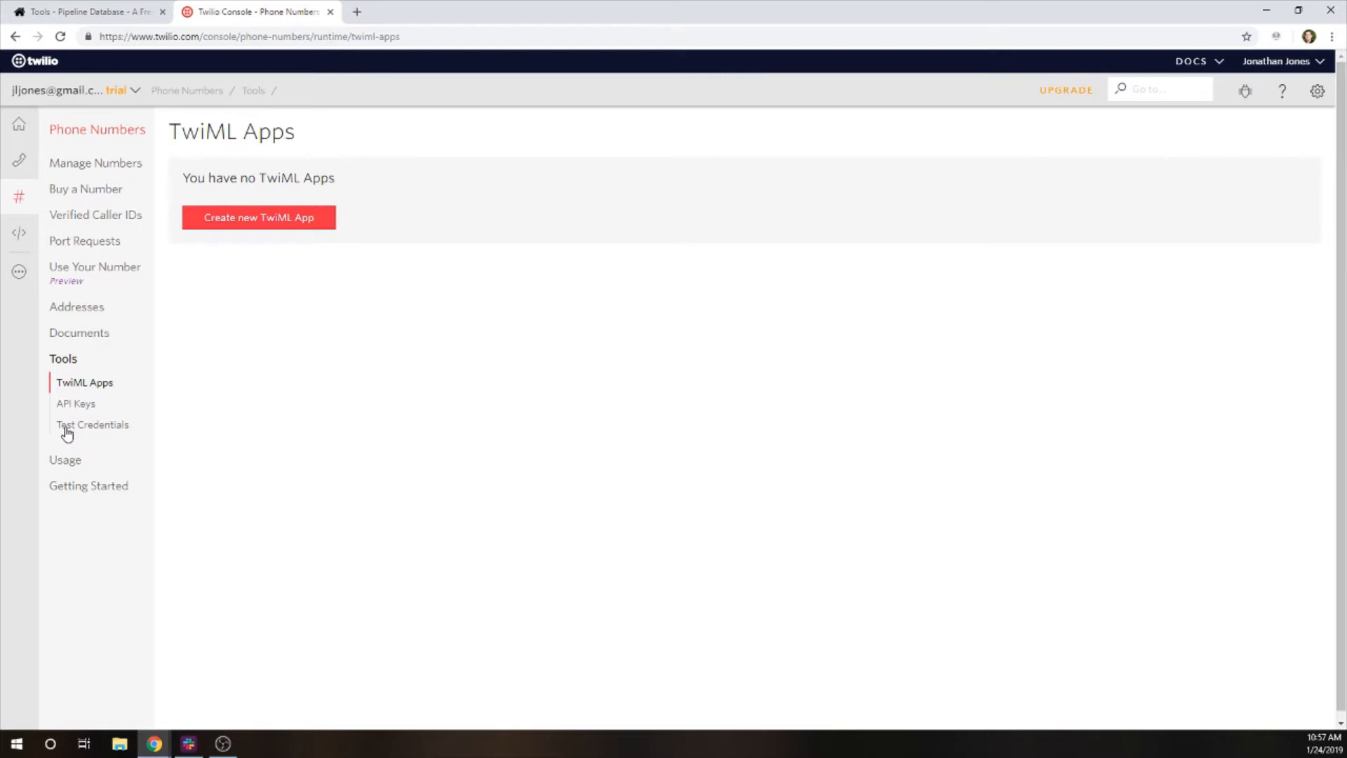
{"action": "mouse_move", "coordinate": [157, 470]}
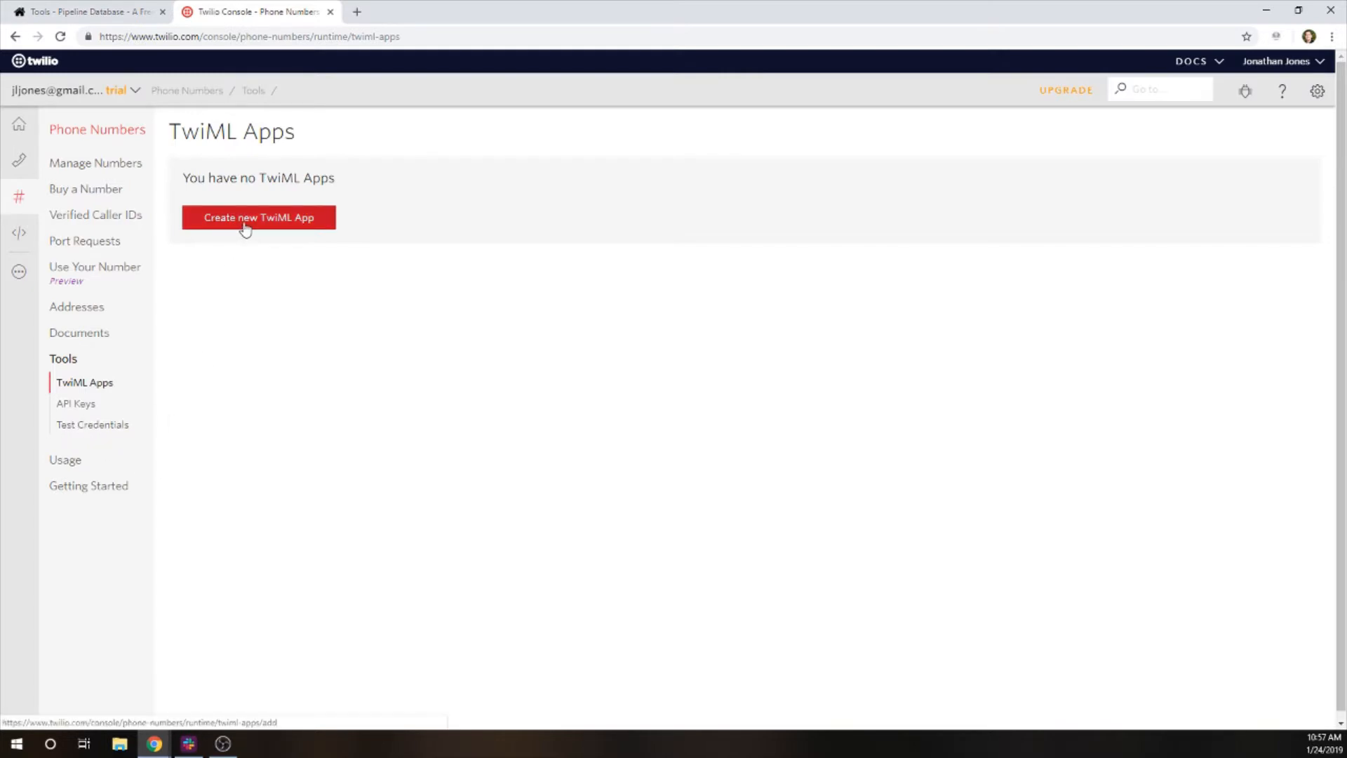
{"action": "left_click", "coordinate": [258, 216]}
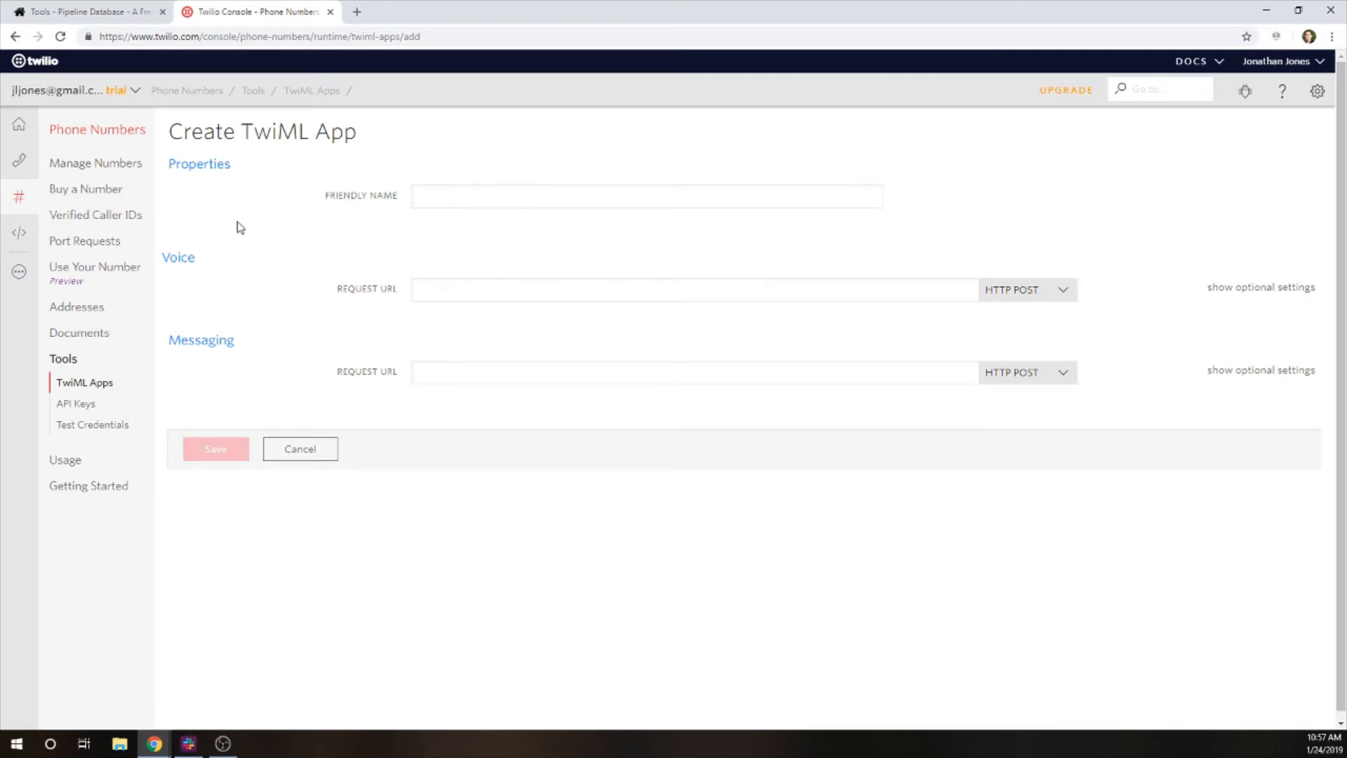
{"action": "mouse_move", "coordinate": [242, 225]}
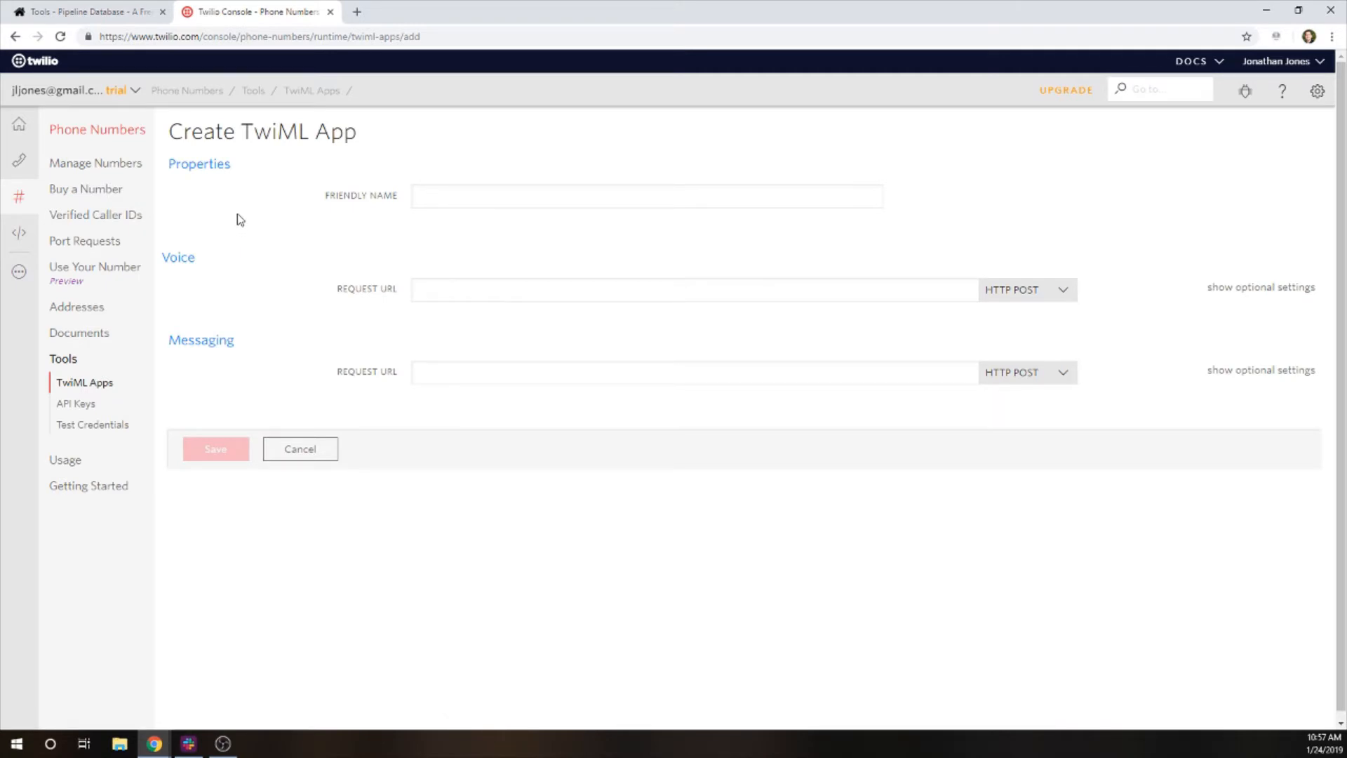
{"action": "type", "text": "Auto Dialer"}
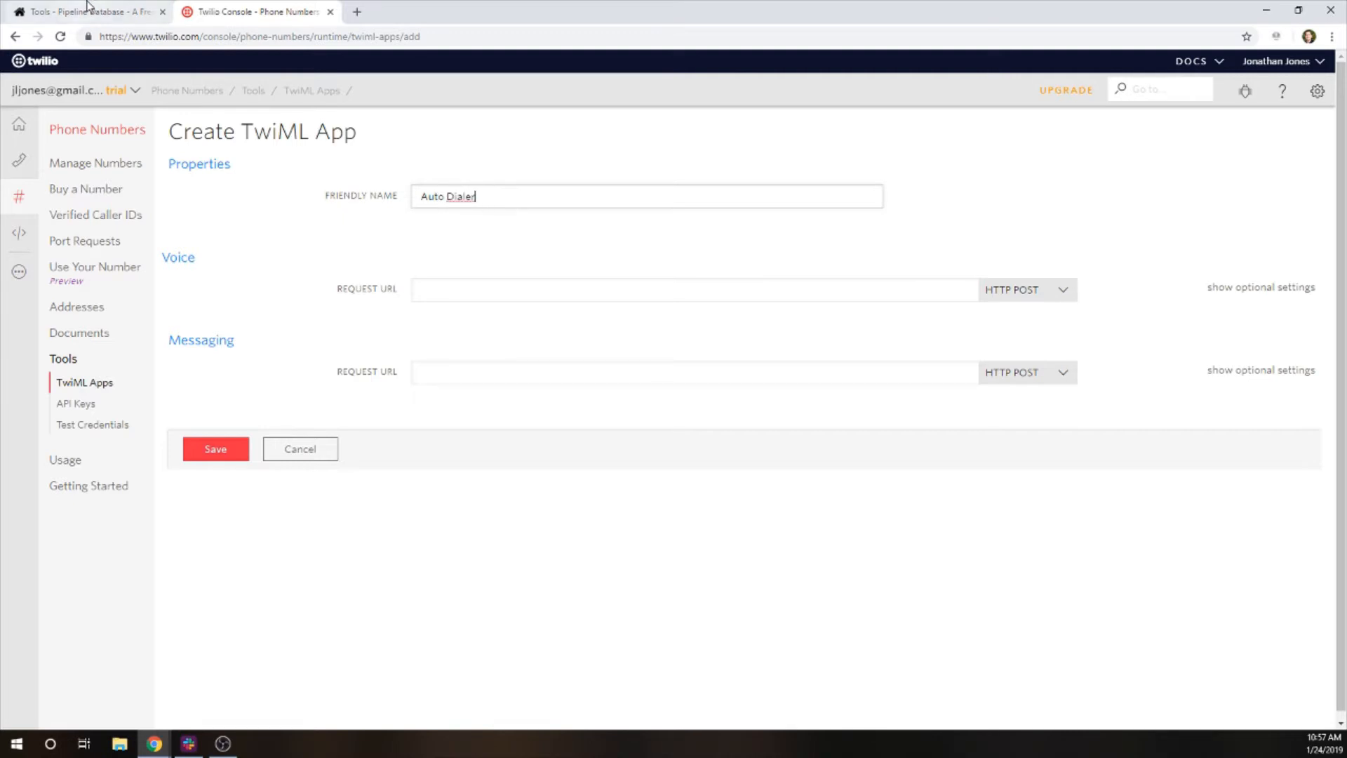
{"action": "left_click", "coordinate": [85, 11]}
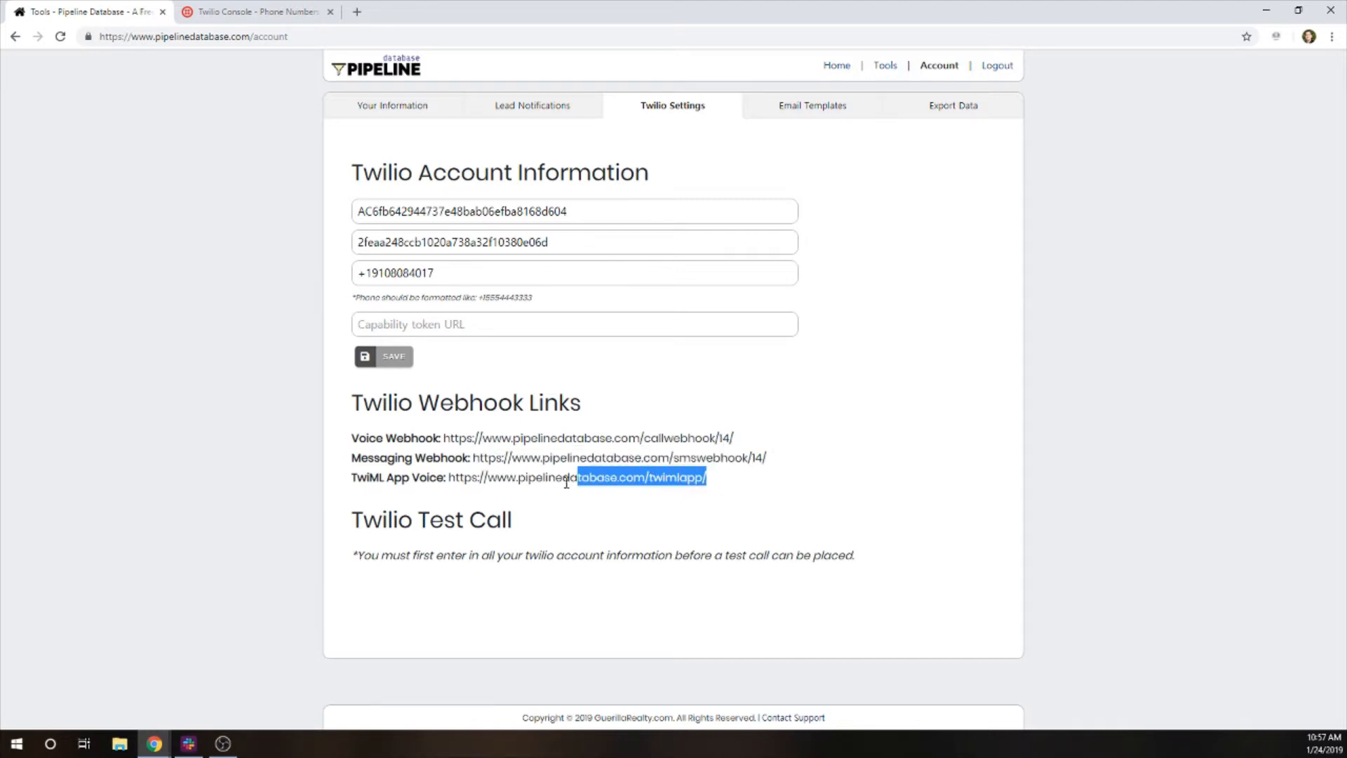
{"action": "left_click", "coordinate": [254, 11]}
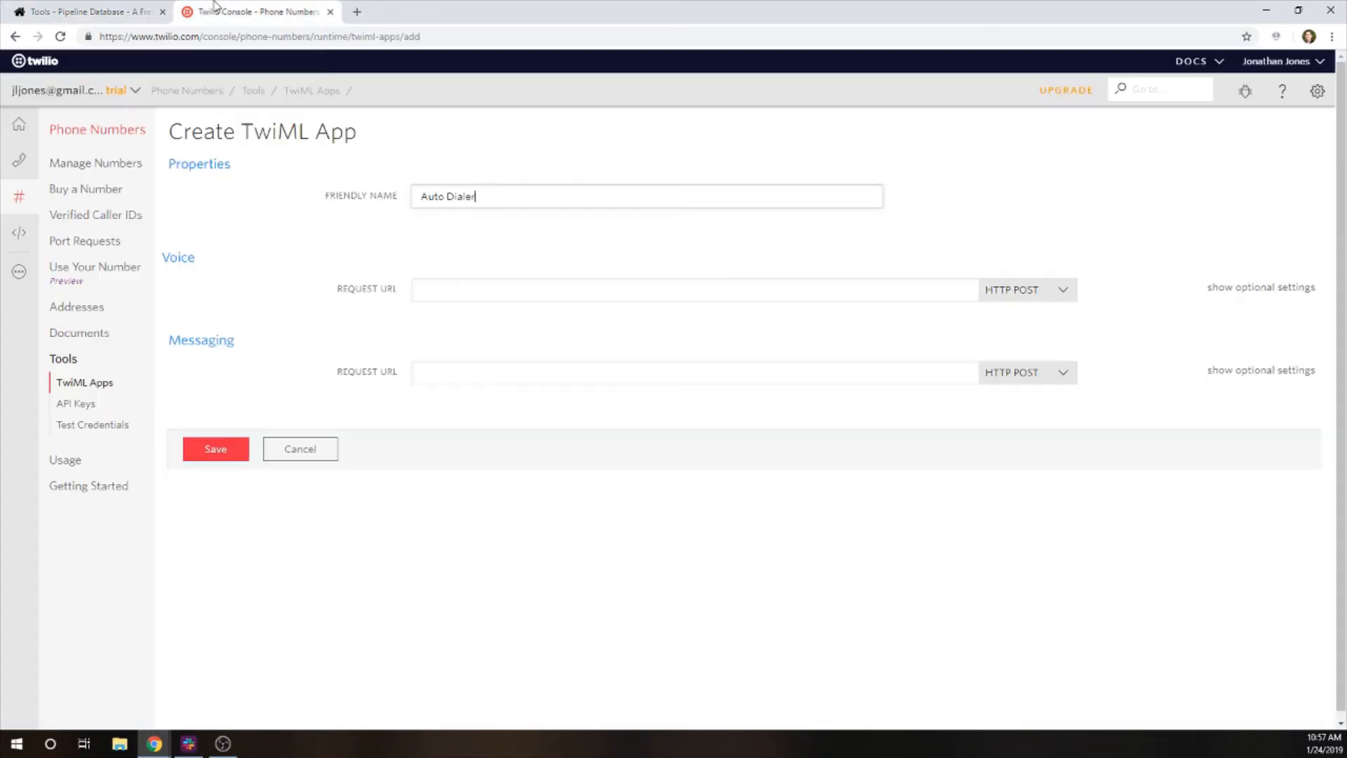
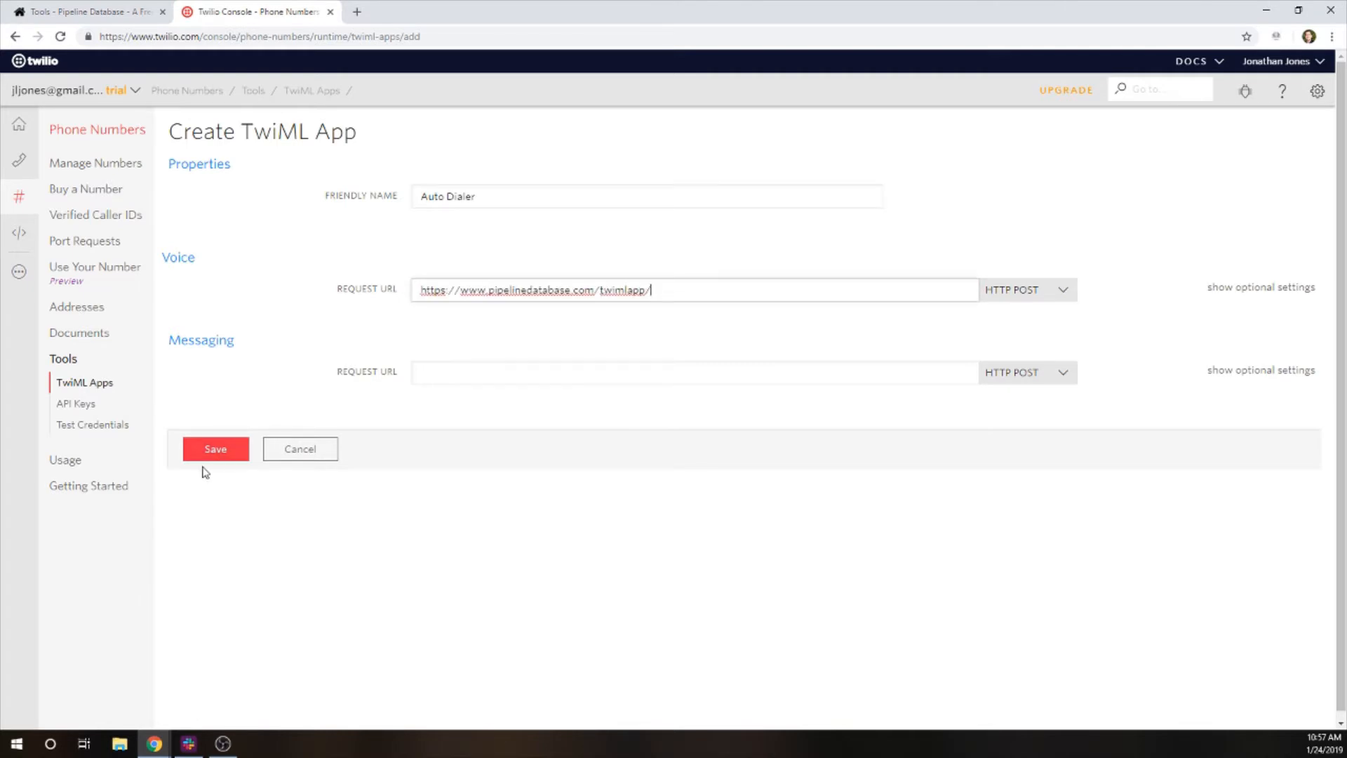
{"action": "left_click", "coordinate": [214, 449]}
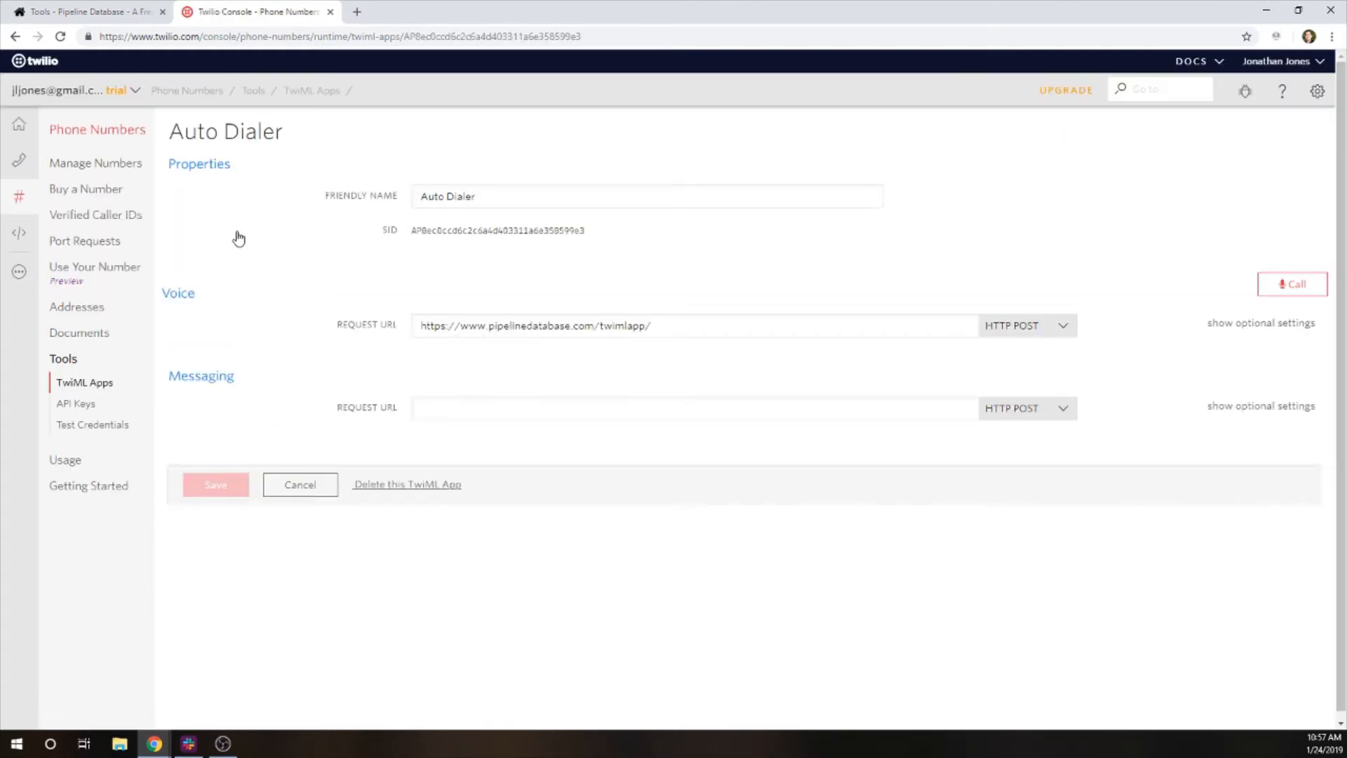
{"action": "mouse_move", "coordinate": [565, 251]}
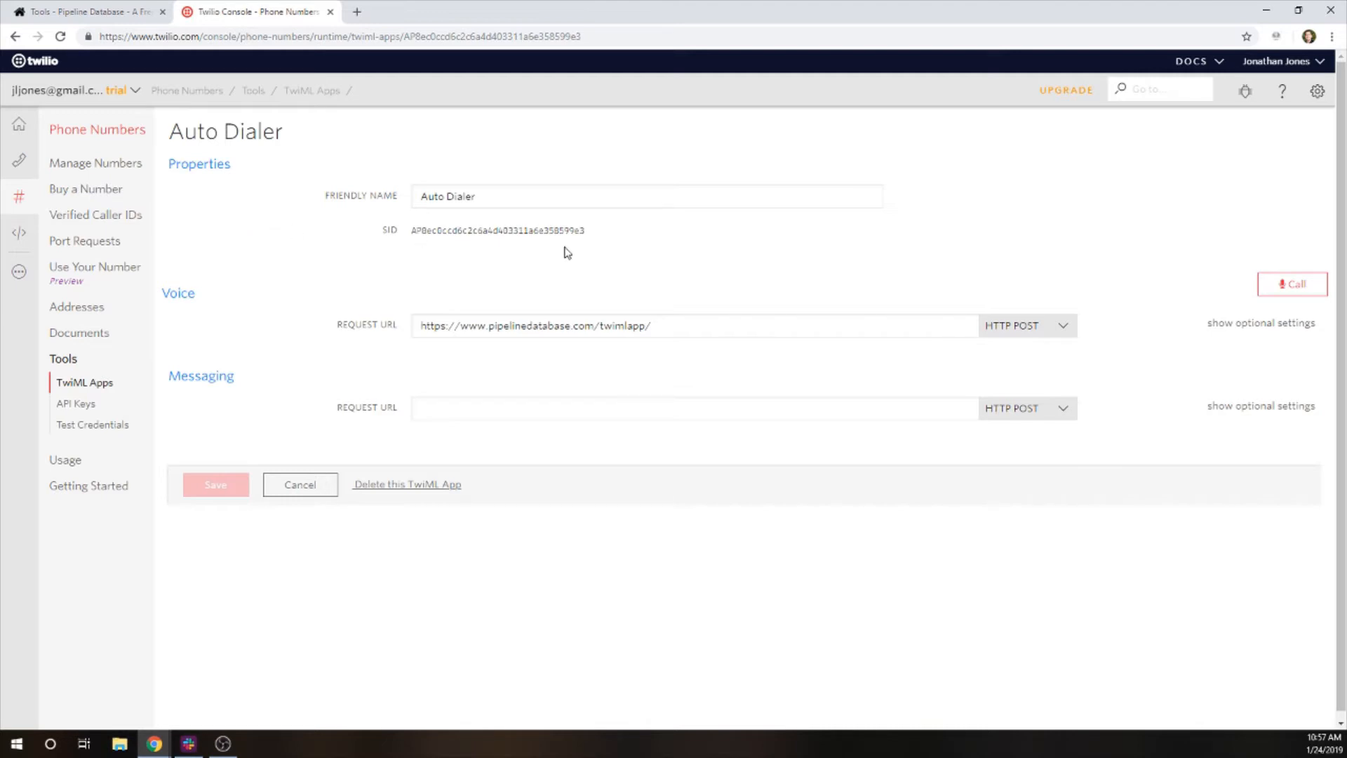
Step: Select and copy the Auto Dialer app's generated SID
{"action": "double_click", "coordinate": [497, 230]}
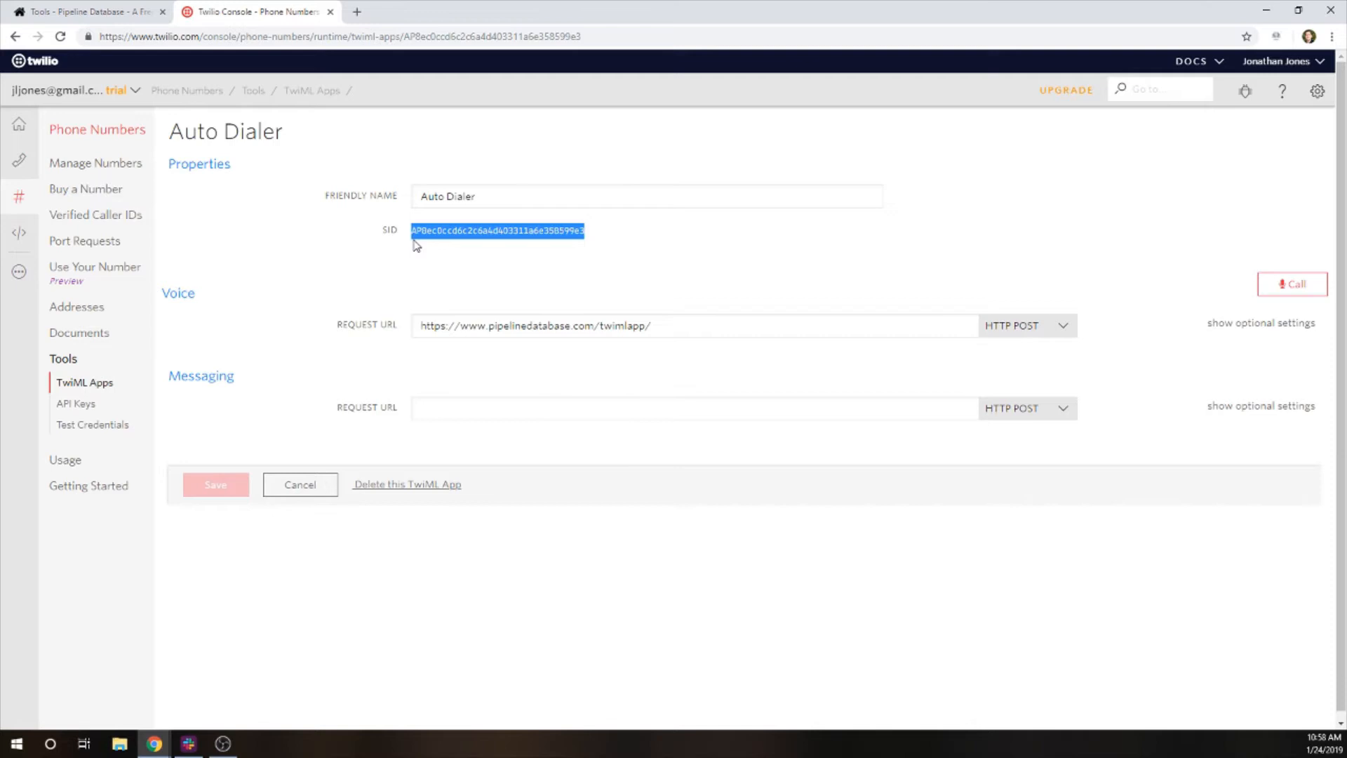
{"action": "mouse_move", "coordinate": [370, 267]}
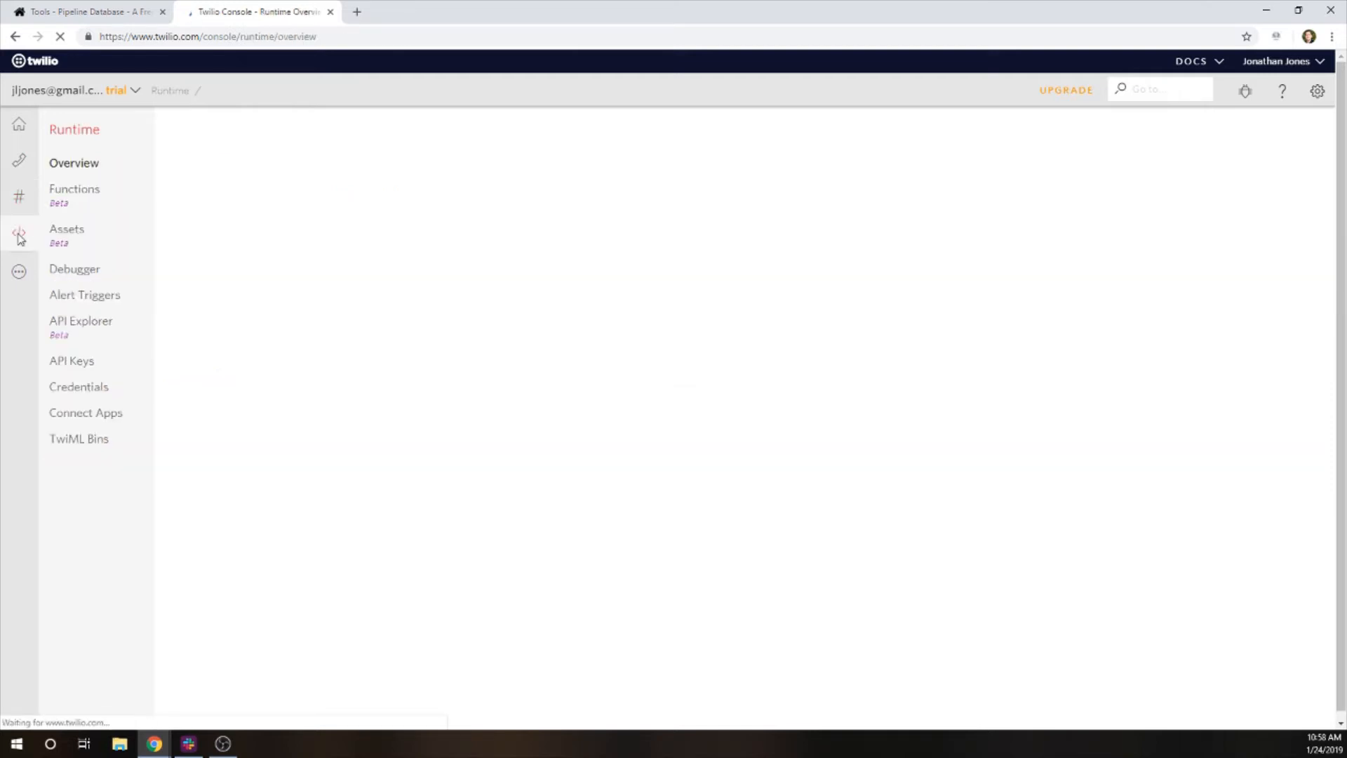
Step: Start a Client Quickstart function with TWIML_APP_SID AP8ec0ccd6c2c6a4d403311a6e358599e3
{"action": "left_click", "coordinate": [75, 188]}
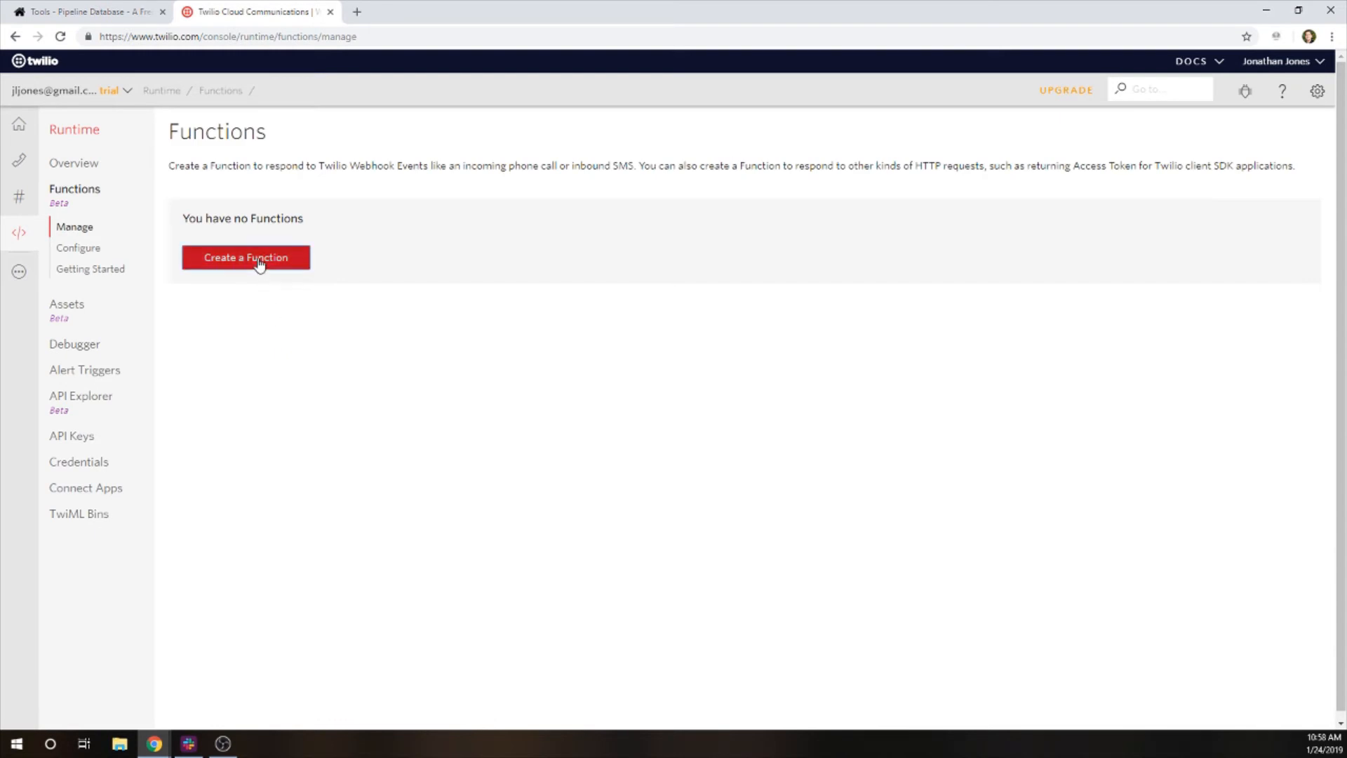
{"action": "left_click", "coordinate": [244, 257]}
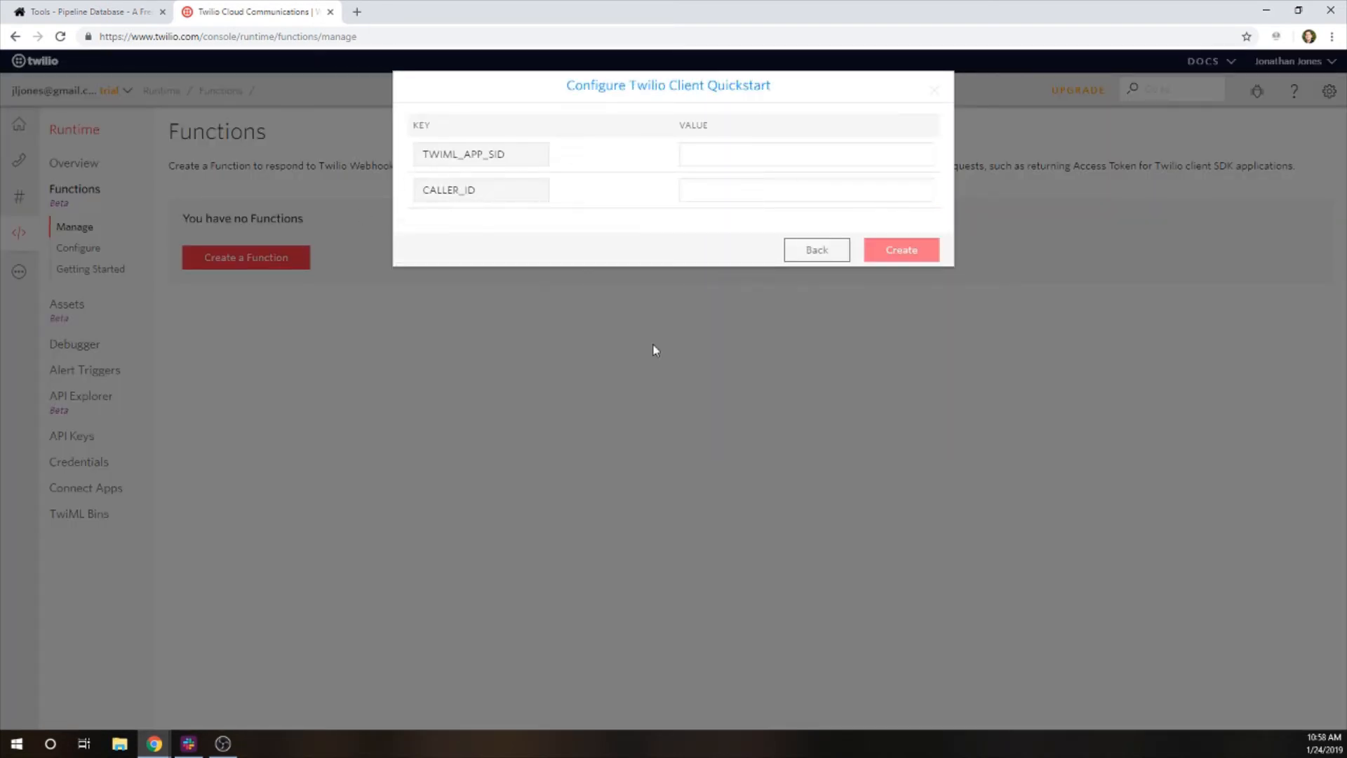
{"action": "left_click", "coordinate": [806, 154]}
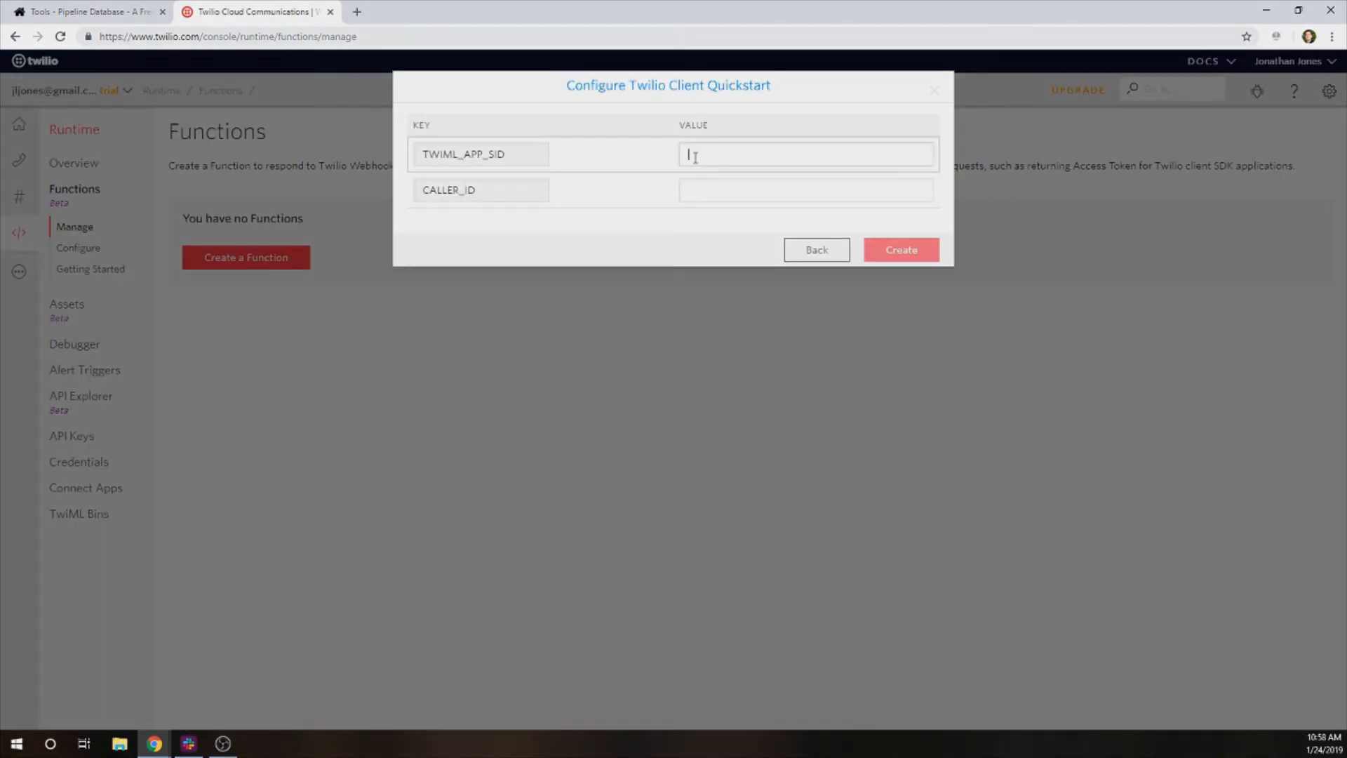
{"action": "type", "text": "AP8ec0ccd6c2c6a4d403311a6e358599e3"}
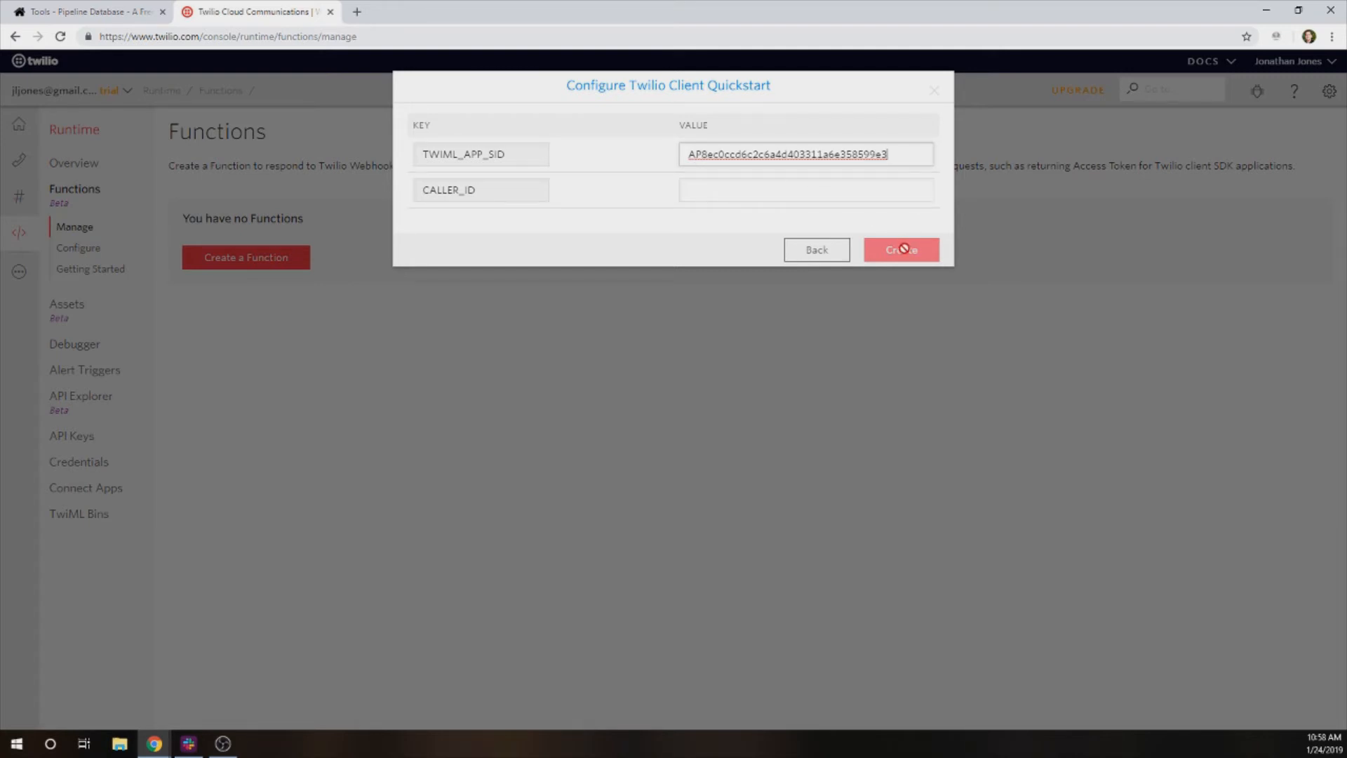
Step: Add the caller ID from Pipeline and create the client-voice and capability-token functions
{"action": "left_click", "coordinate": [86, 12]}
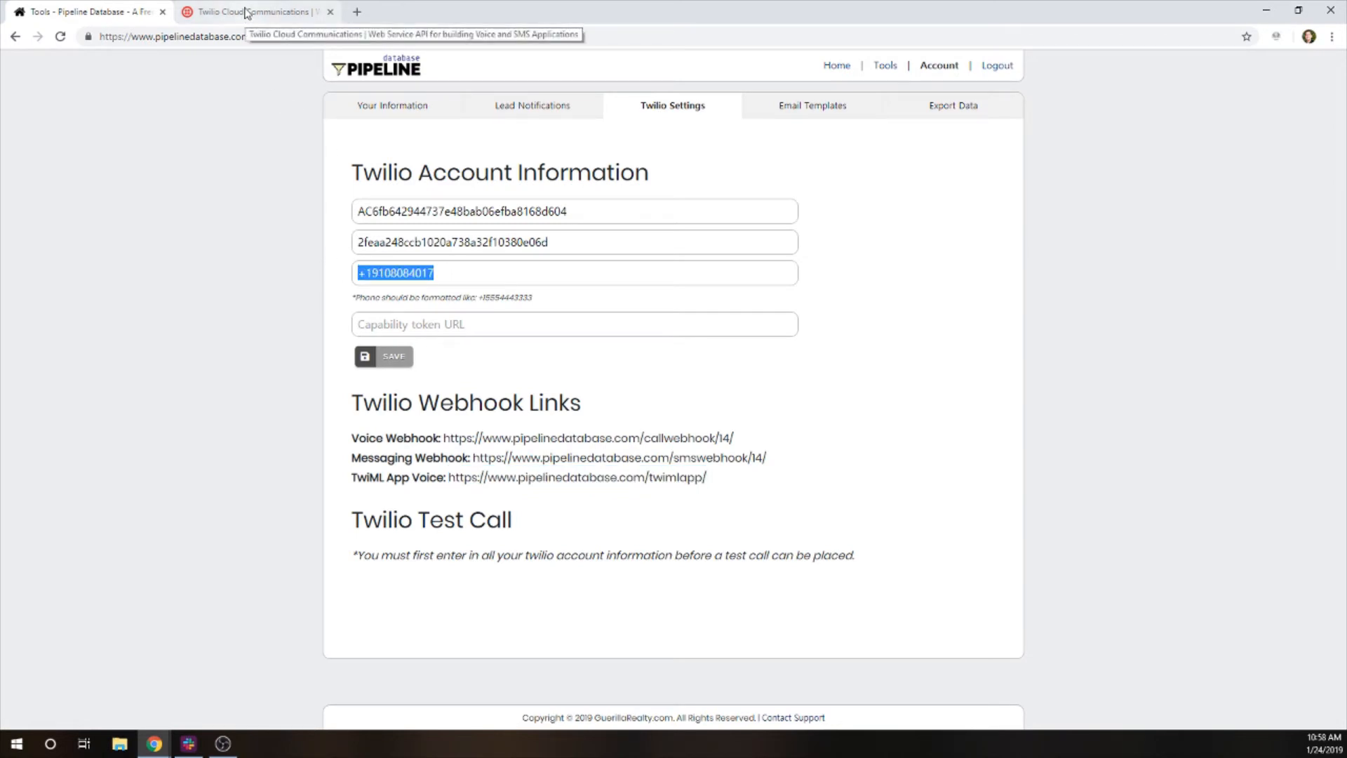
{"action": "left_click", "coordinate": [254, 11]}
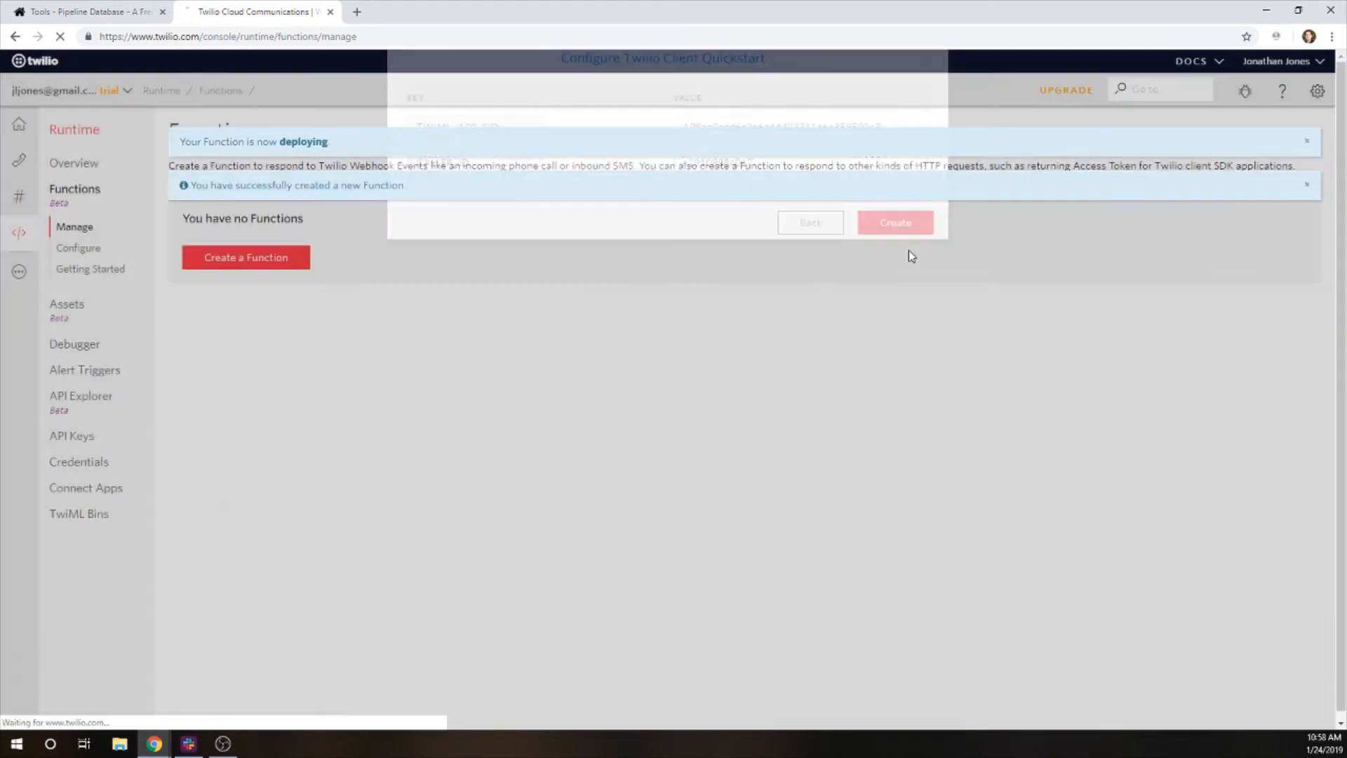
{"action": "left_click", "coordinate": [894, 223]}
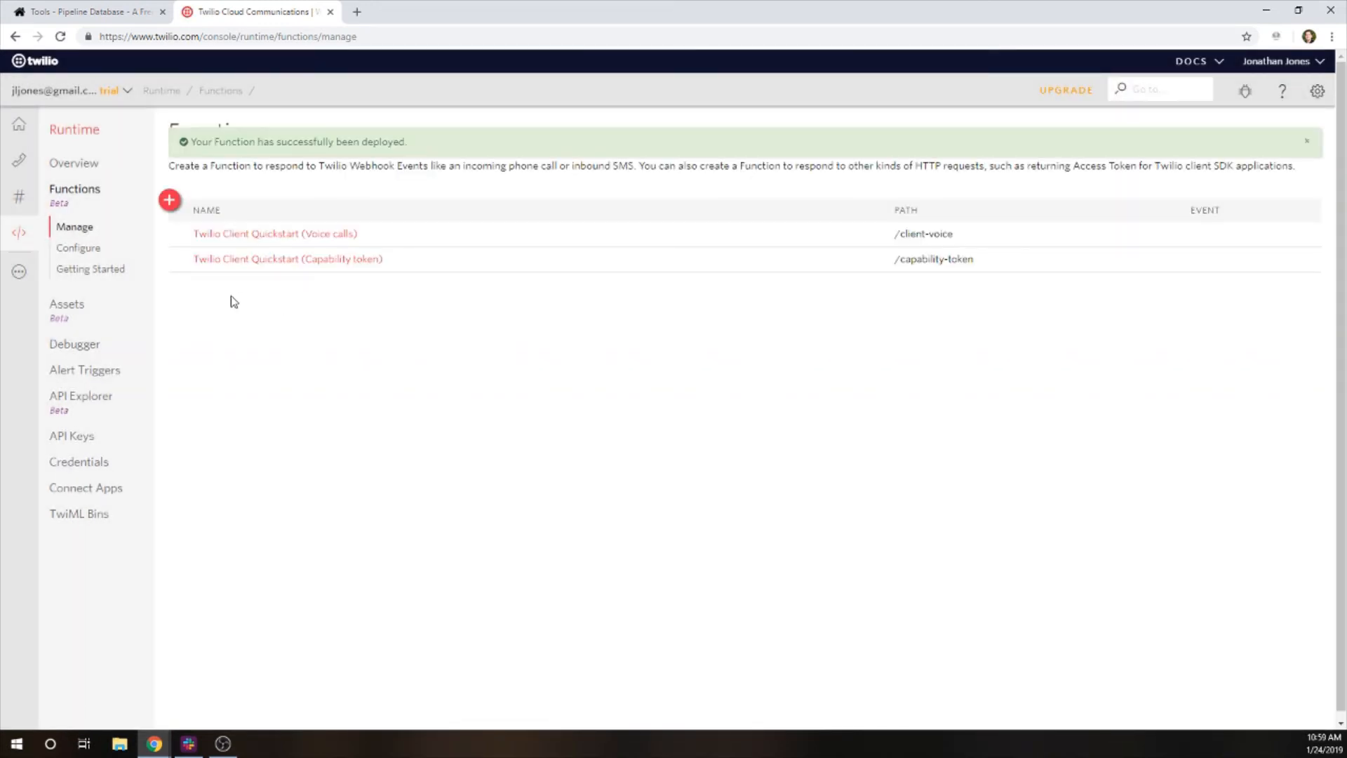
Step: Copy the capability-token function's URL for Pipeline's Capability token URL setting
{"action": "left_click", "coordinate": [286, 258]}
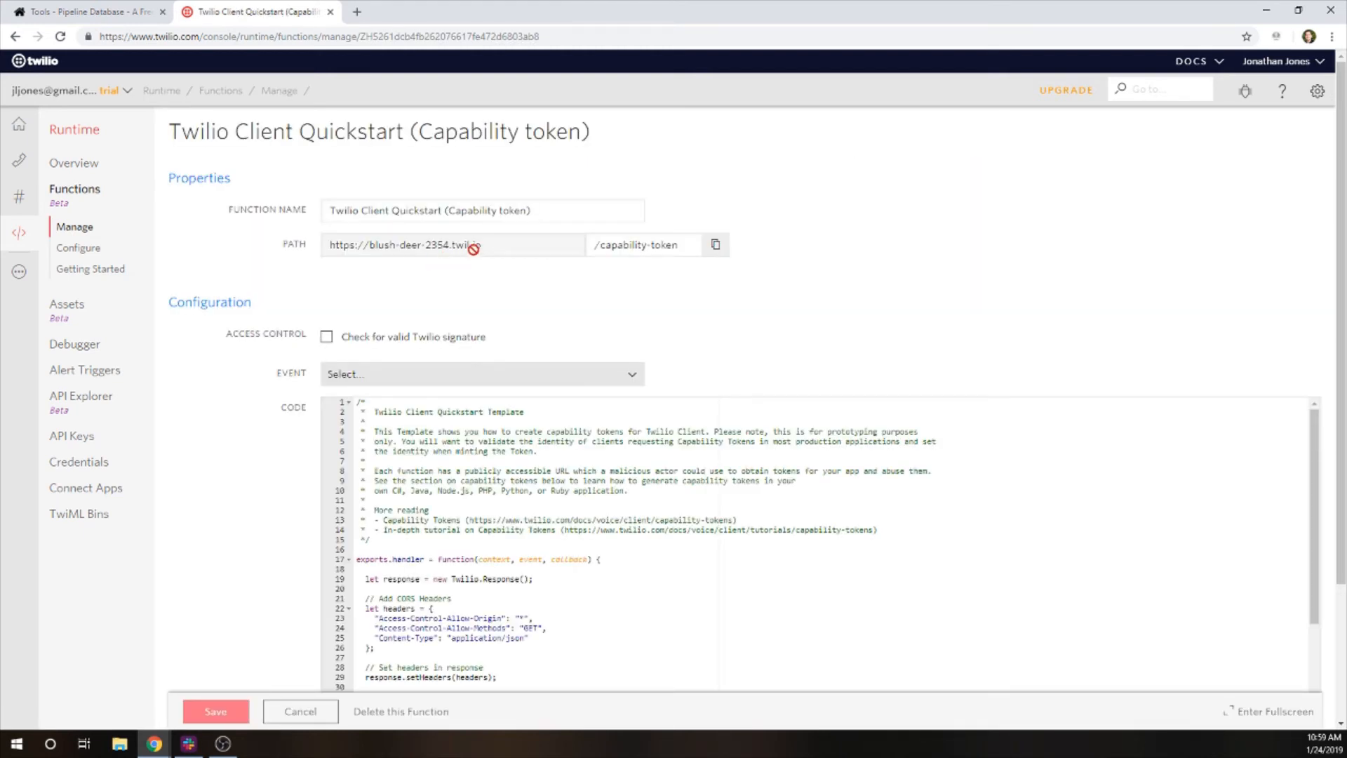
{"action": "left_click", "coordinate": [714, 244]}
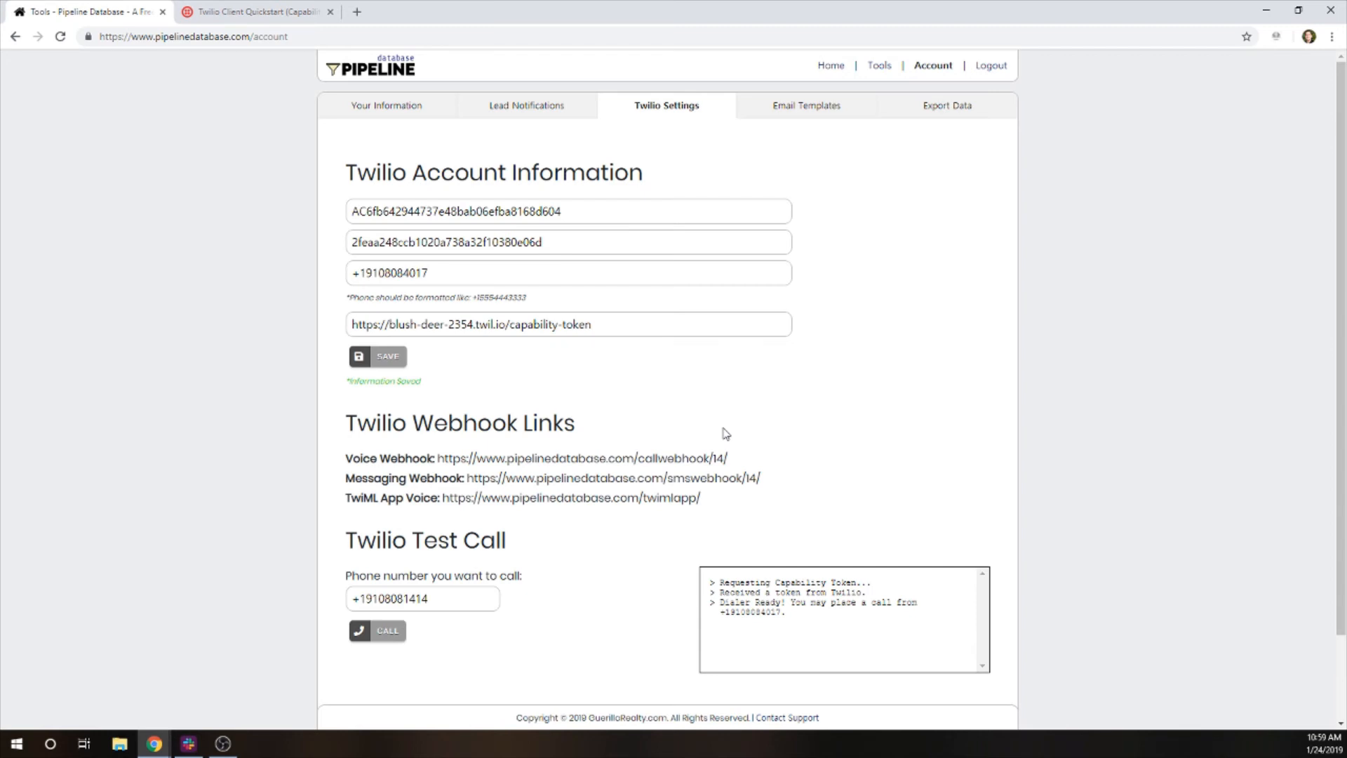
{"action": "left_click", "coordinate": [254, 11]}
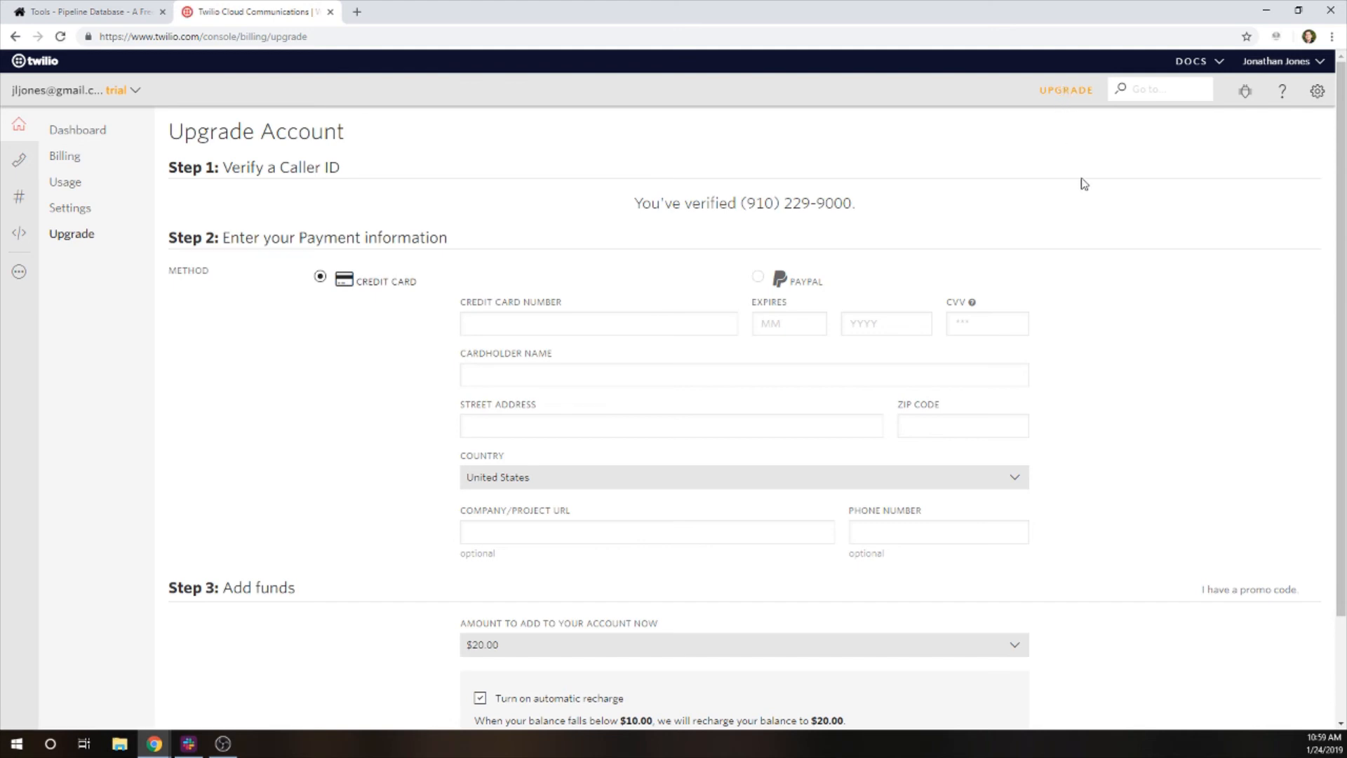
Step: Review the Upgrade Account payment and funding steps, then switch back to the Pipeline Database tab
{"action": "scroll", "scroll_direction": "down", "scroll_amount": 3}
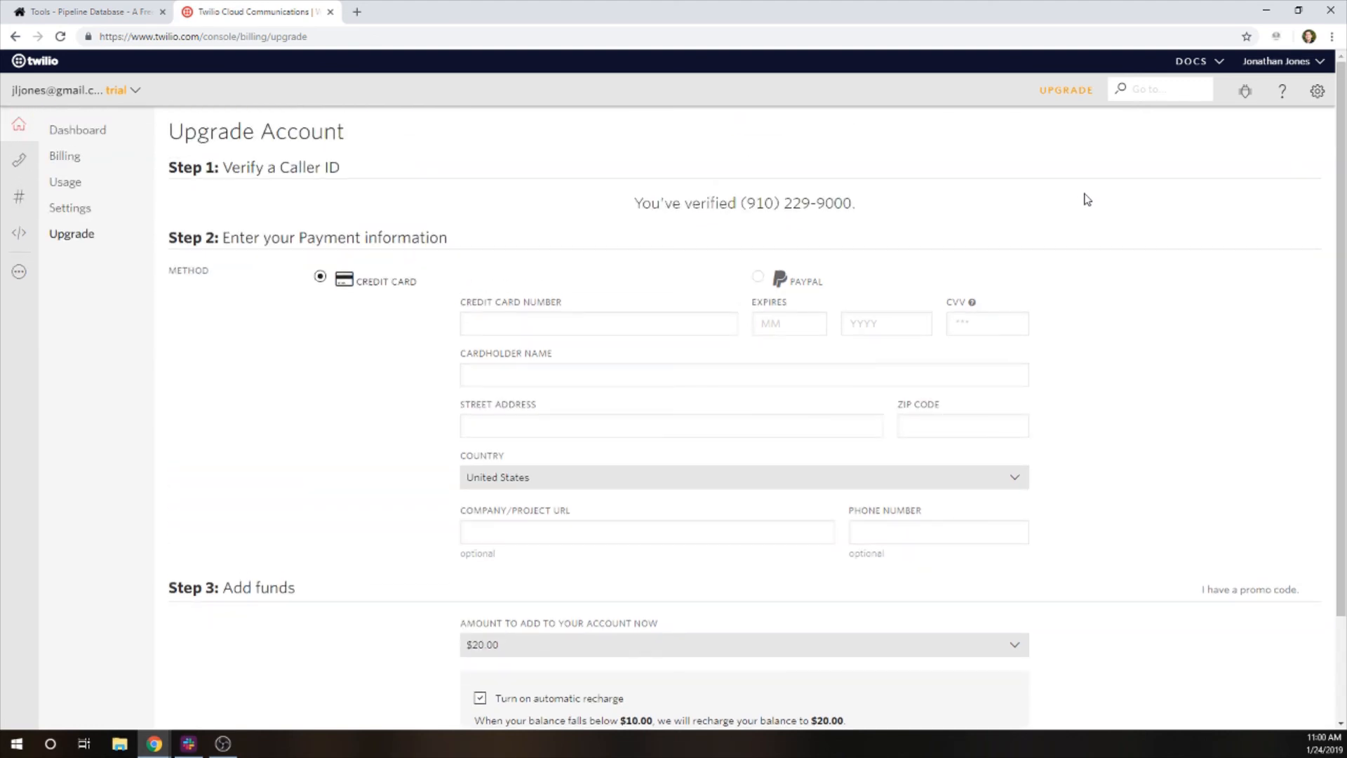
{"action": "scroll", "scroll_direction": "down", "scroll_amount": 3}
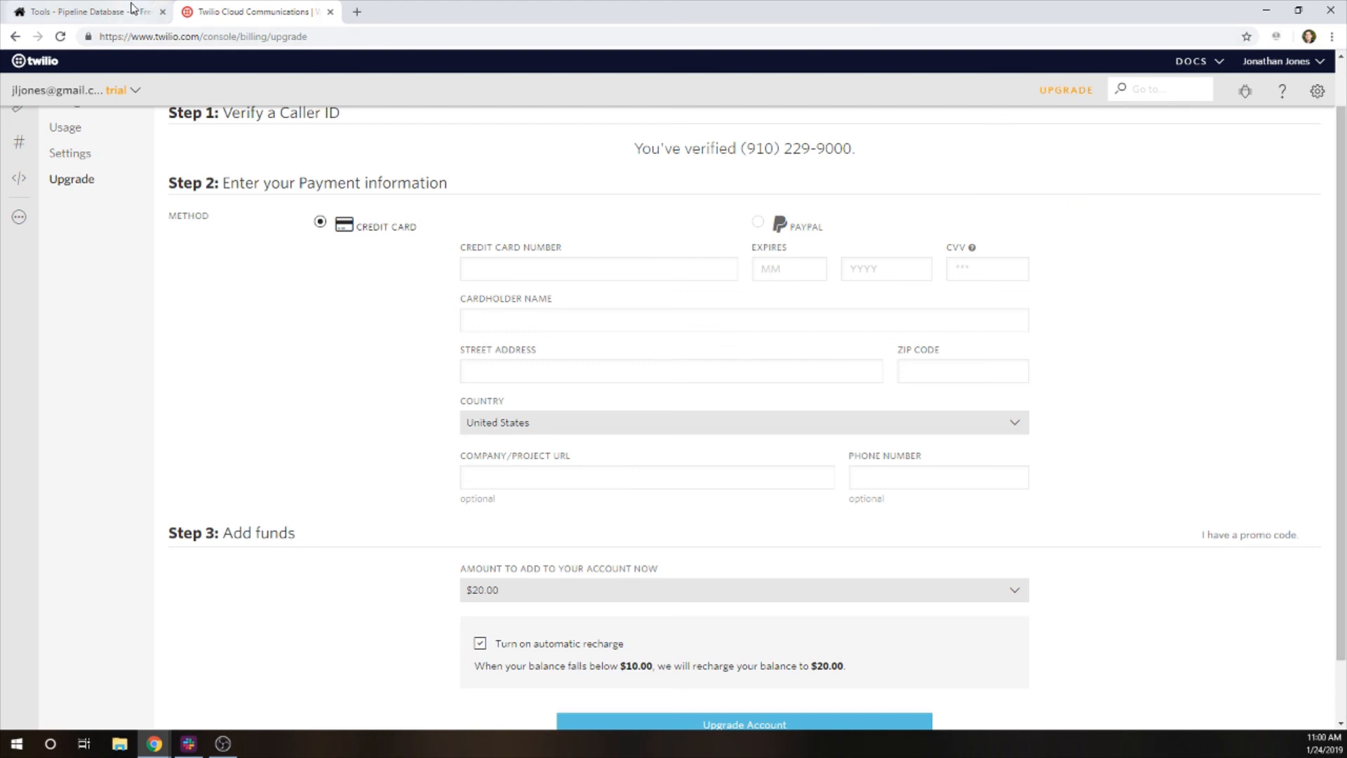
{"action": "left_click", "coordinate": [85, 11]}
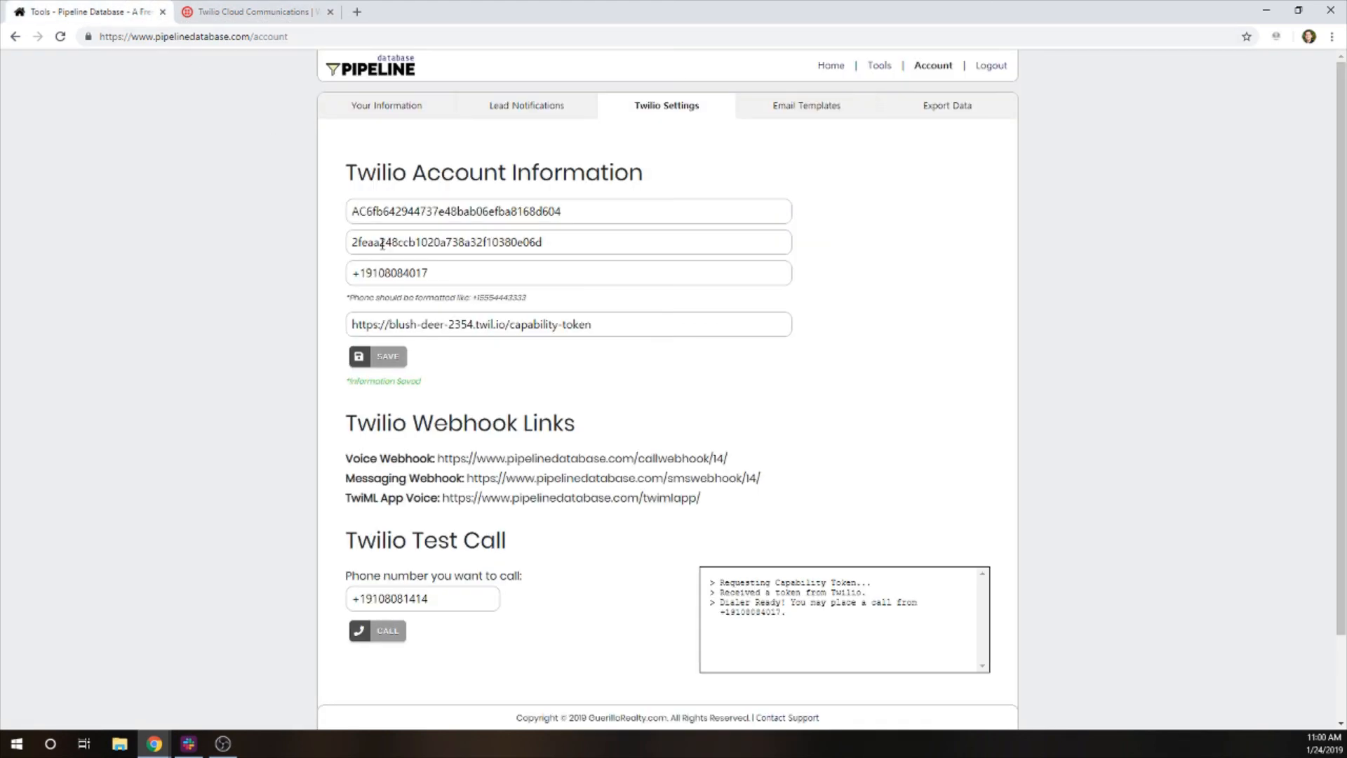